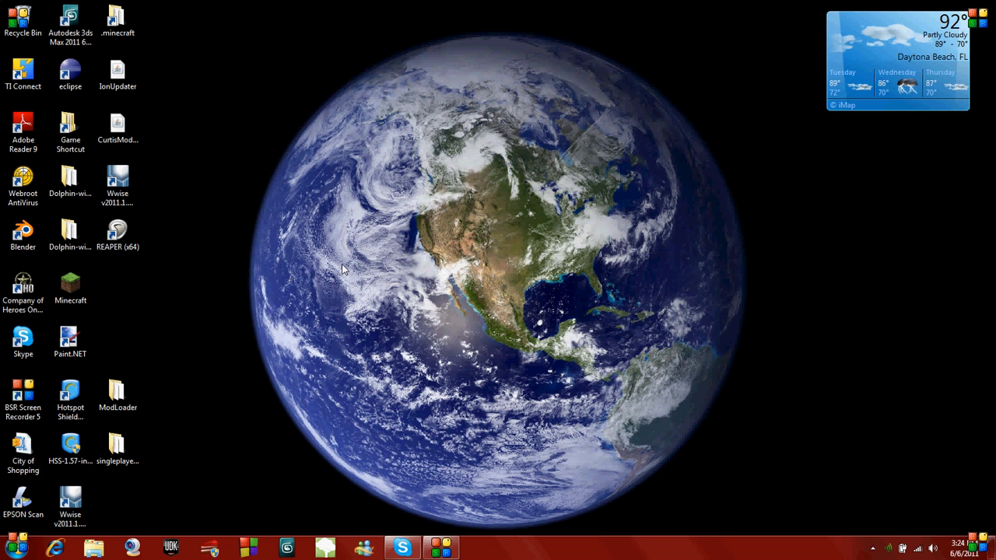
mouse_move(156, 483)
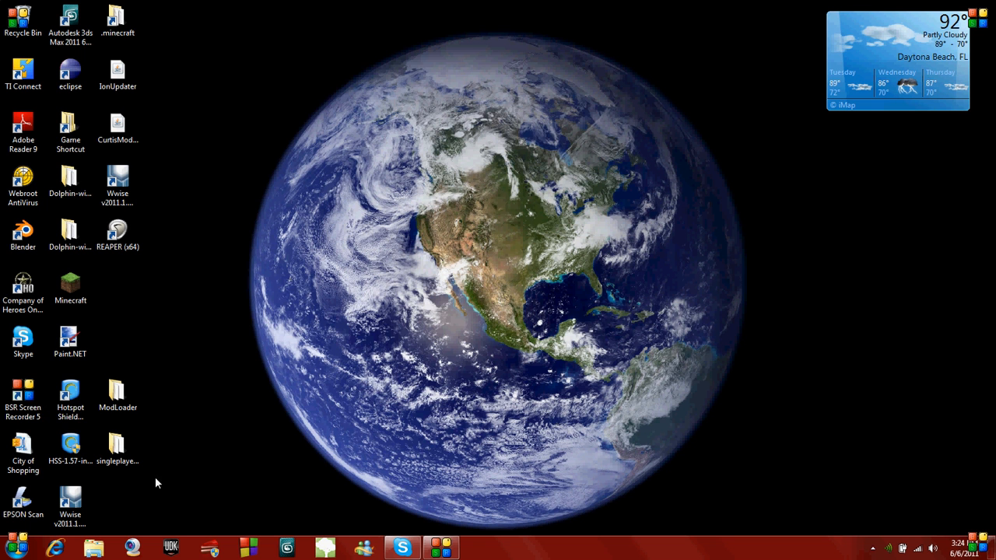
- Launch Eclipse from its desktop shortcut
left_click(70, 70)
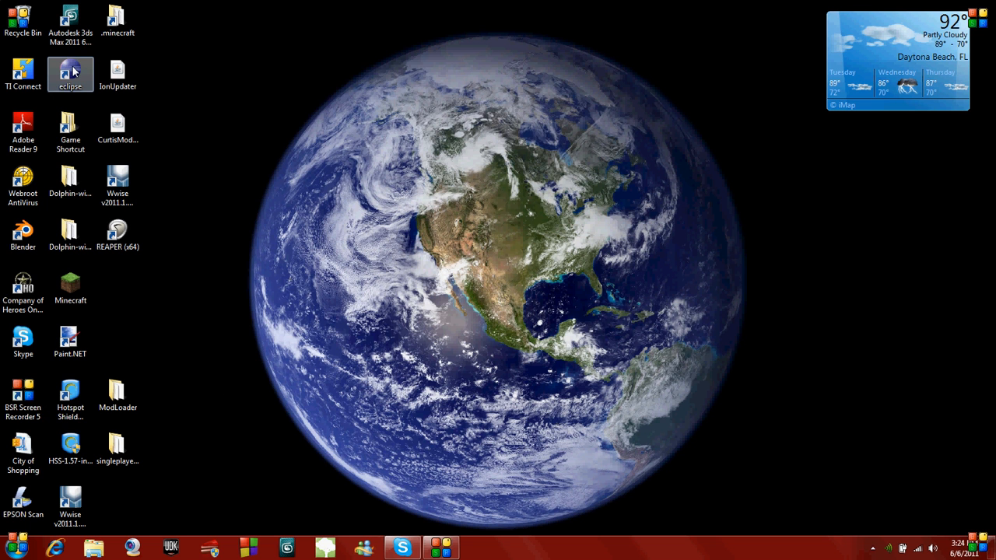
double_click(70, 70)
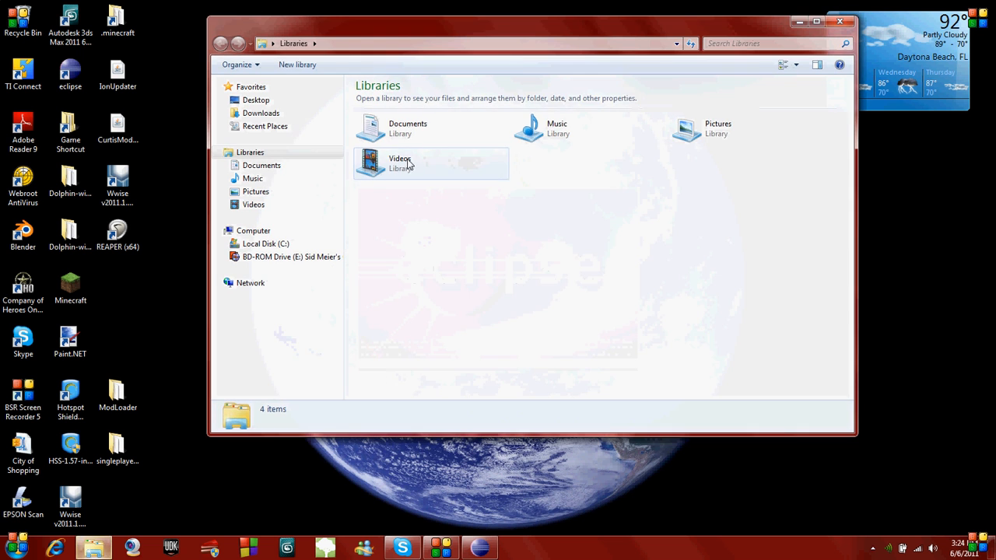
- Browse to Local Disk (C:) and open the MCP_V6 folder
left_click(265, 243)
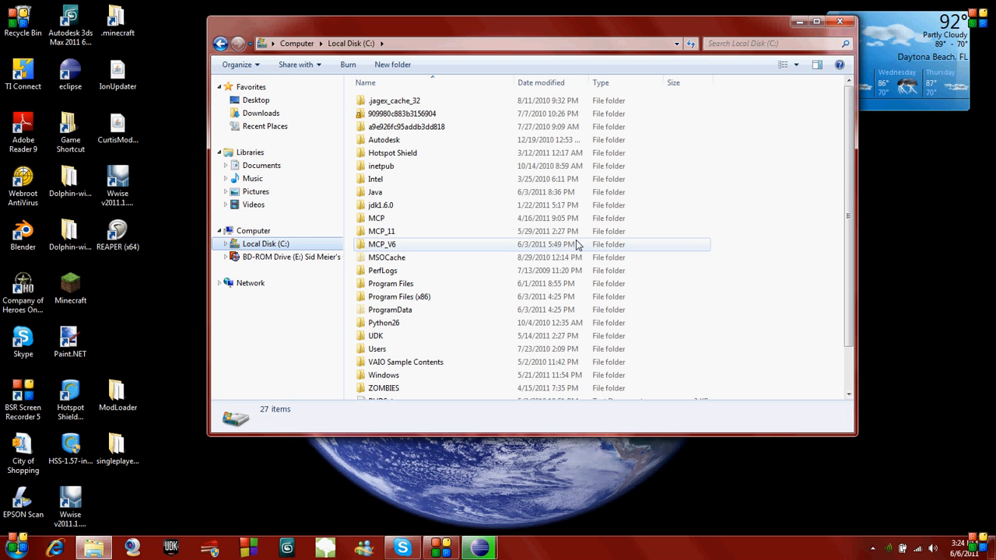
mouse_move(411, 244)
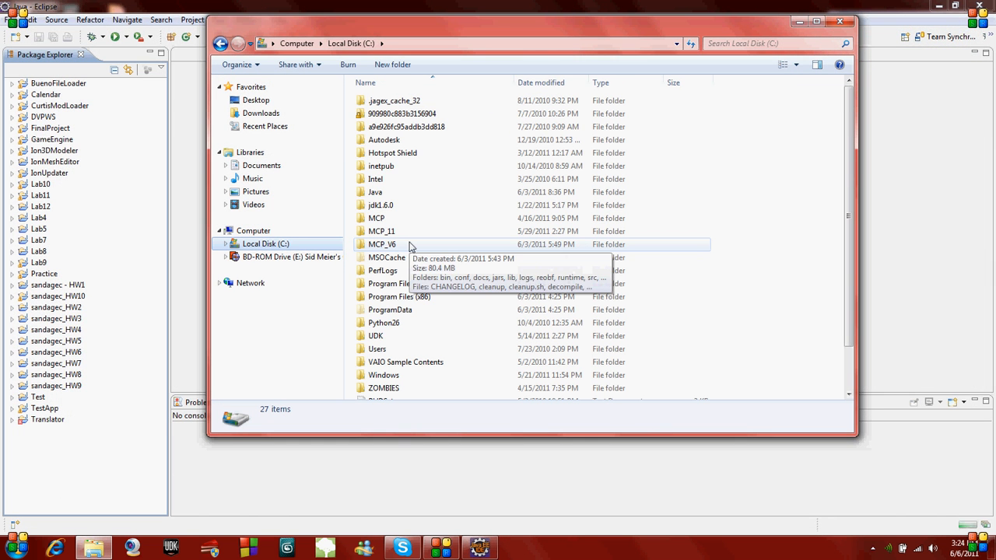
double_click(382, 244)
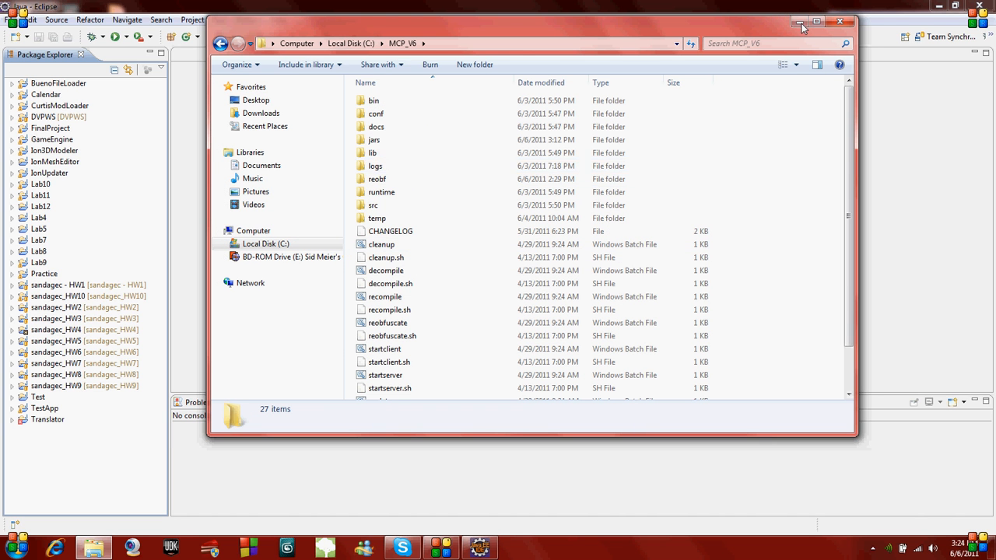
- Open mod_PlutoniumBlock.java from C:\MCP_V6\src\minecraft\net\minecraft\src via Open File
left_click(19, 19)
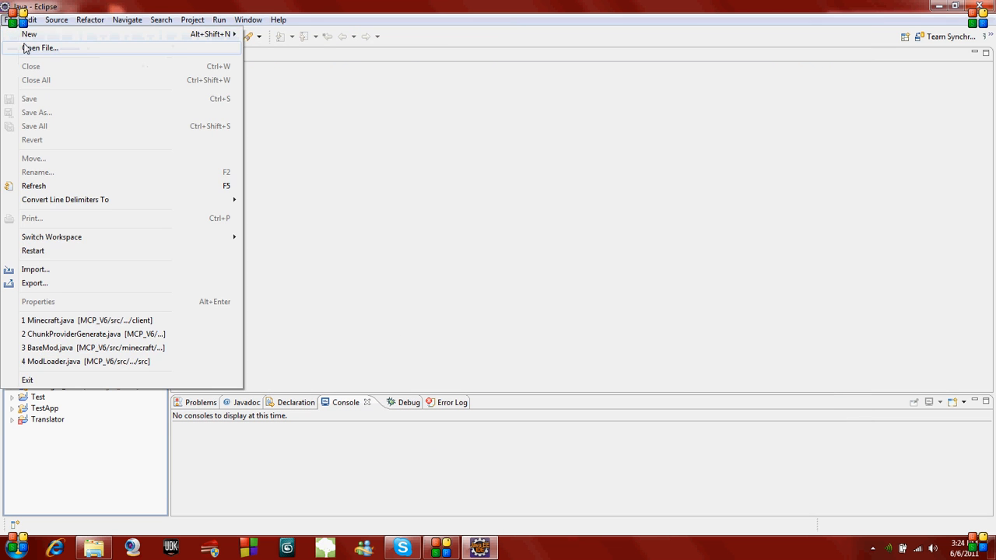
left_click(41, 48)
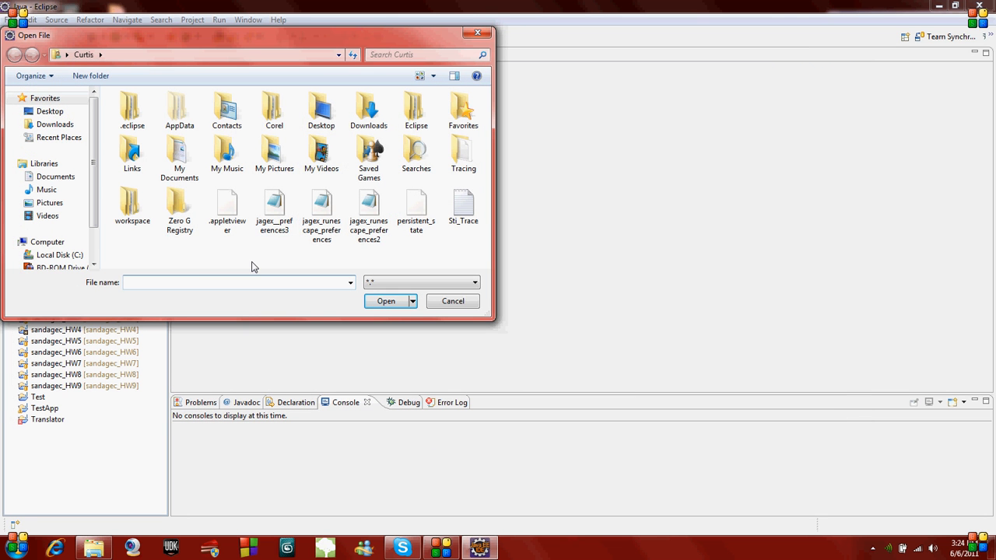
left_click(59, 255)
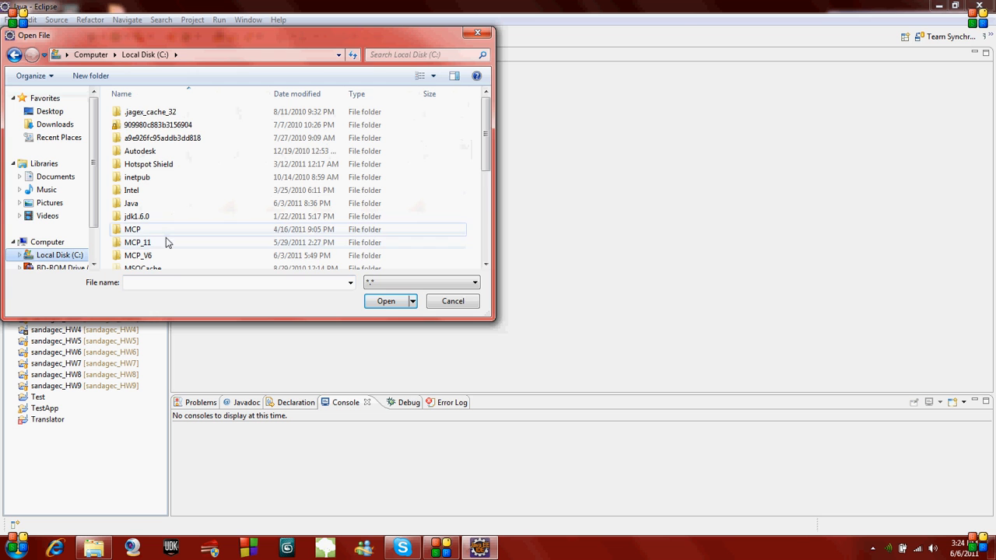
double_click(138, 255)
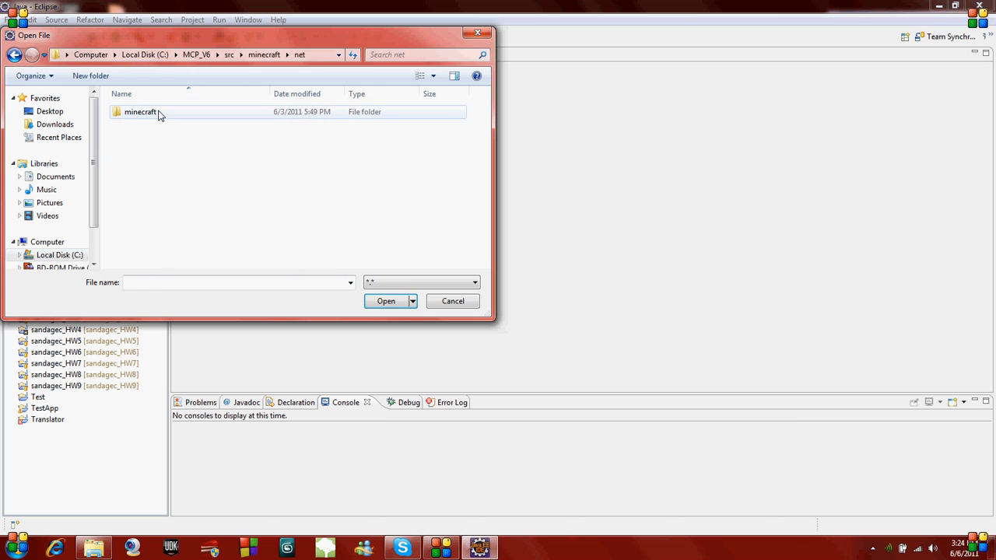
double_click(140, 111)
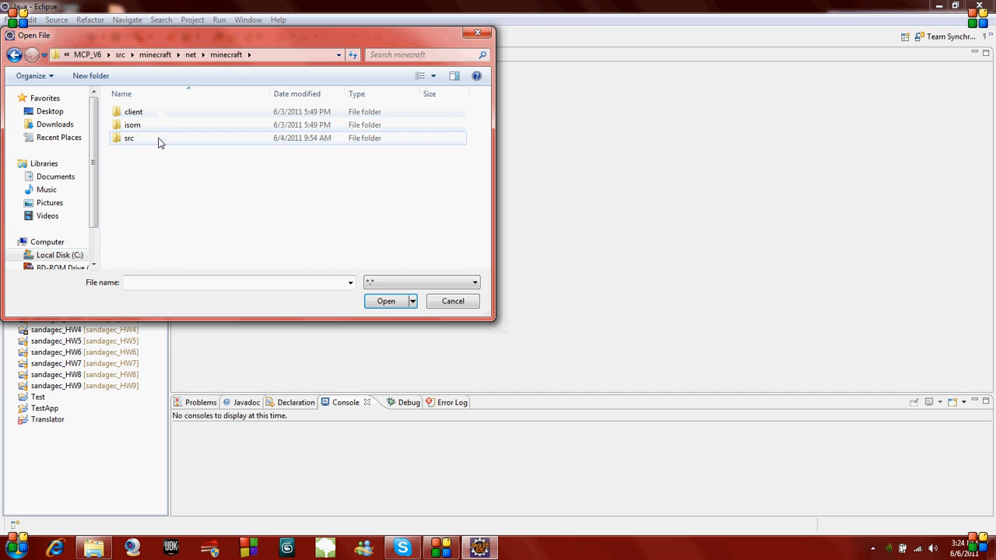
double_click(130, 138)
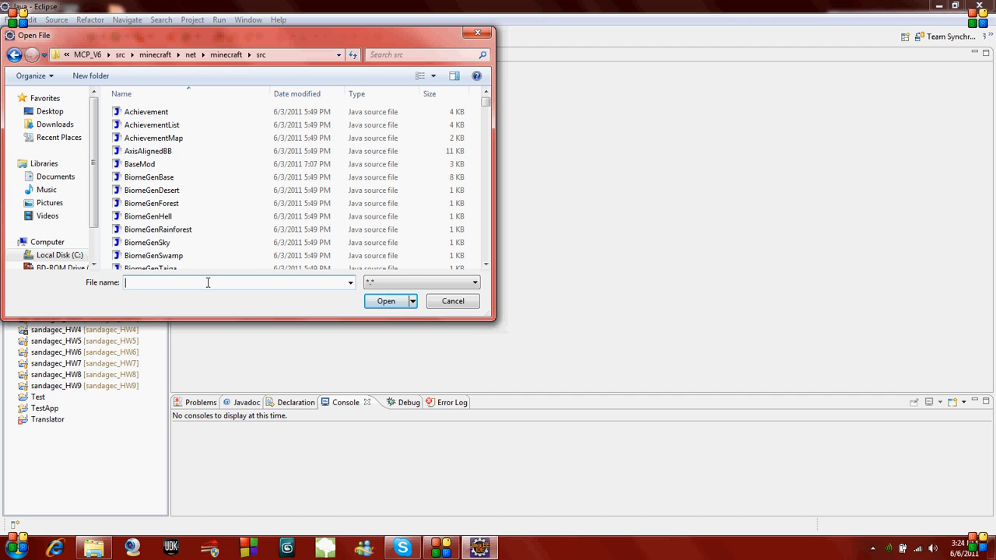
type("mod_Plut")
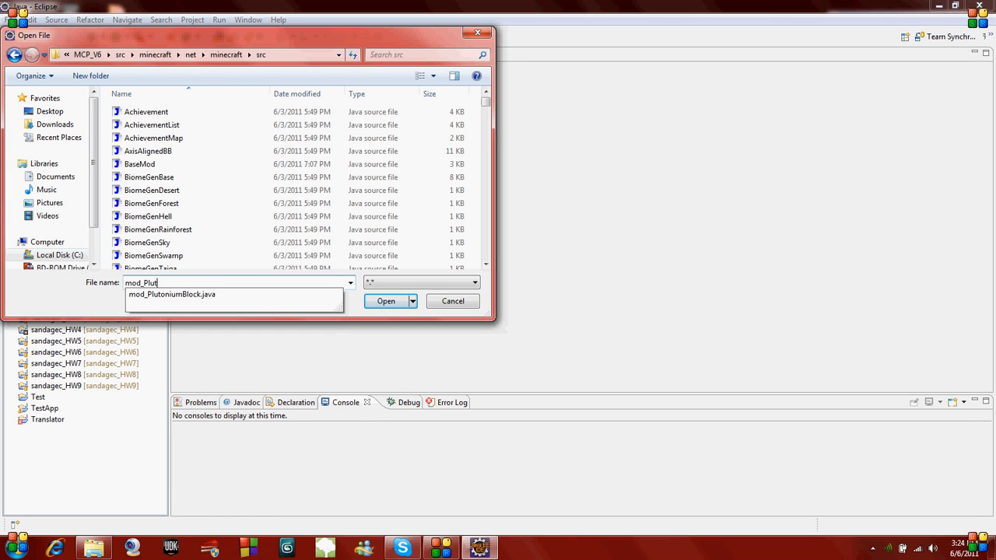
type("oniumBl")
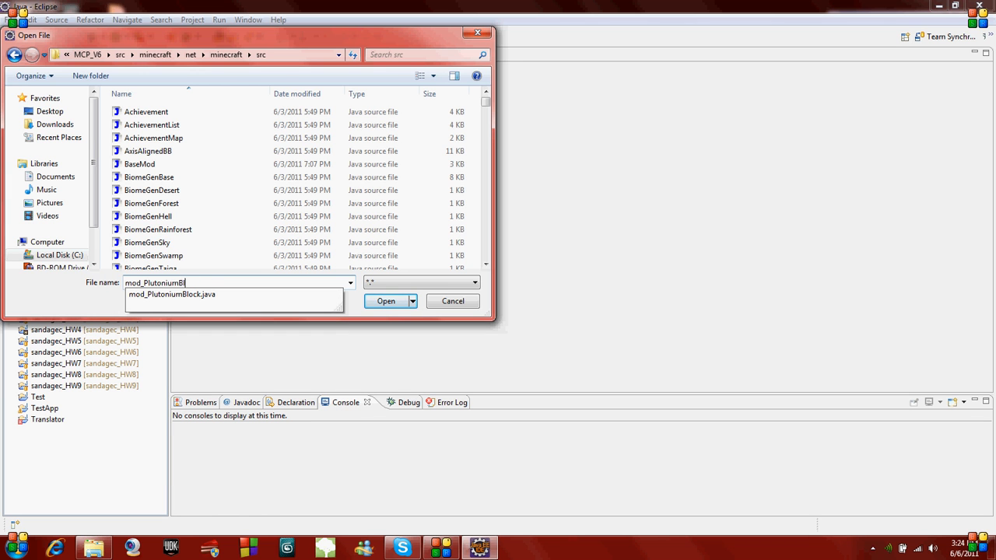
left_click(172, 294)
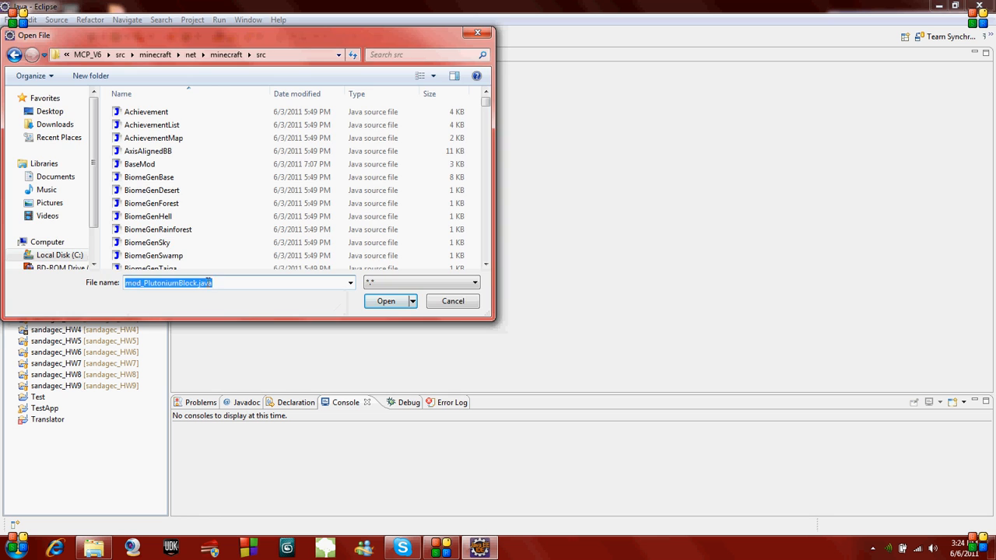
left_click(386, 301)
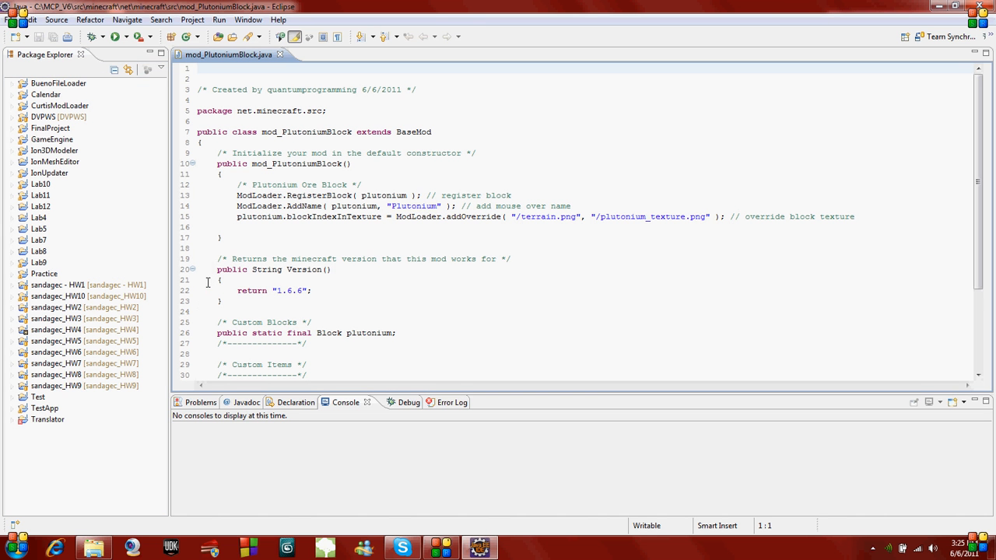
mouse_move(225, 253)
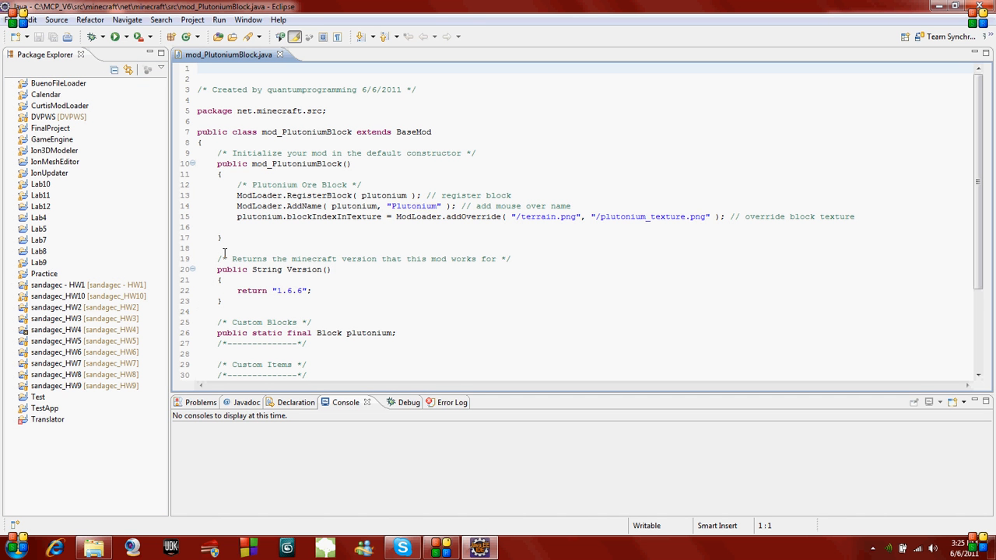
- Place the cursor just below the constructor in mod_PlutoniumBlock.java
left_click(221, 237)
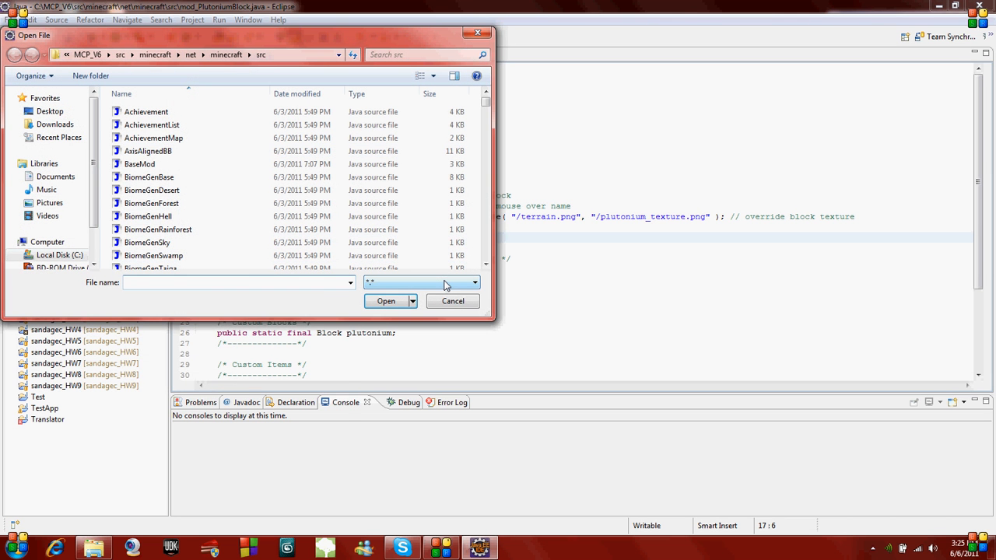
- Open ModLoader.java, BaseMod.java and ChunkProviderGenerate.java as editor tabs
type("ModLoade")
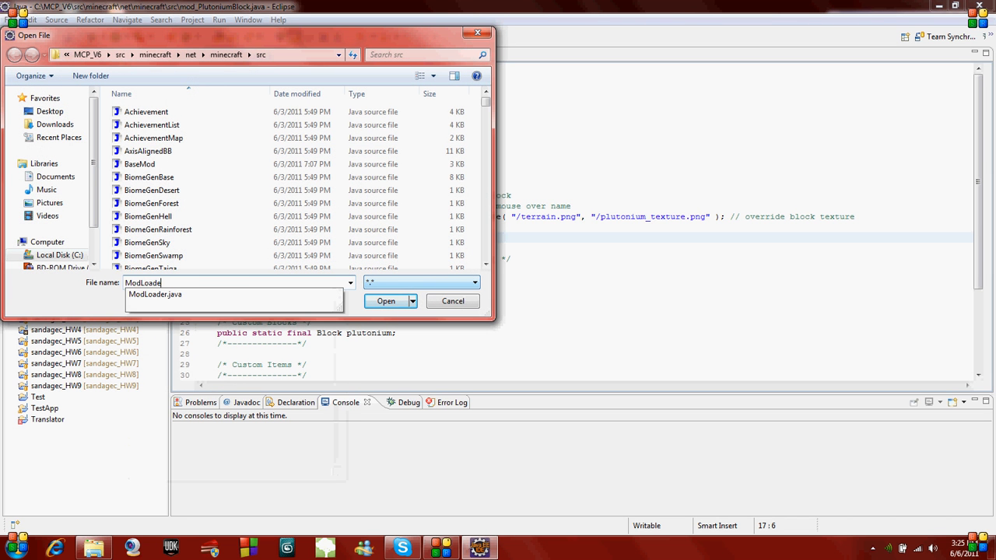
left_click(452, 302)
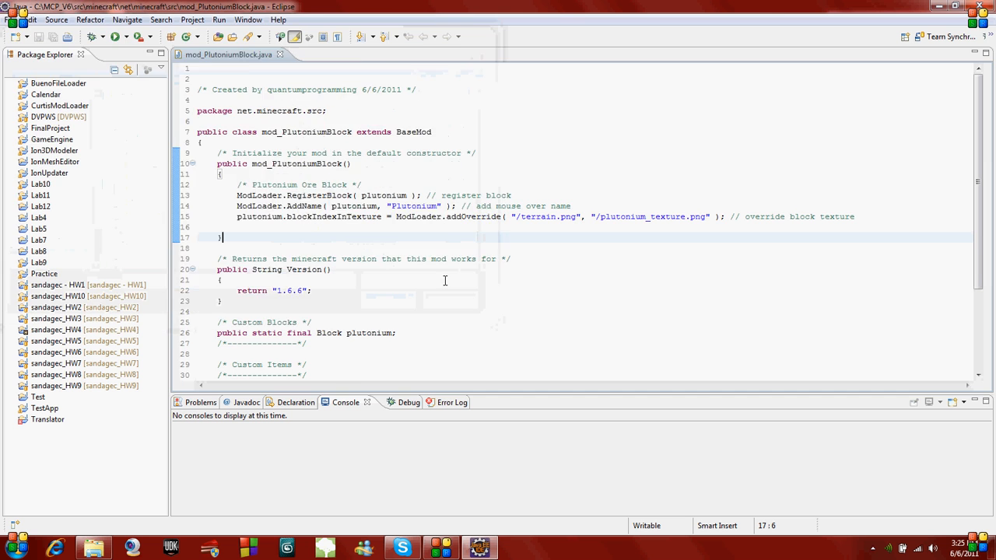
left_click(31, 20)
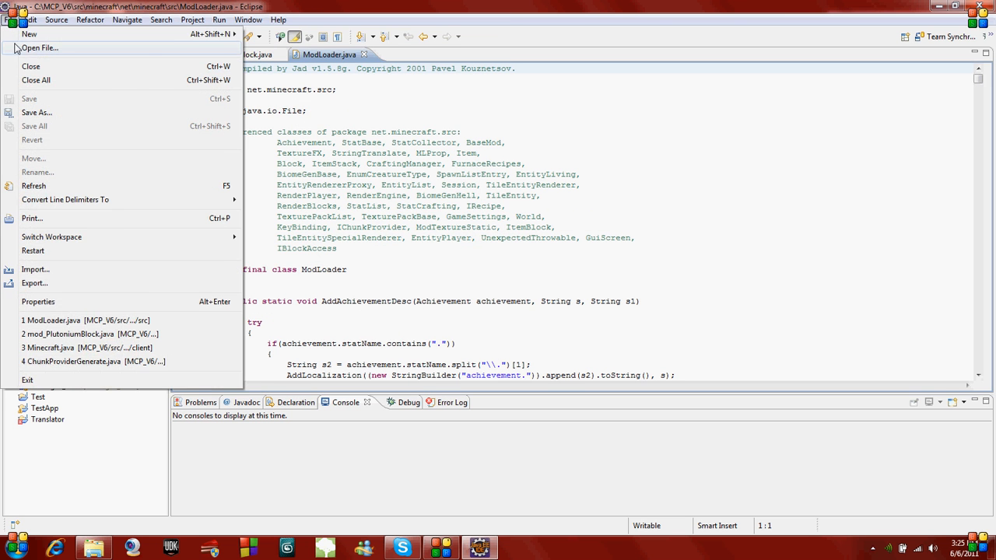
left_click(40, 48)
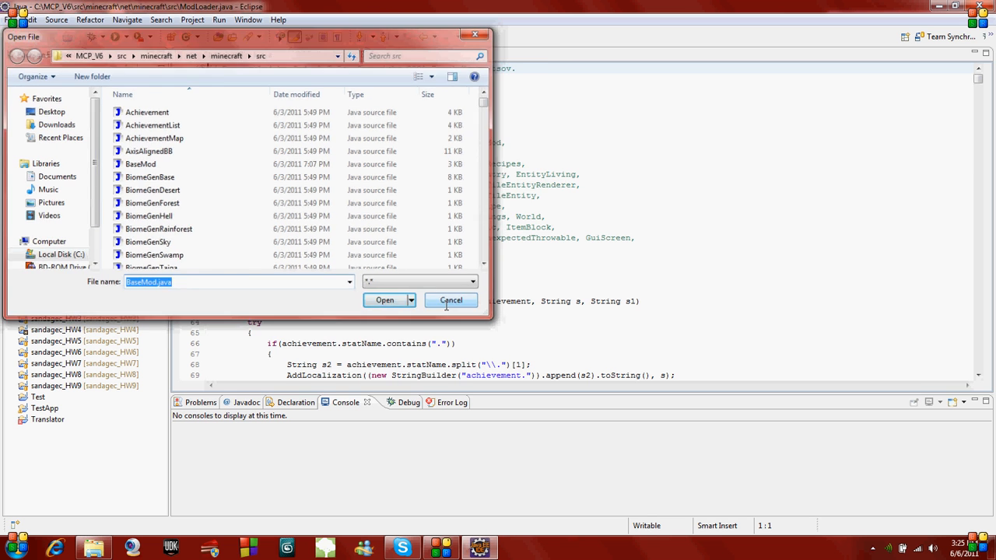
left_click(384, 301)
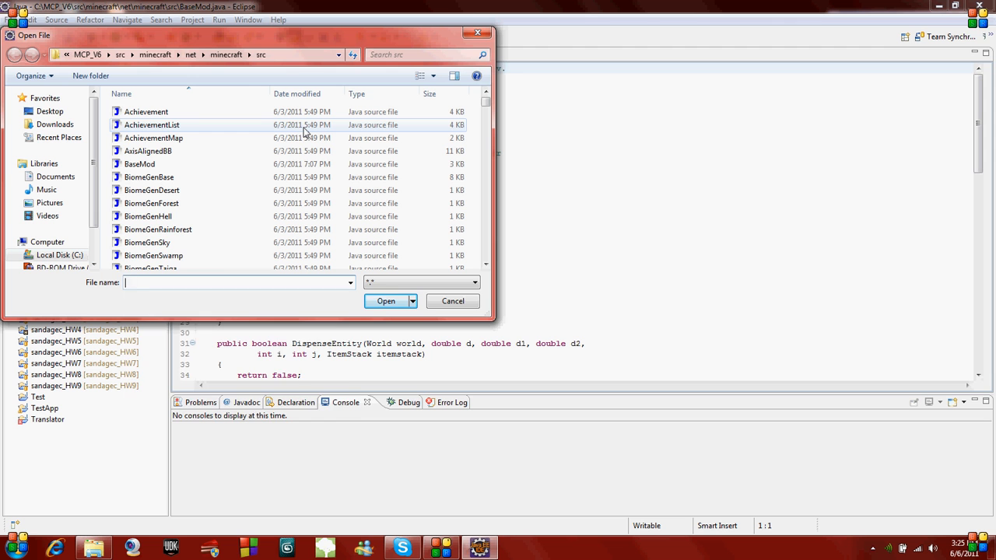
type("ChunkProviderGenerate.")
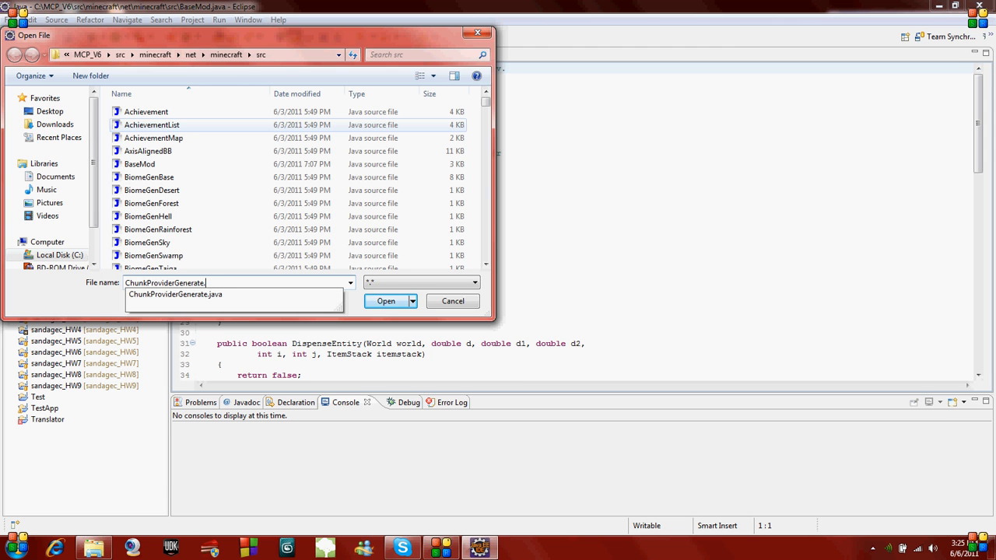
left_click(386, 301)
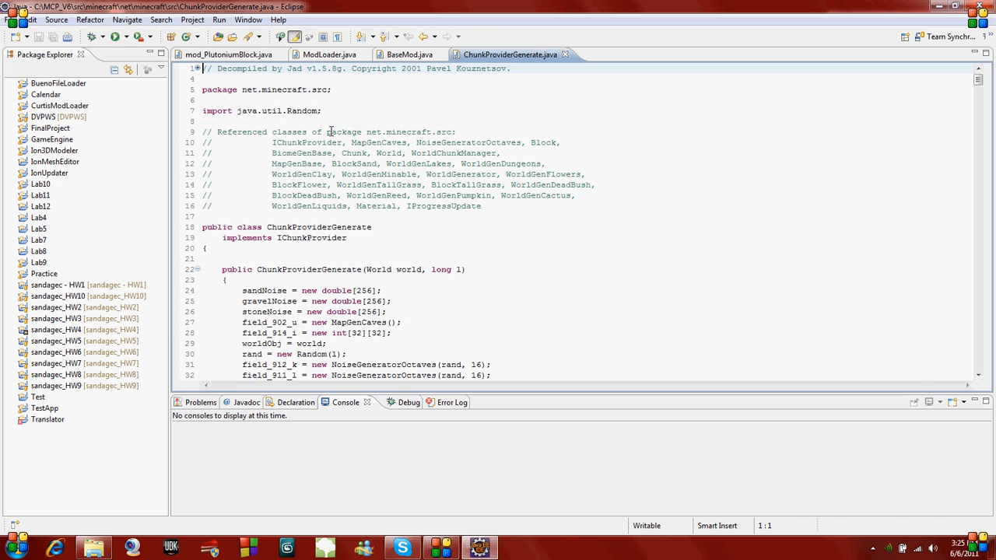
- Review the dirt and clay generation calls in ChunkProviderGenerate's populate loops, then return
scroll("down", 3)
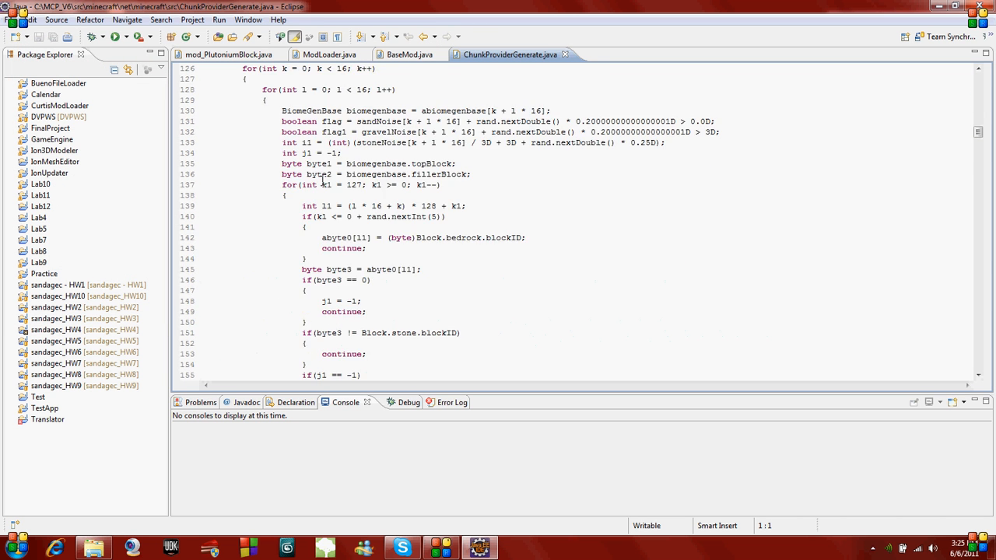
scroll("down", 3)
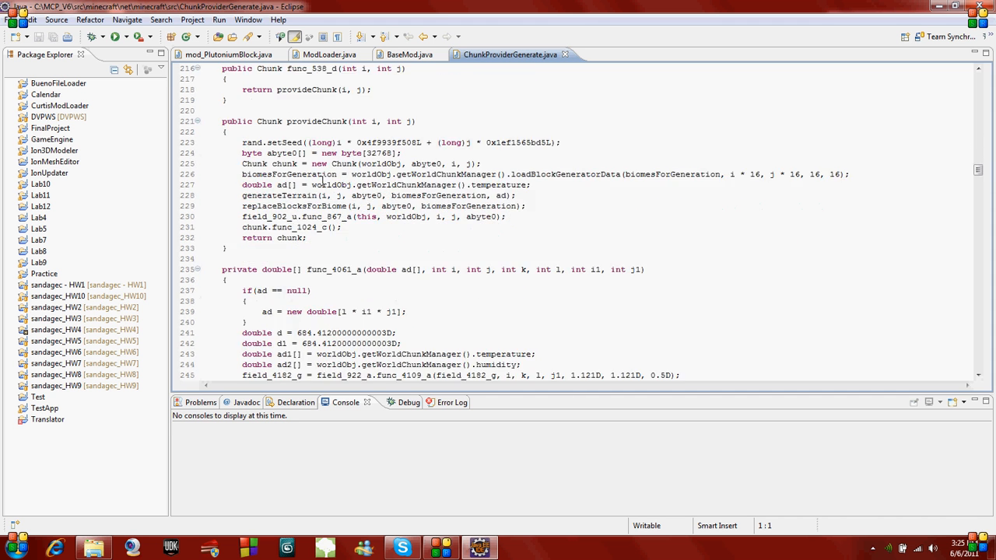
scroll("down", 3)
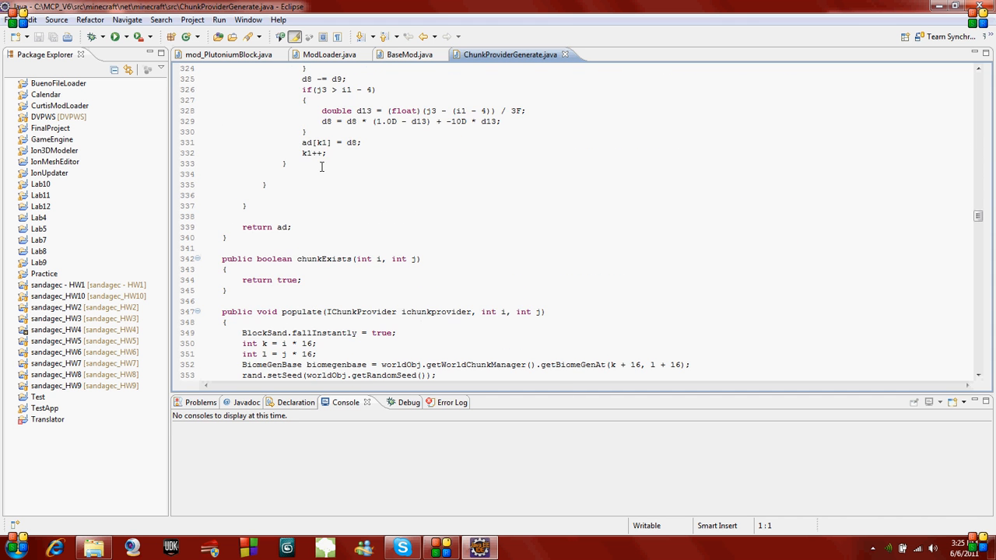
scroll("down", 3)
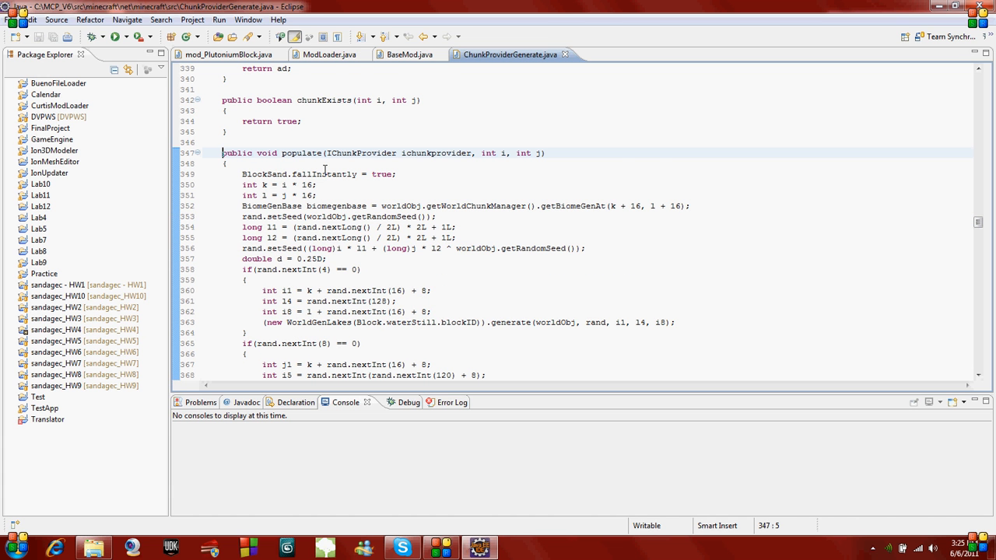
scroll("down", 3)
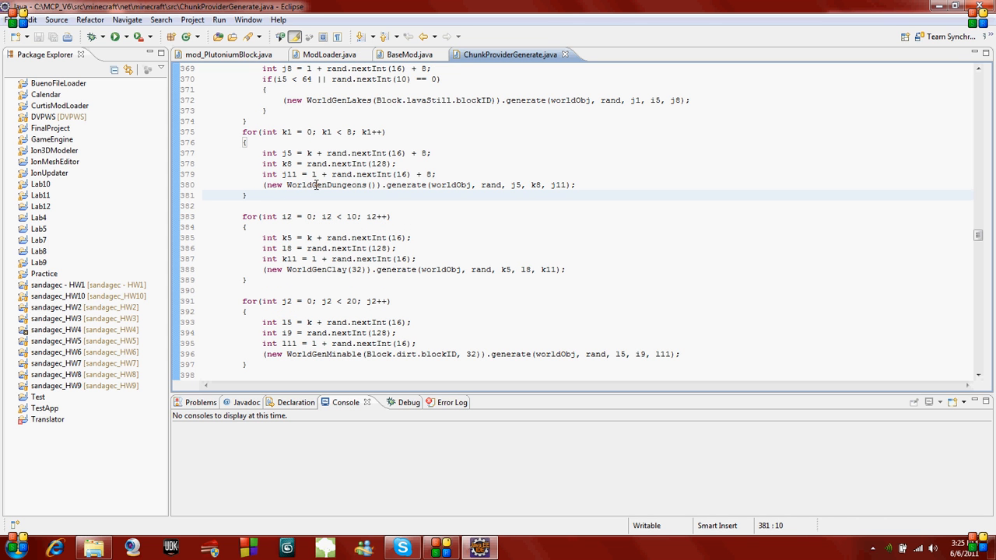
scroll("down", 3)
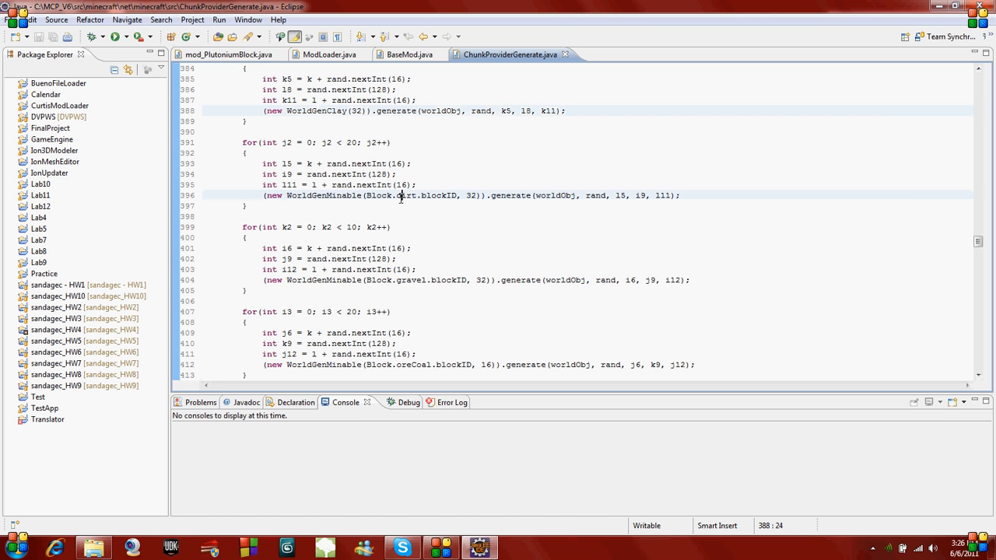
double_click(412, 280)
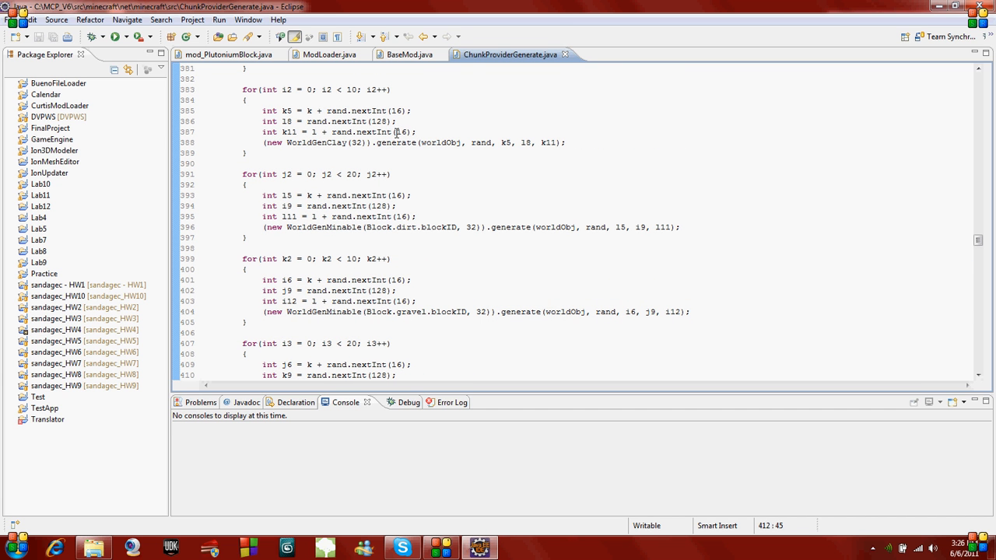
left_click(355, 142)
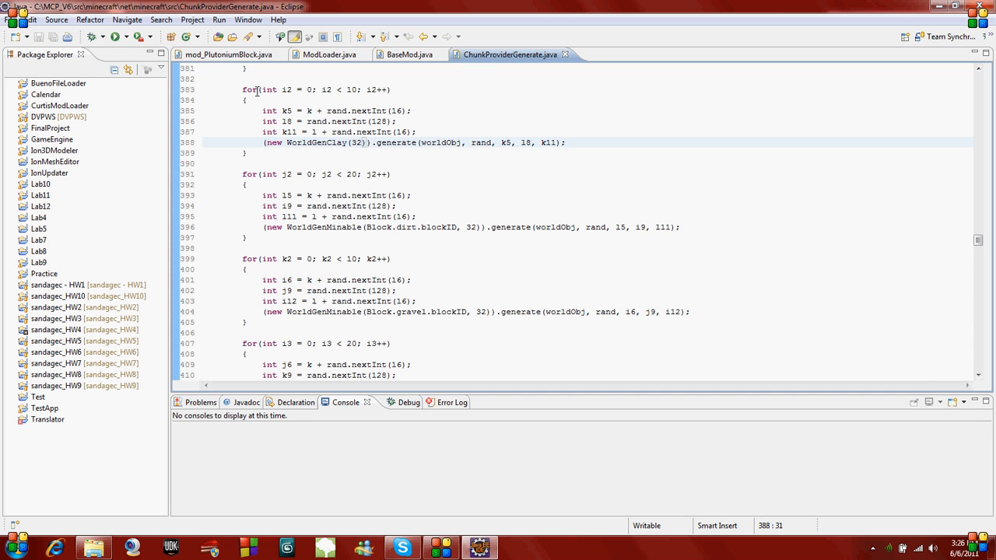
left_click(228, 54)
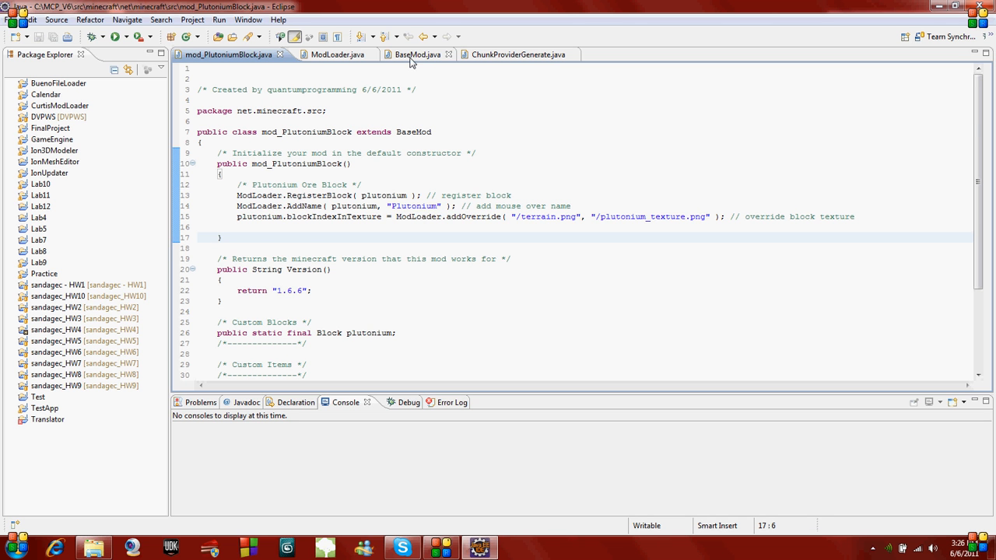
- Select the empty GenerateSurface method (lines 41–43) in BaseMod.java
left_click(417, 54)
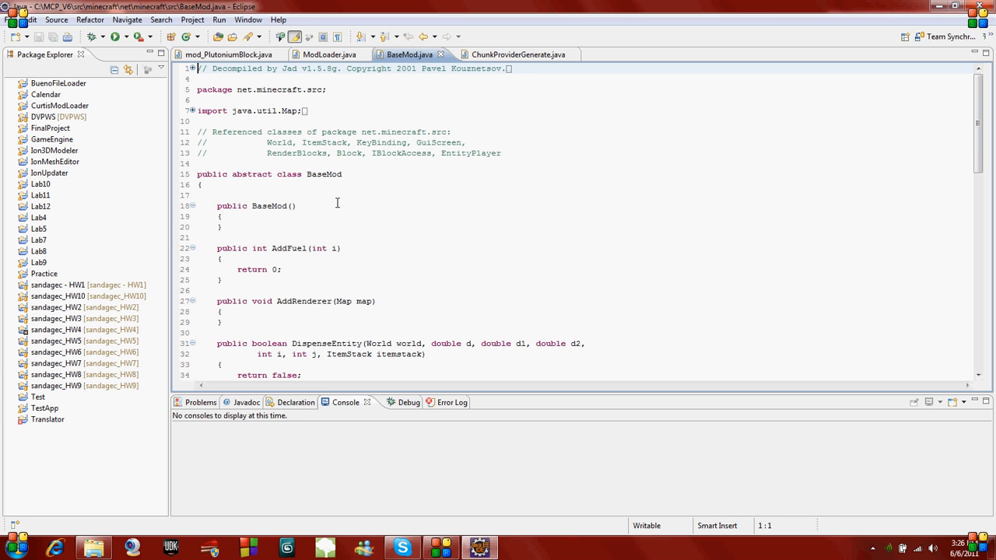
scroll("down", 3)
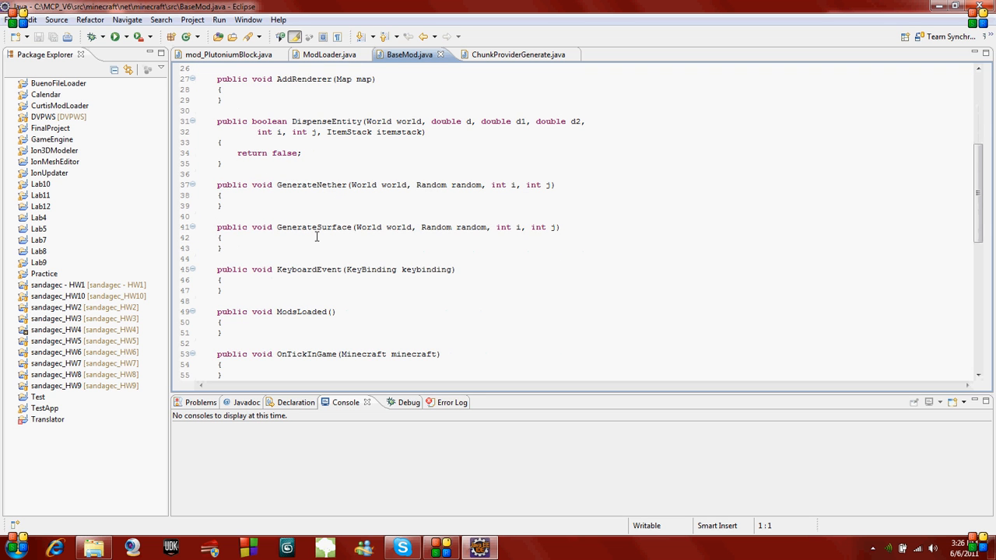
mouse_move(207, 249)
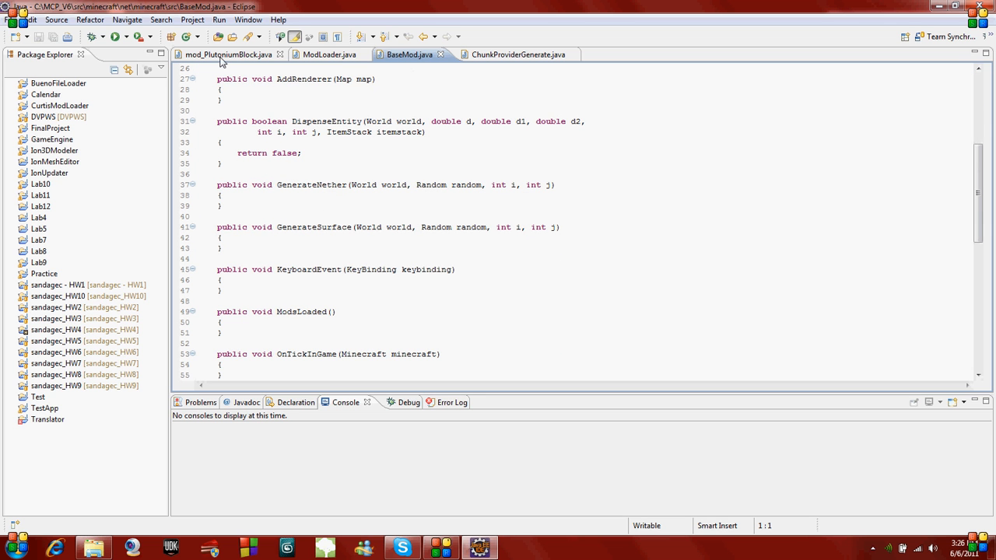
left_click(229, 55)
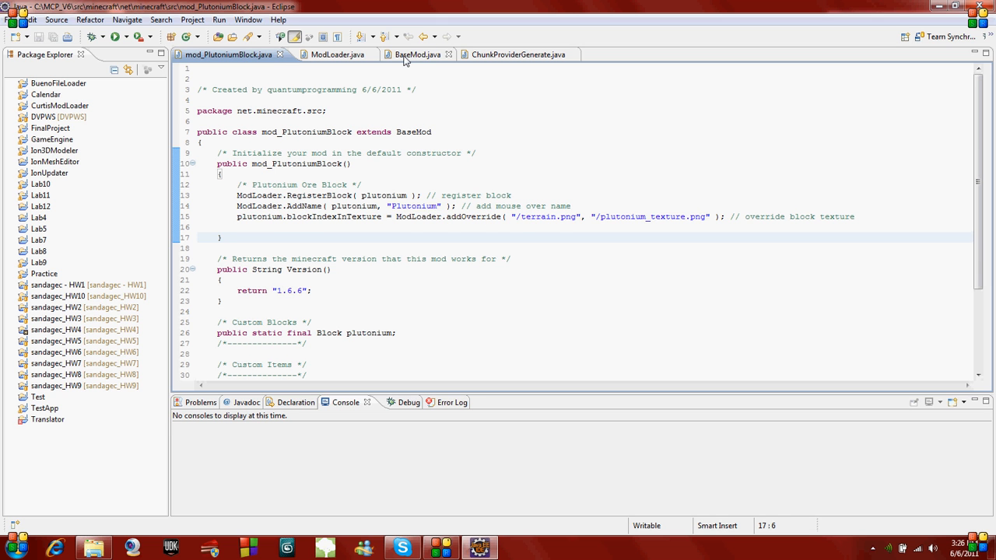
left_click(409, 55)
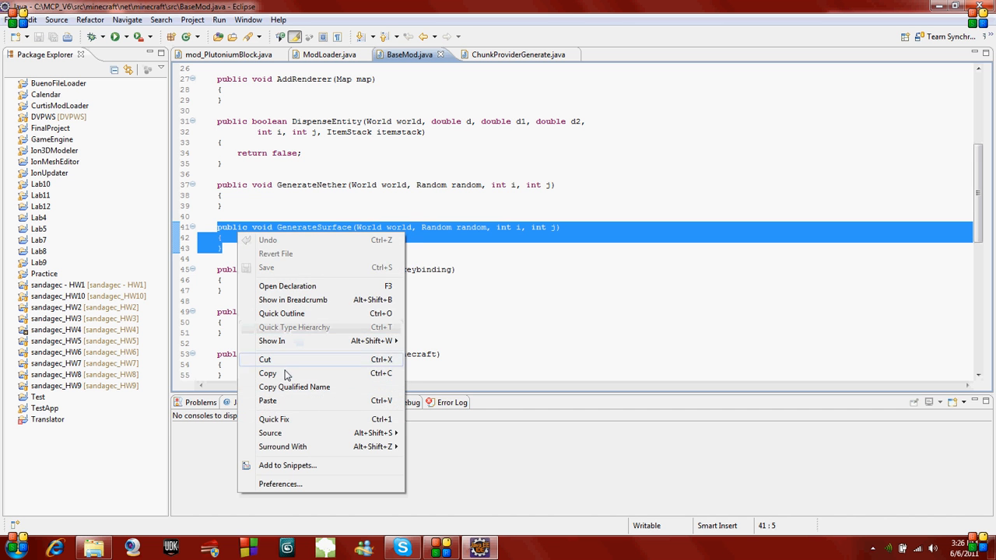
- Paste GenerateSurface below the constructor with a /* Generates custom blocks */ comment
left_click(228, 55)
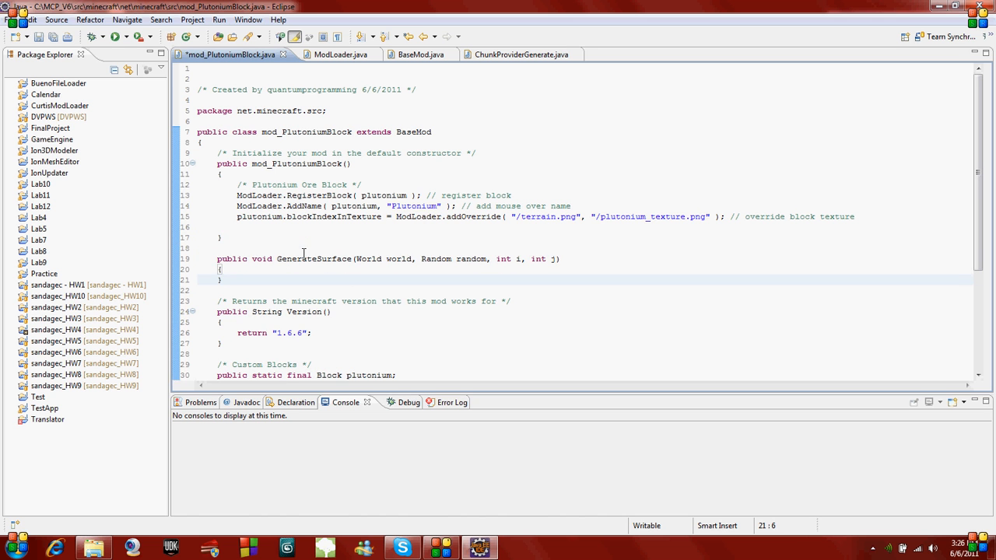
type("/*")
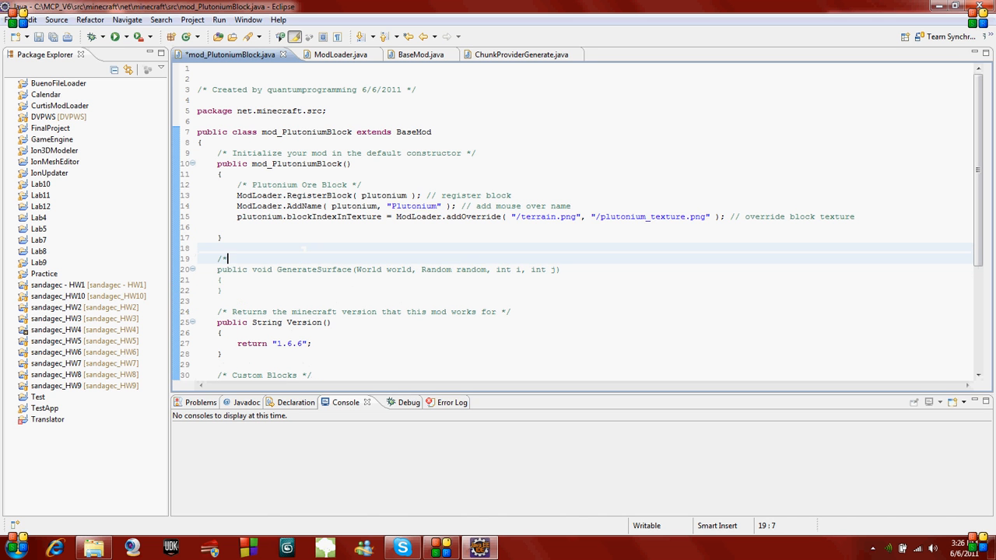
type("Generates custom bl")
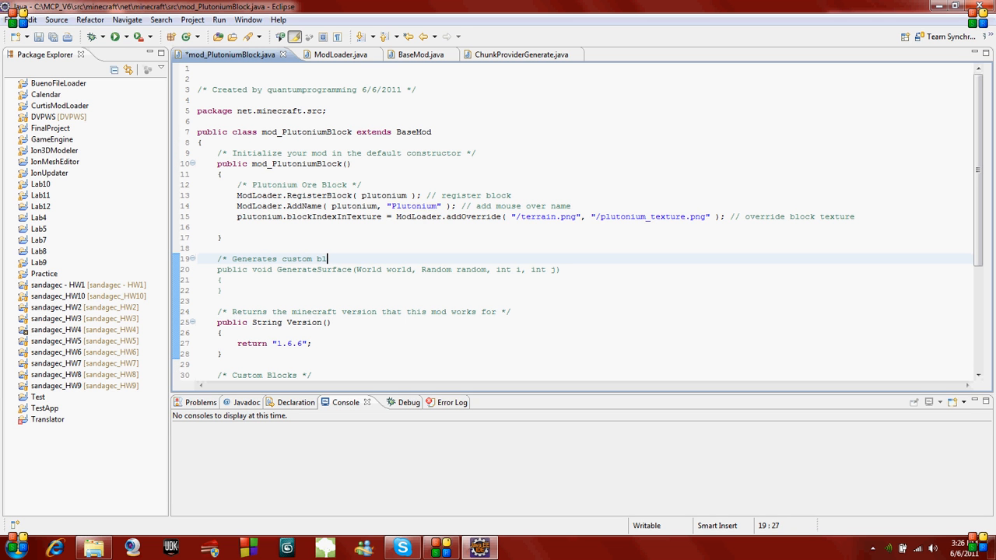
type("ocks */")
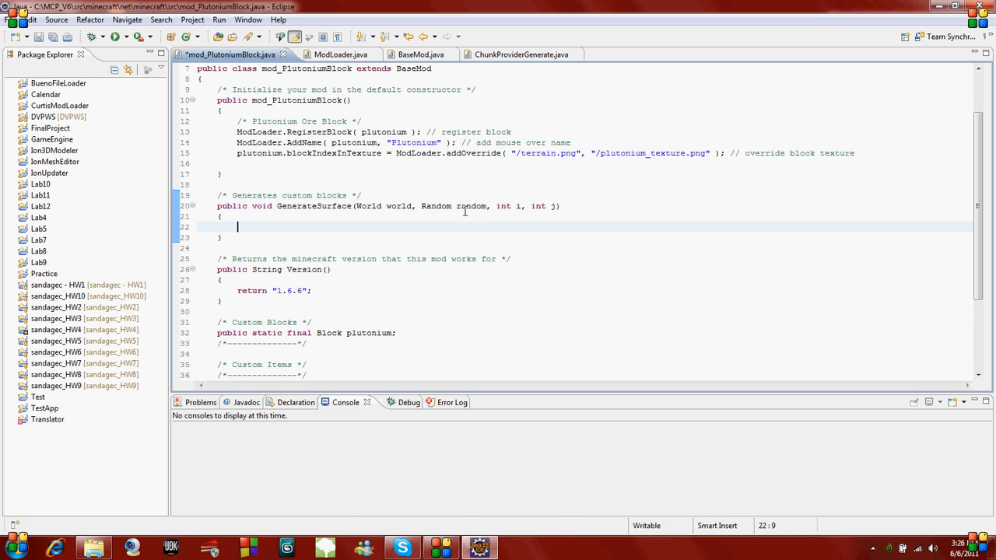
- Write an empty for (int a = 0; a < 20; a++) loop inside GenerateSurface
type("for(")
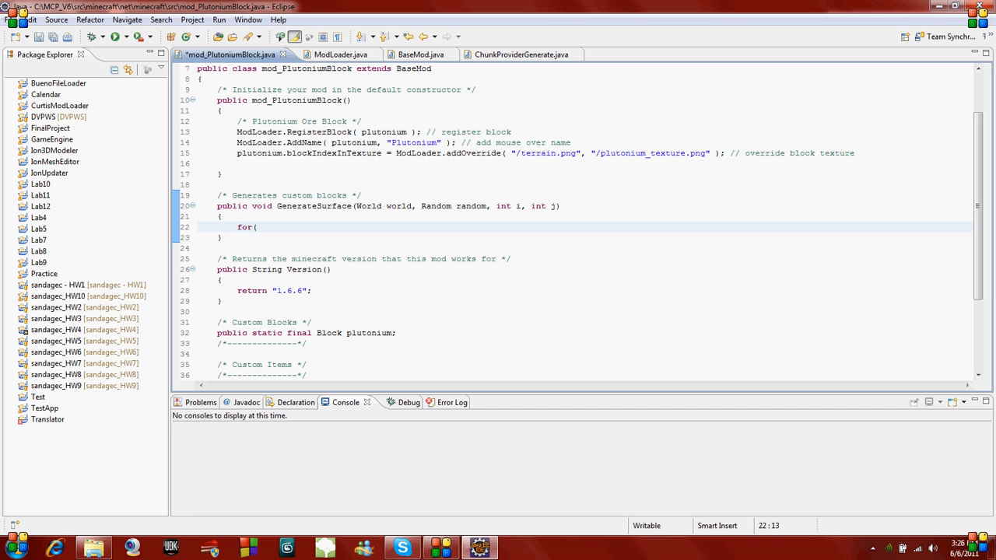
key("Right")
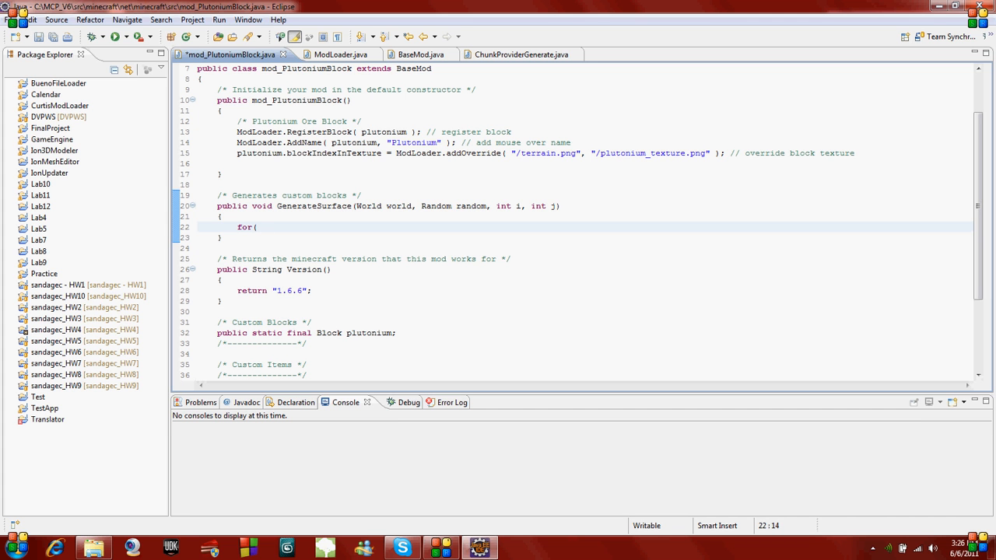
type("int a")
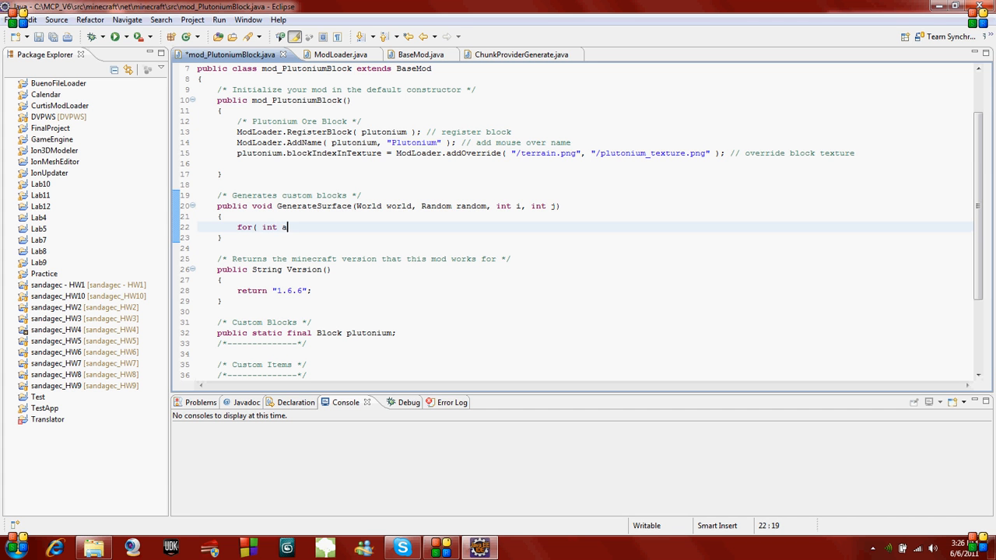
type("= 0;")
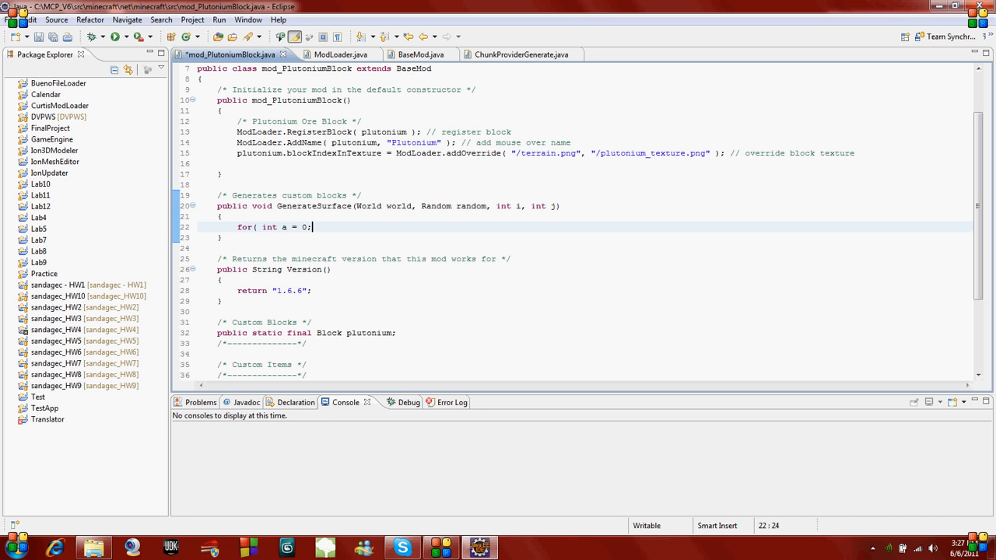
type("a <")
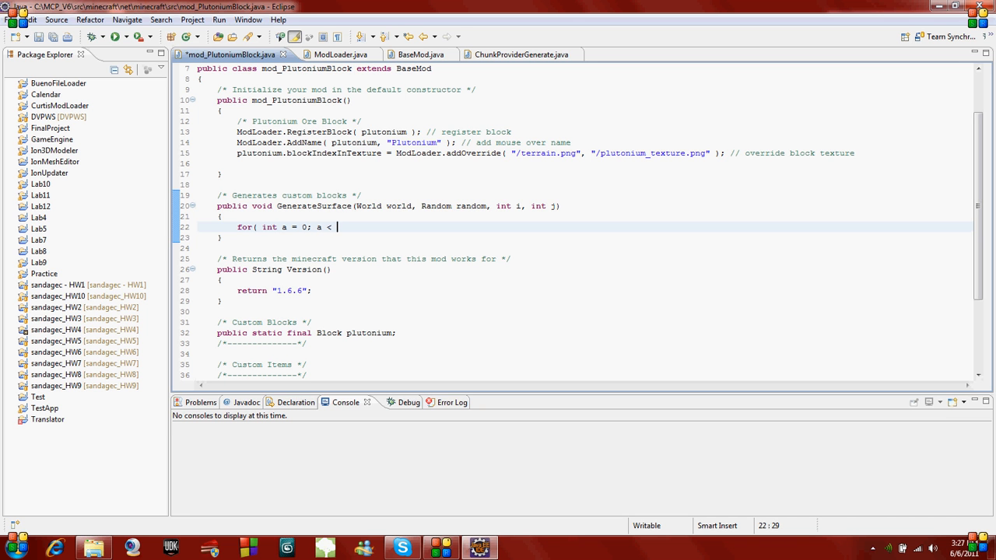
type("20")
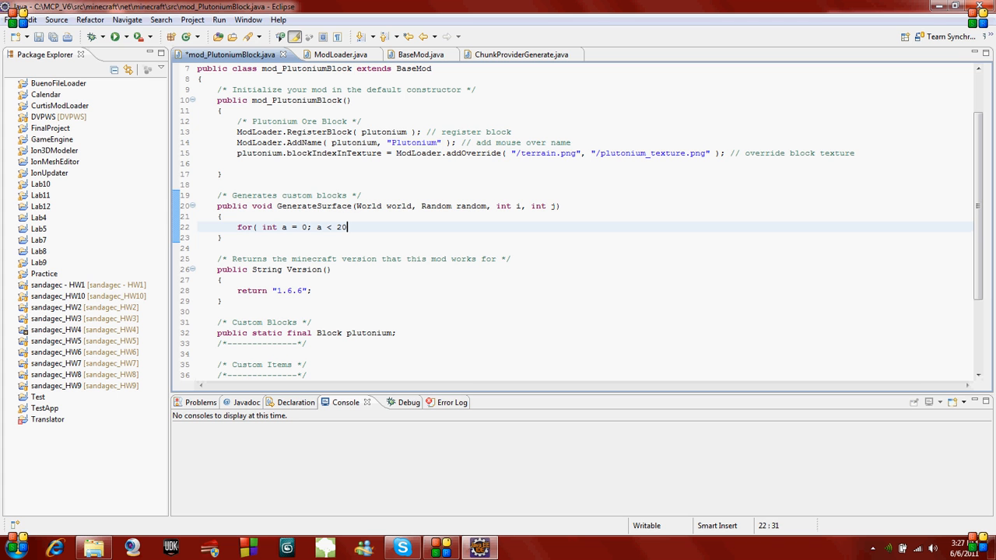
type("; a++ )")
type("{")
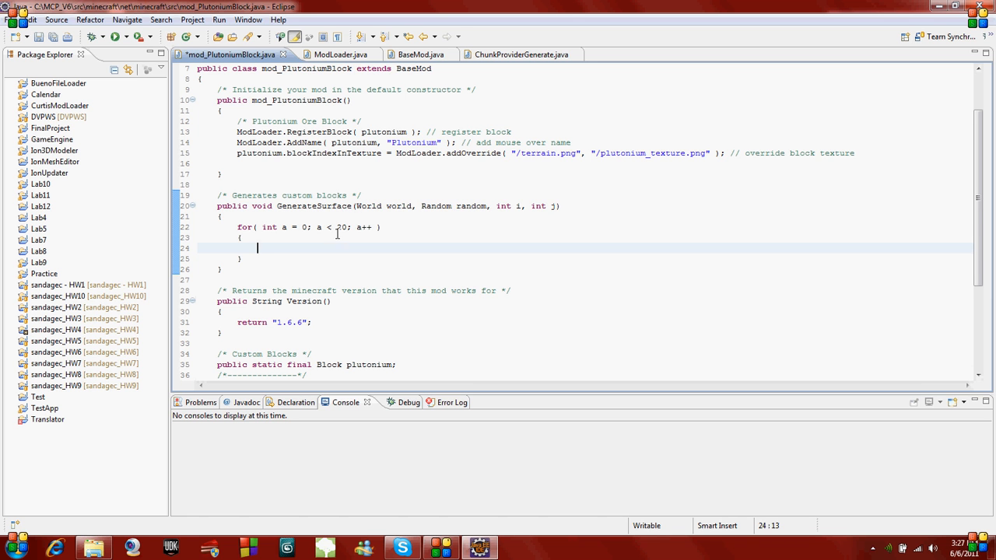
double_click(341, 226)
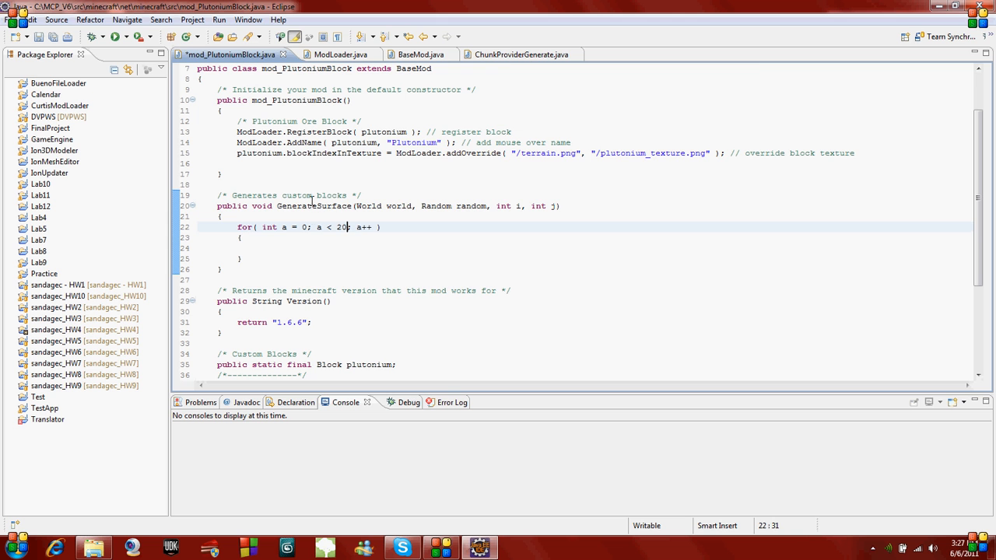
left_click(519, 54)
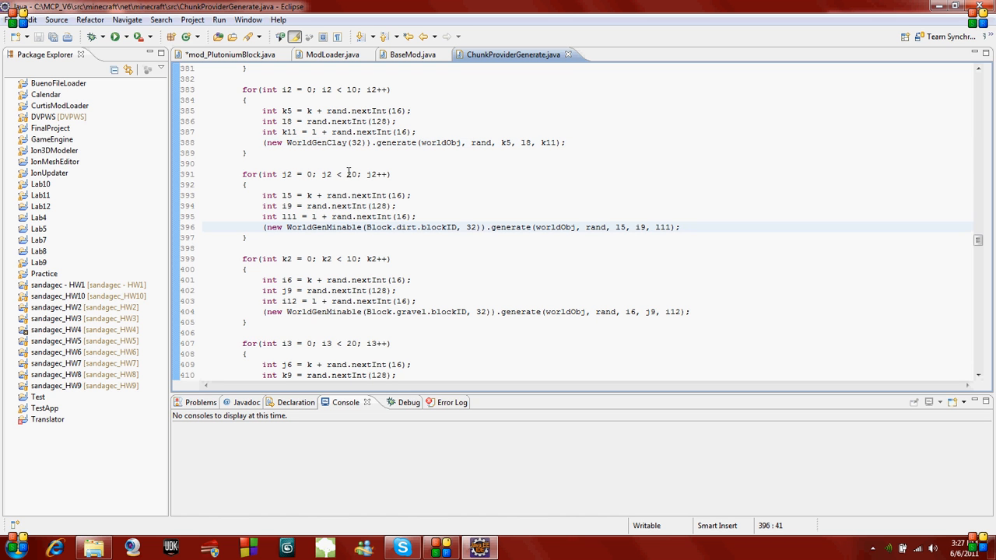
left_click(347, 174)
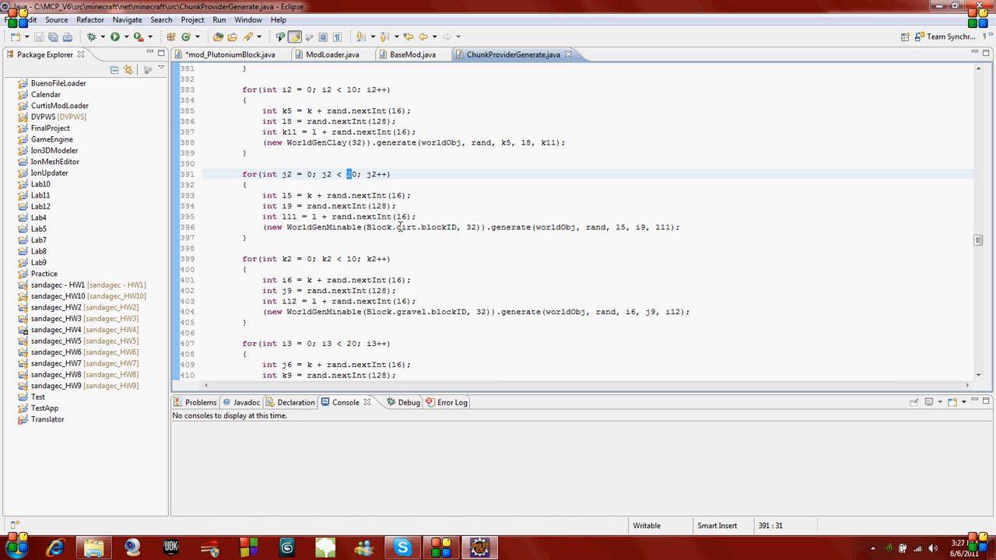
scroll("down", 3)
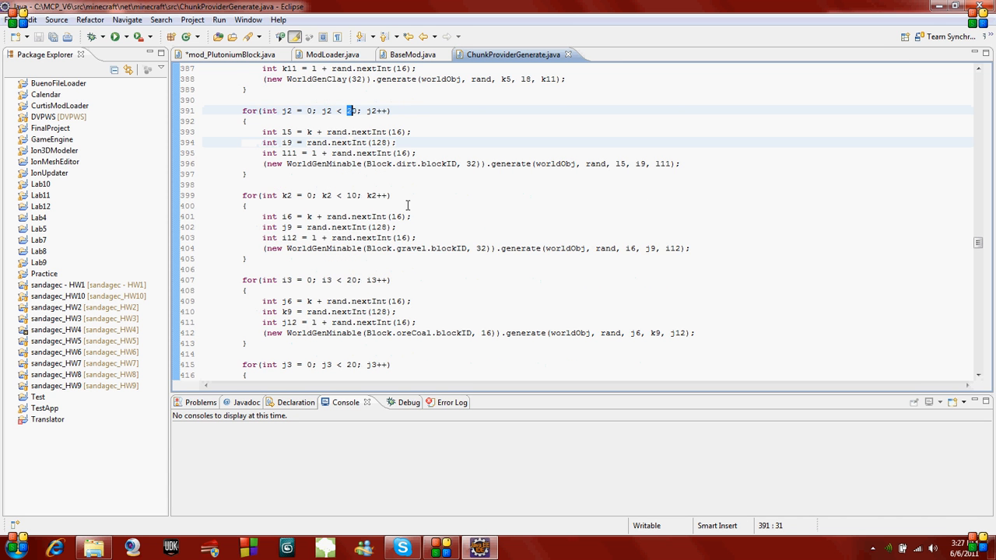
scroll("down", 3)
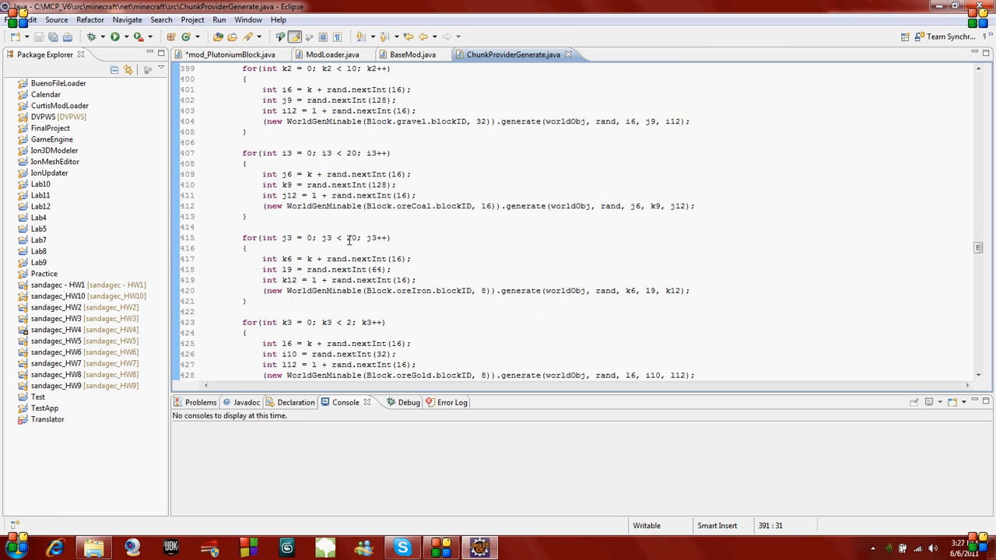
scroll("down", 3)
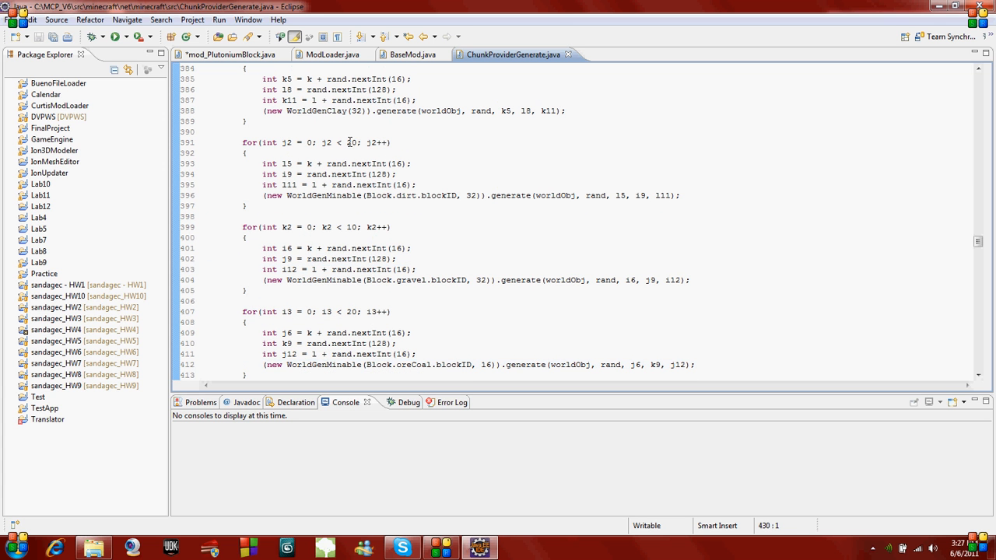
double_click(351, 143)
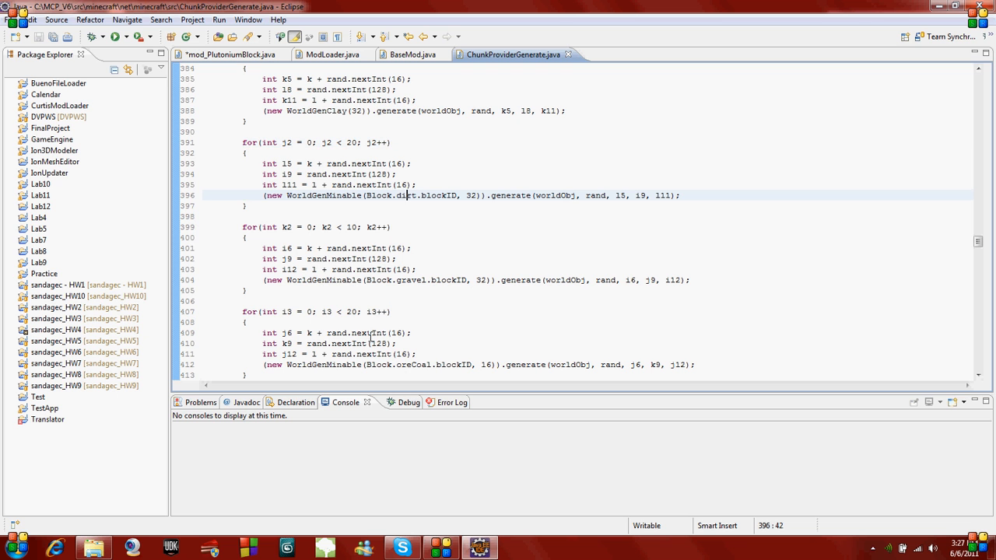
mouse_move(395, 351)
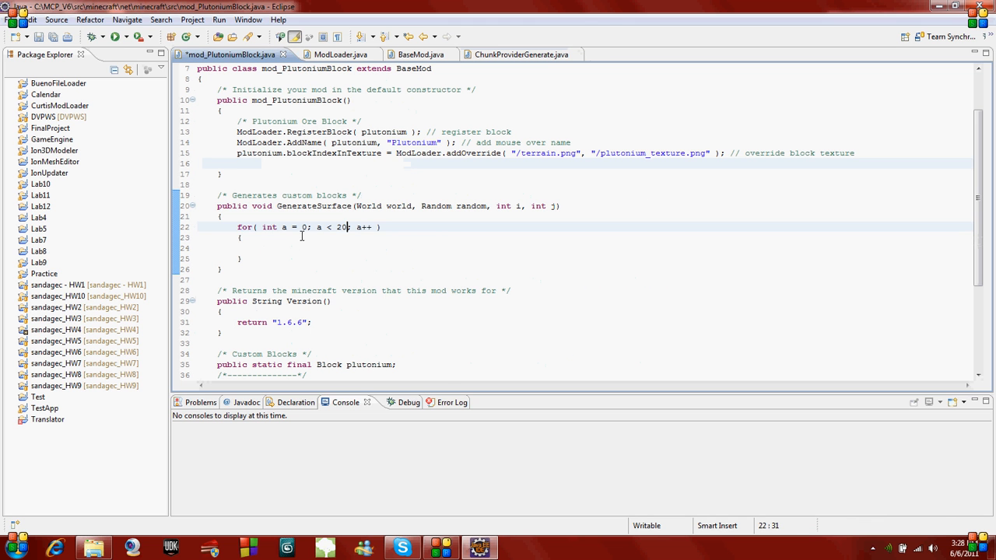
- Add int posX = i + random.nextInt(16); in the loop, checking ChunkProviderGenerate's reference
type("int")
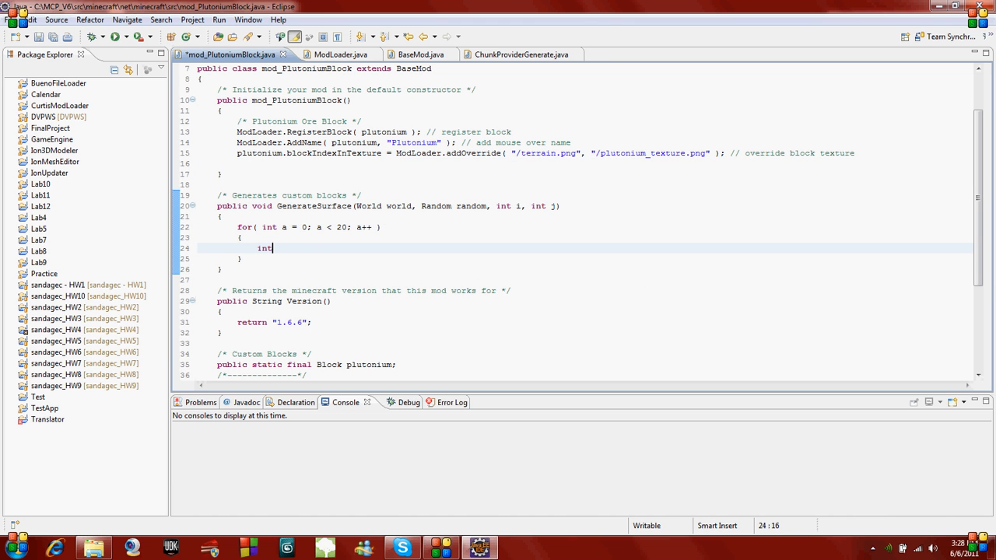
type("posX =")
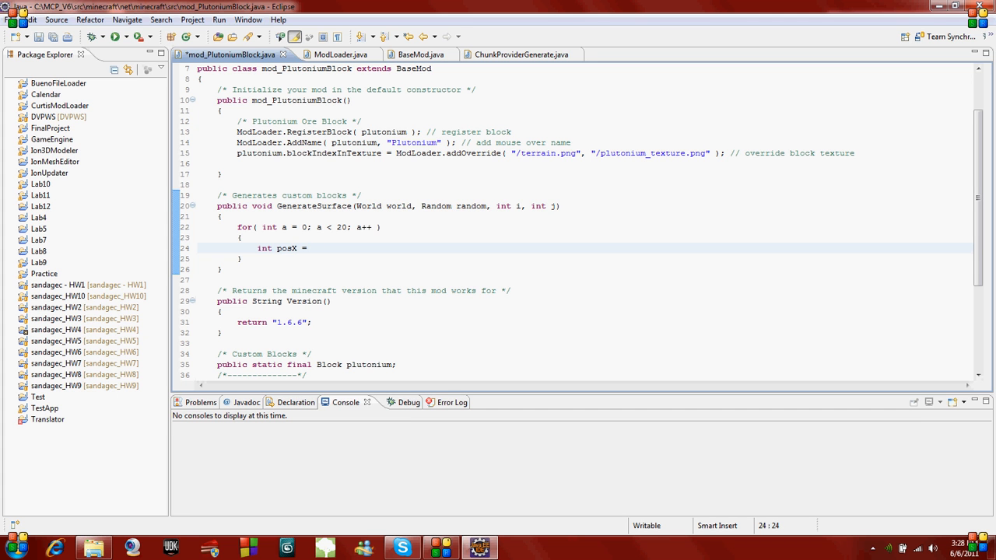
type("i +")
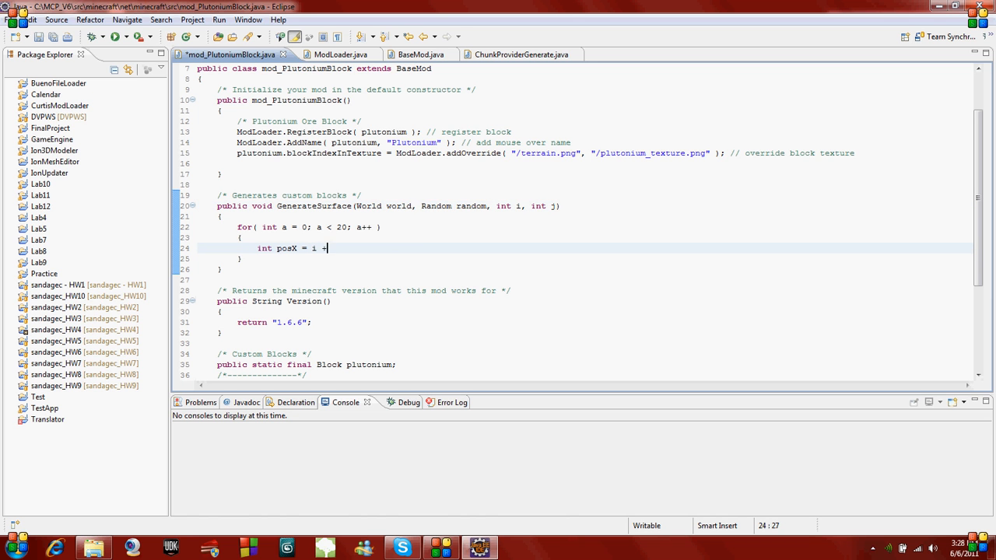
type("random")
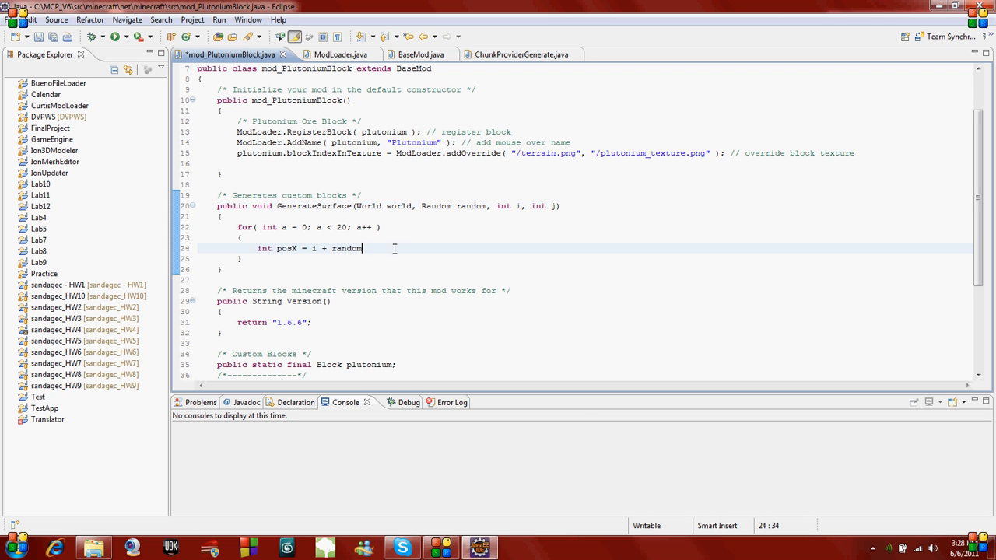
type(".nextInt(1")
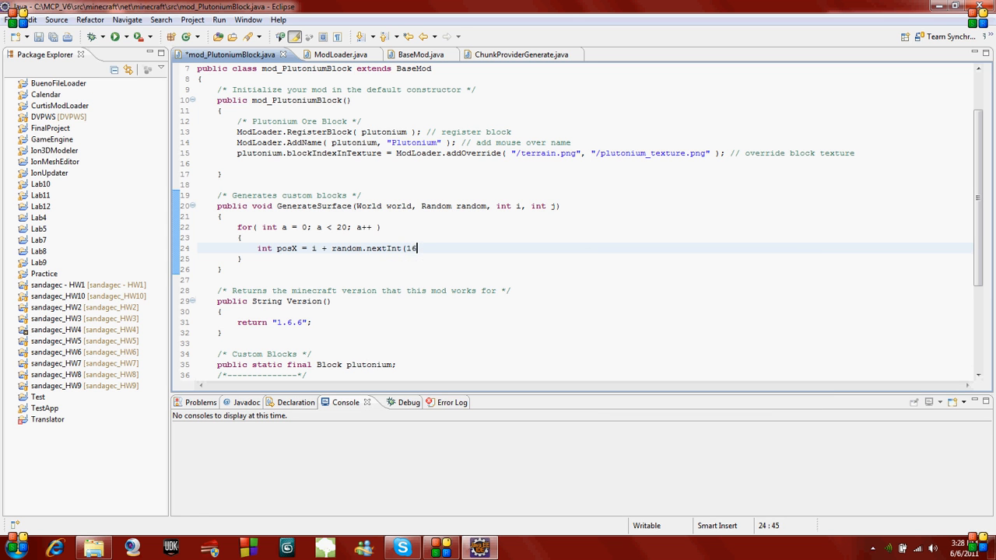
type("6);")
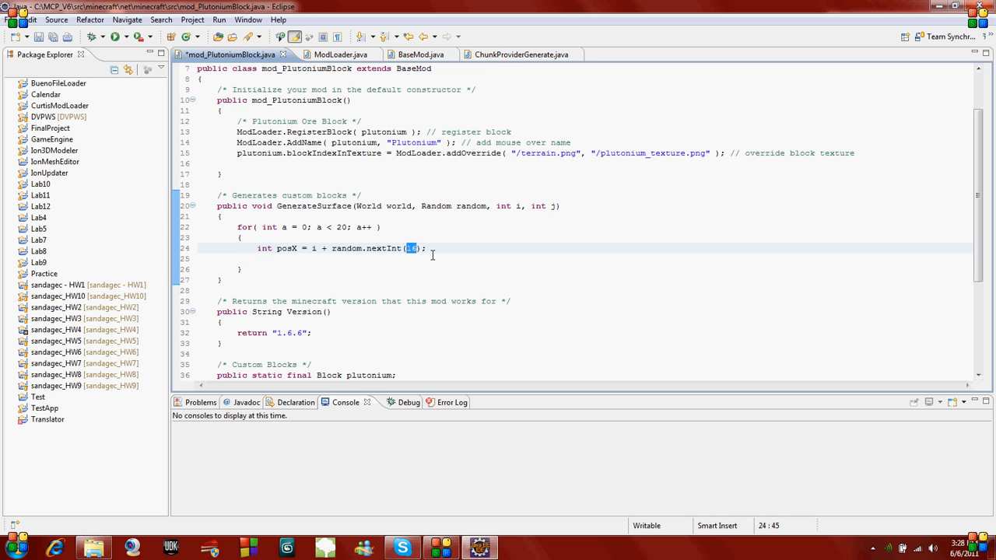
left_click(513, 54)
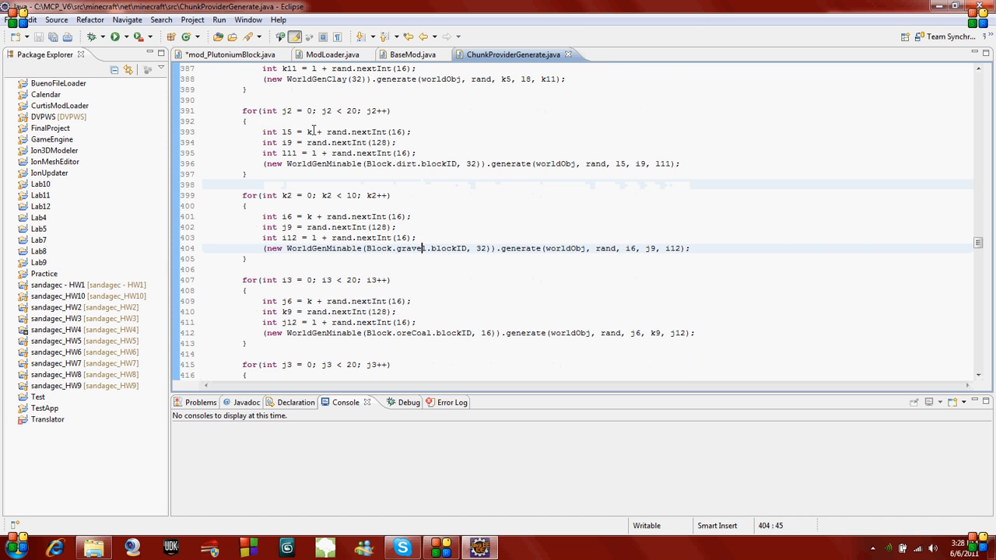
left_click(225, 54)
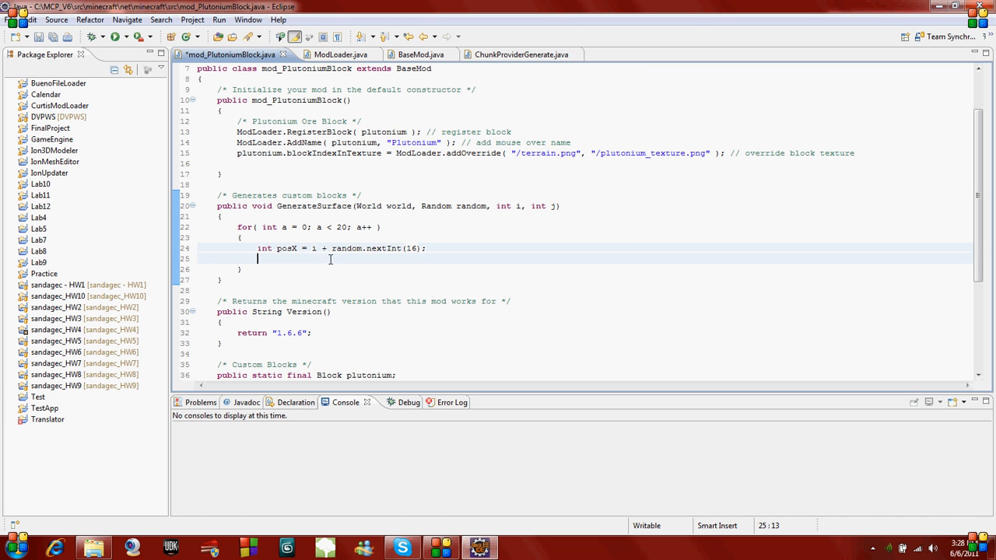
- Add the line int posY = random.nextInt(128); after the posX line
type("int posY =")
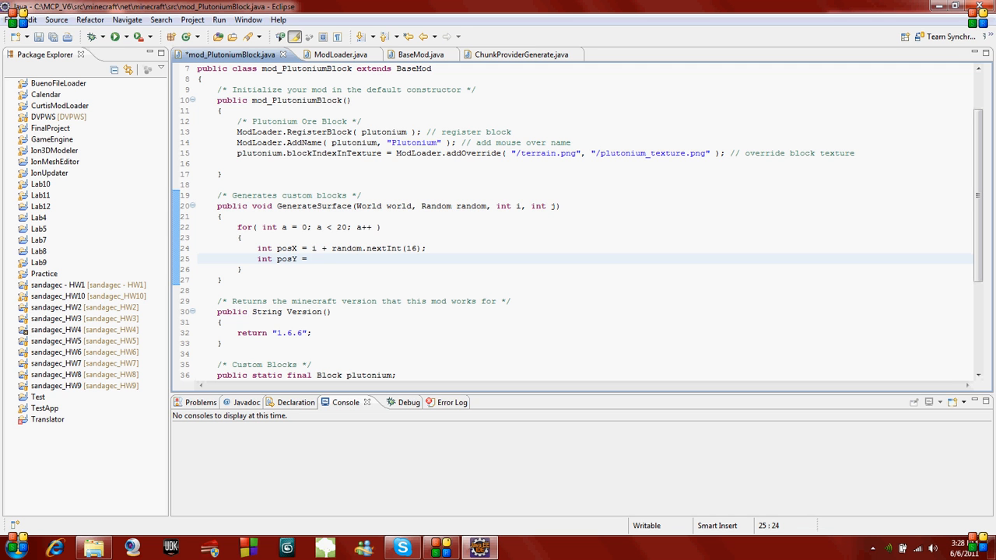
type("random.ne")
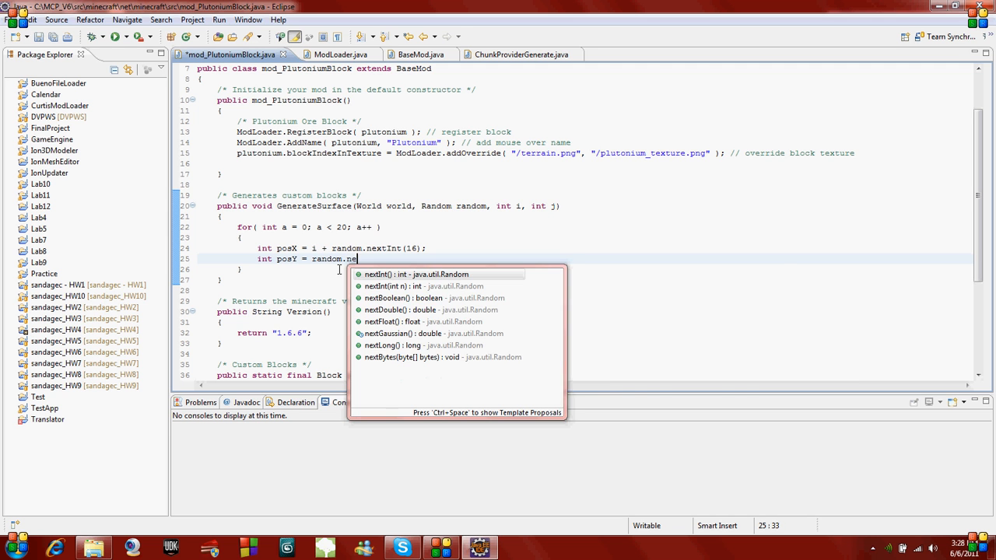
type("xtInt(1")
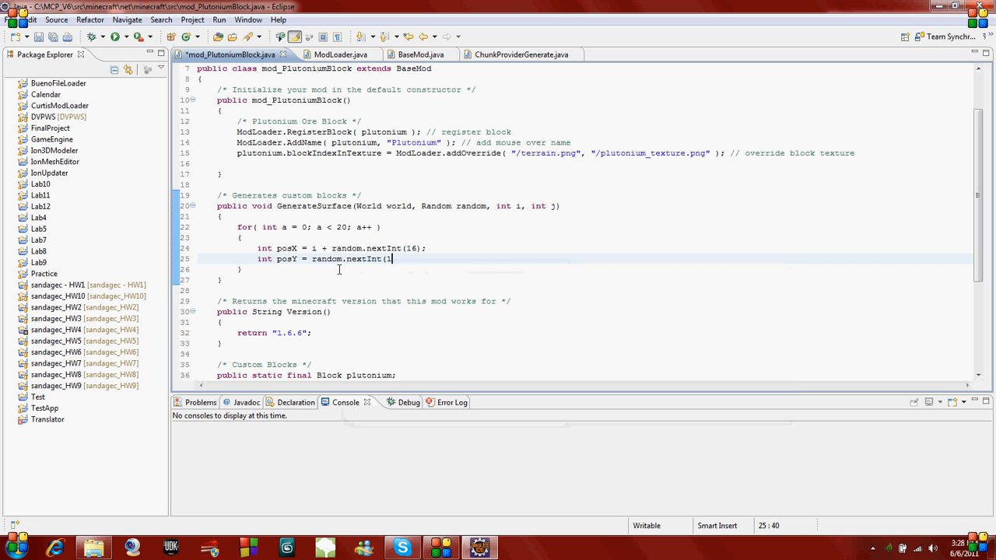
type("28);")
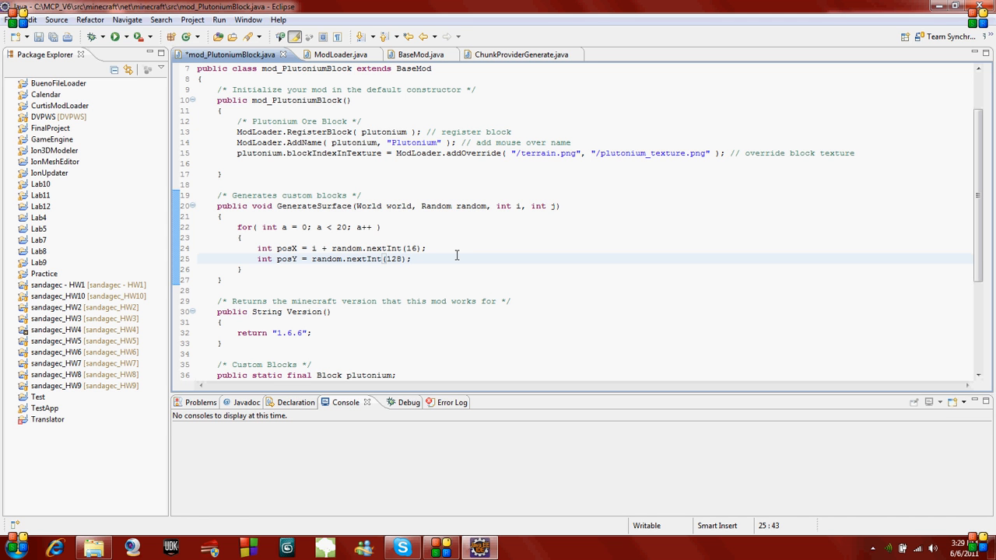
- Try offset values (70, 15, 30, 45) on posY, then revert to nextInt(128)
left_click(410, 258)
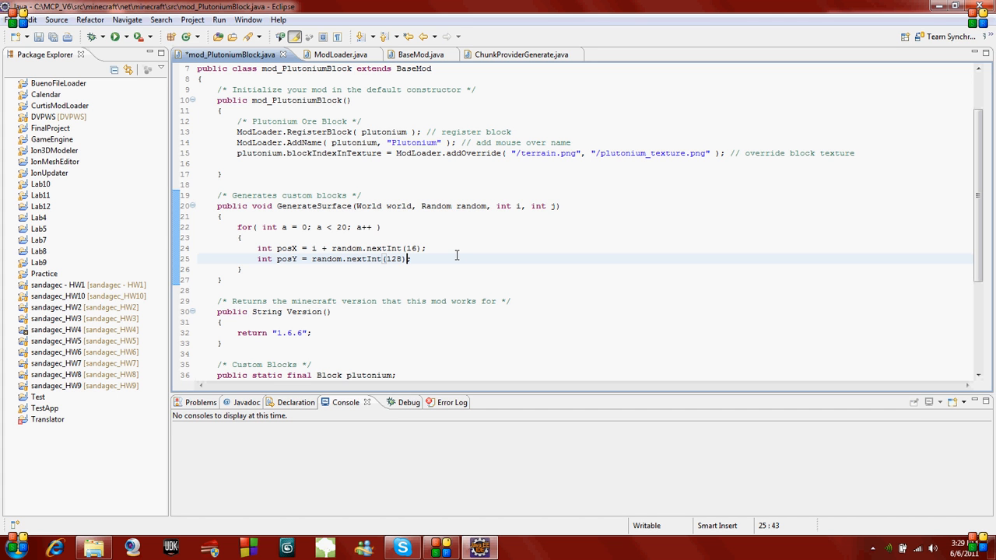
type("+")
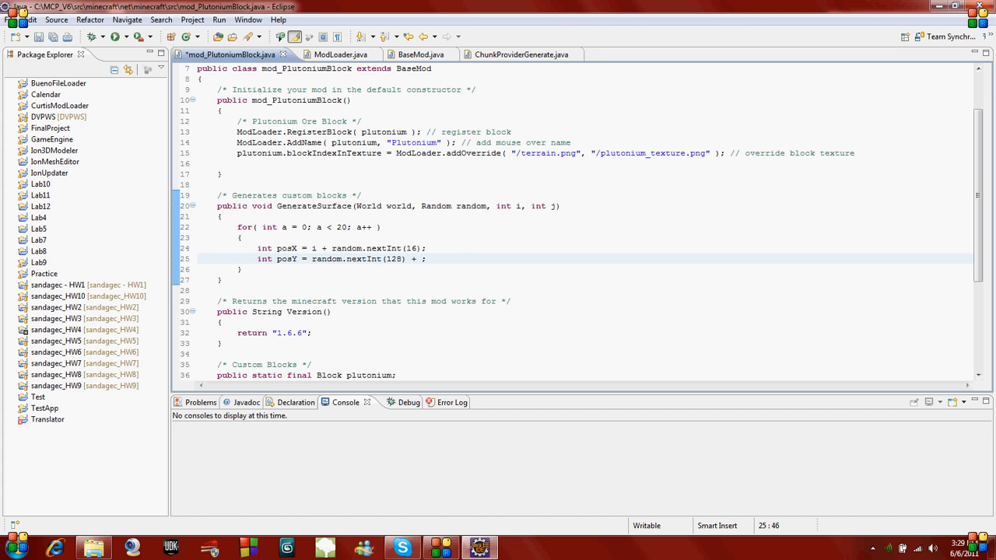
type("70")
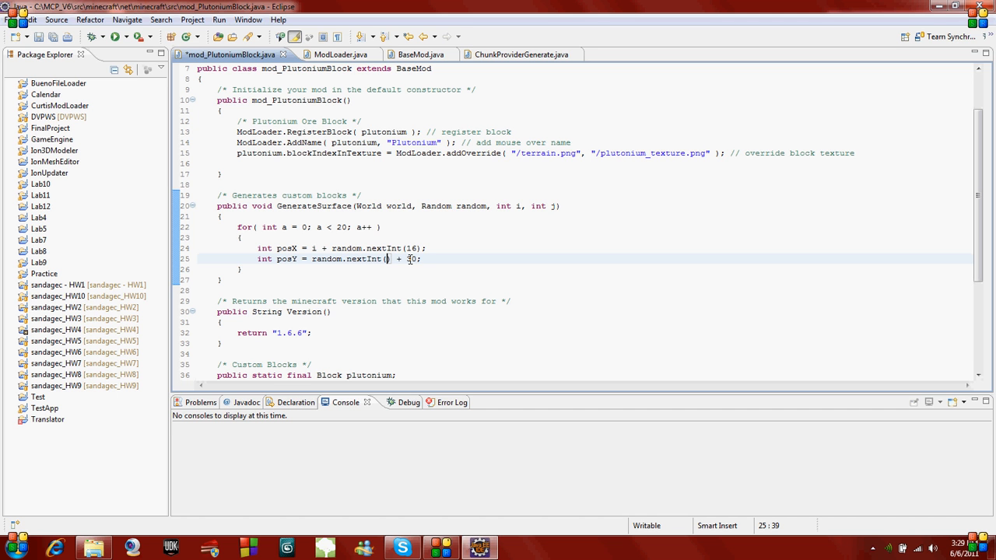
type("15")
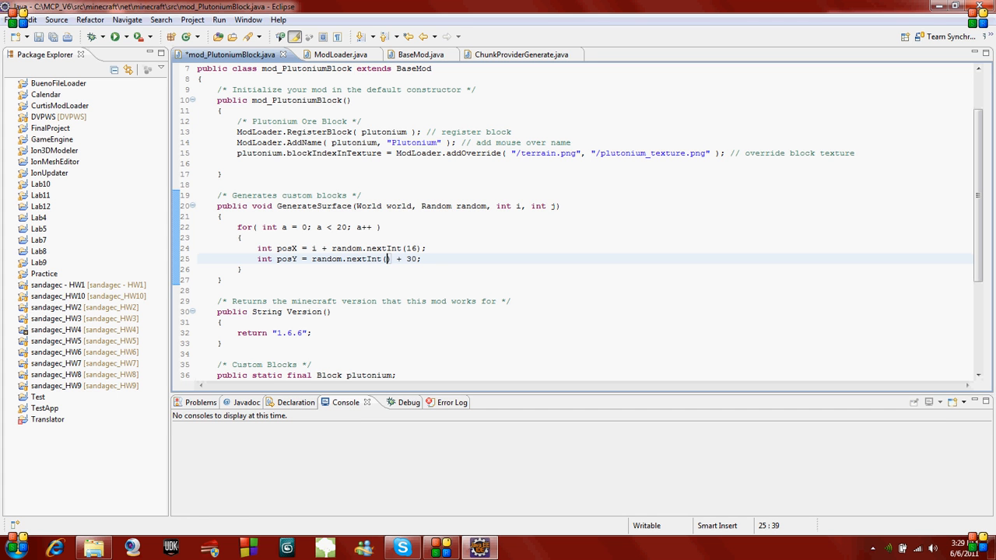
type("30")
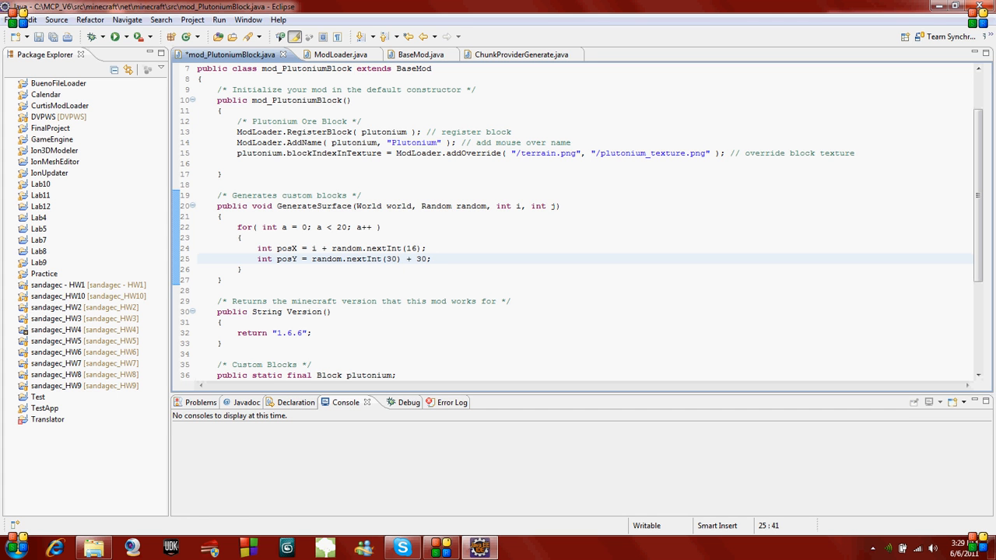
type("45")
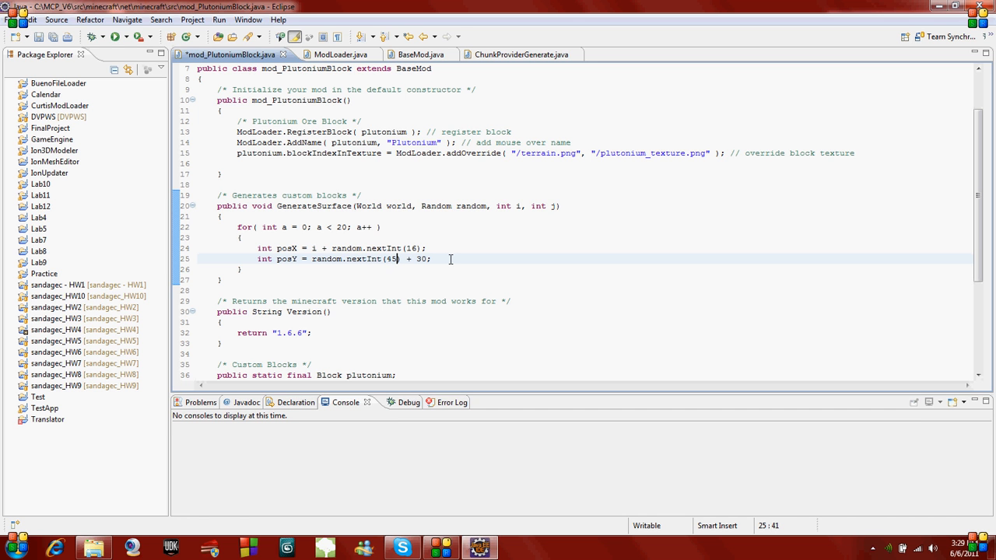
type("128")
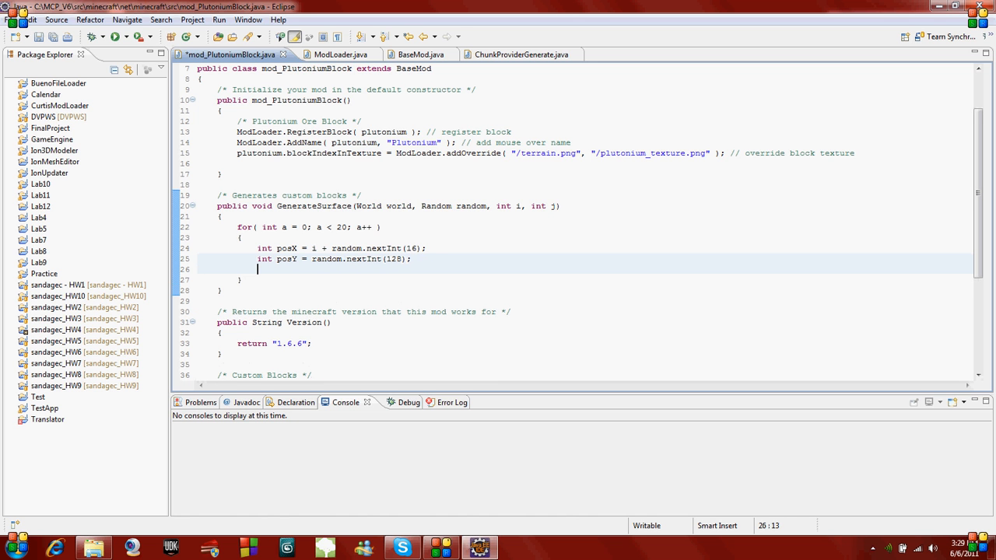
- Add int posZ = j + random.nextInt(16); and save the mod file
type("int pos")
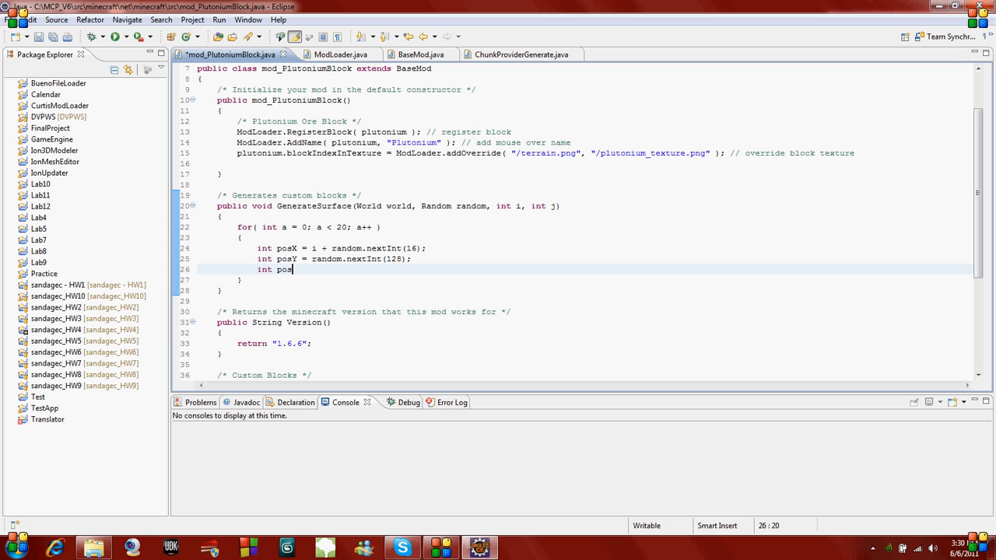
type("Z =")
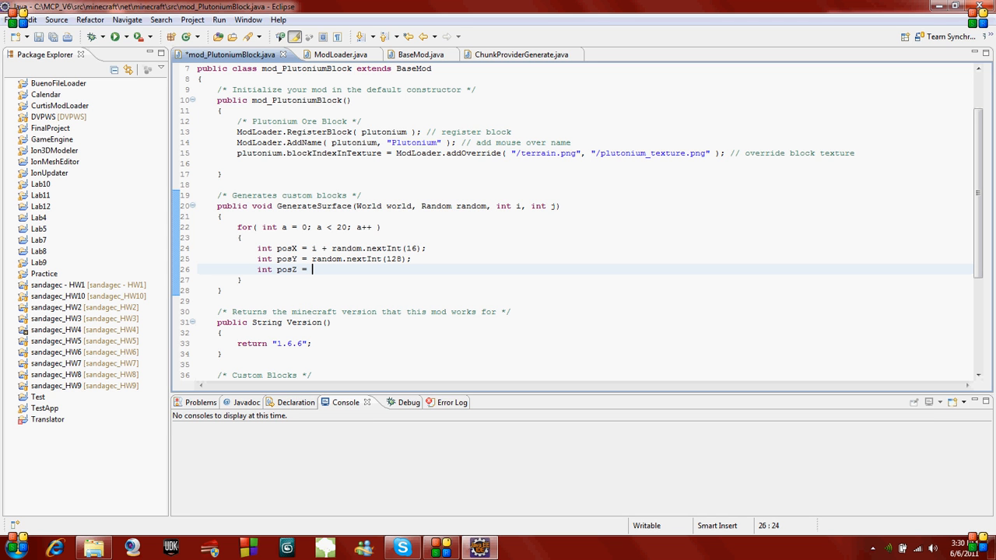
type("j")
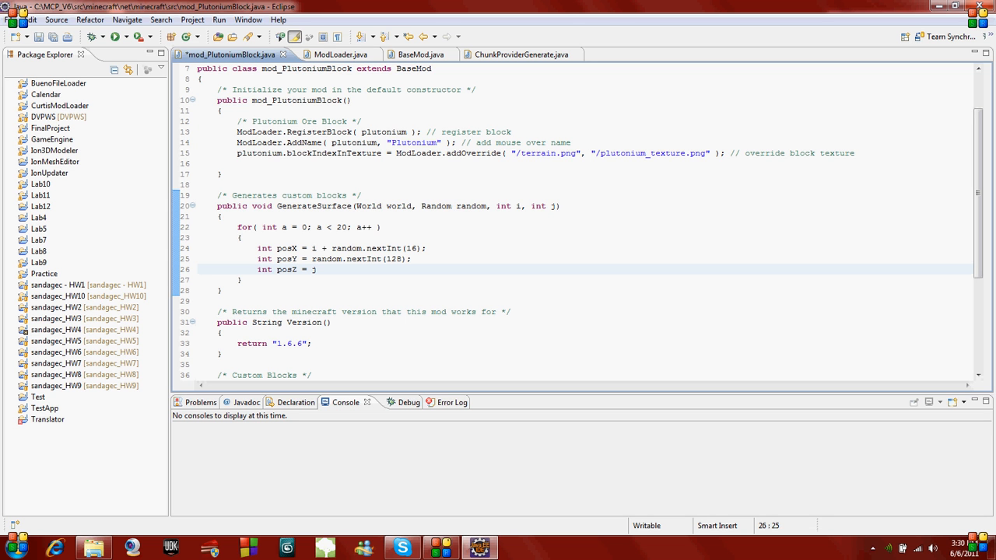
type("+ random.")
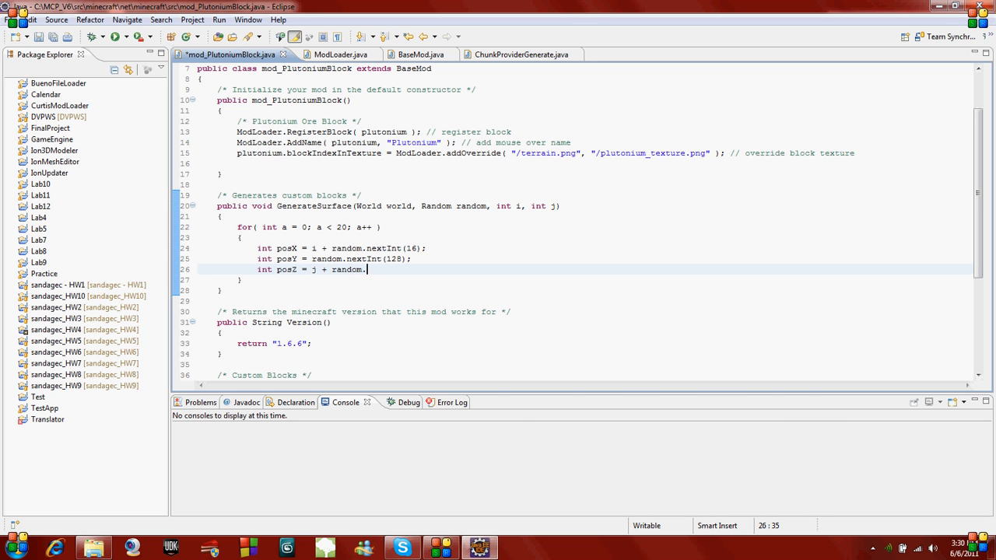
type("nextInt")
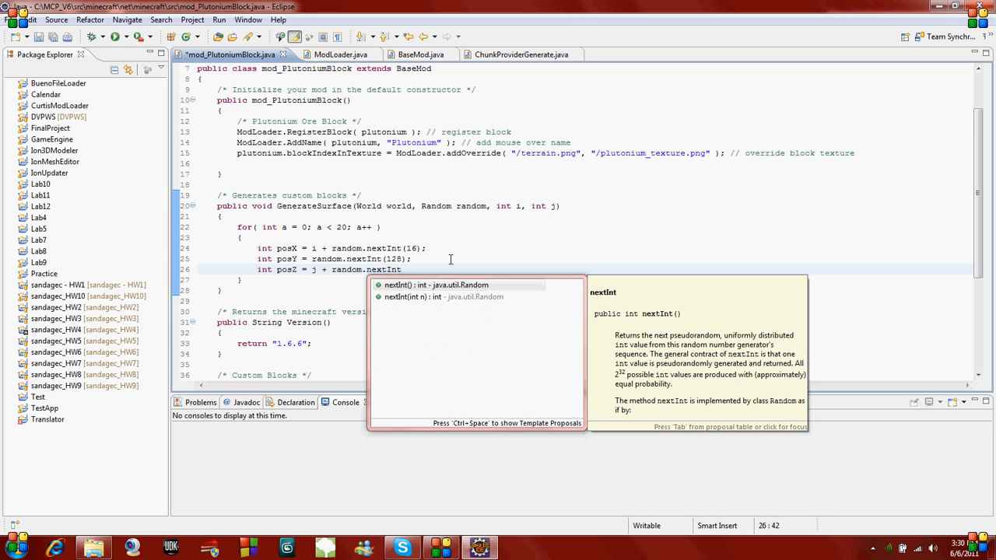
type("(16);")
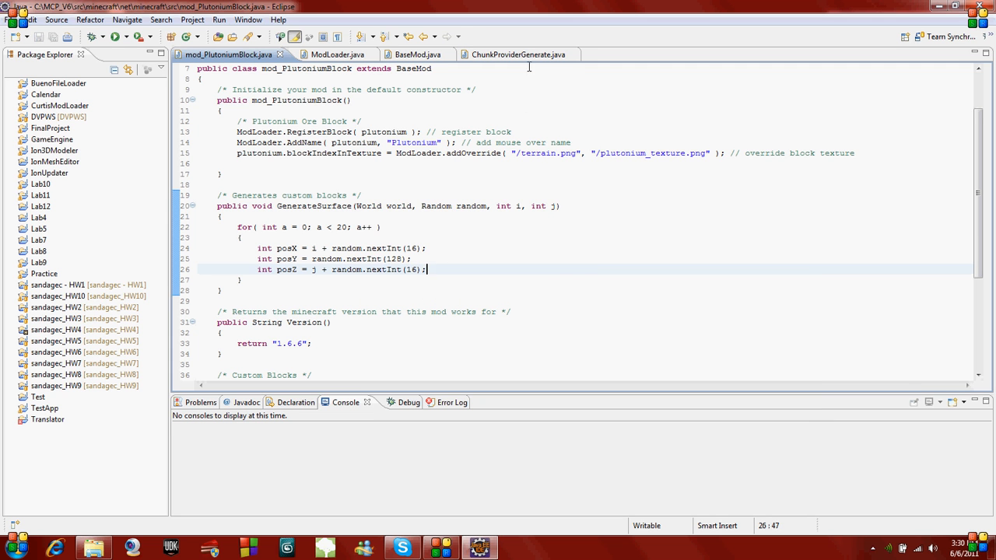
left_click(518, 55)
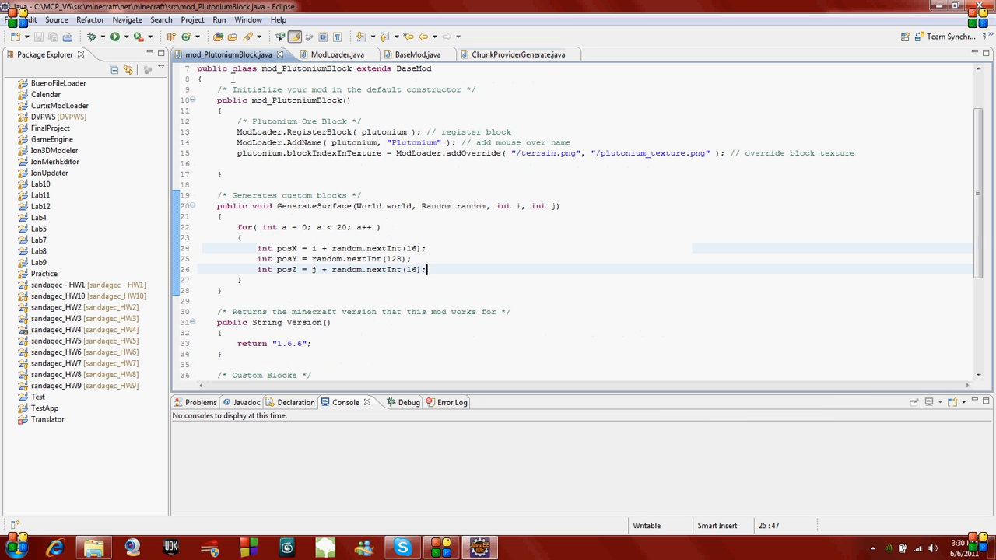
- Insert new WorldGenMinable(...).generate(...), using plutonium.blockID and vein size 16
type("(new WorldGenMinable(Block.gravel.blockID, 32)).generate(worldObj, rand, i6, j9, i12);")
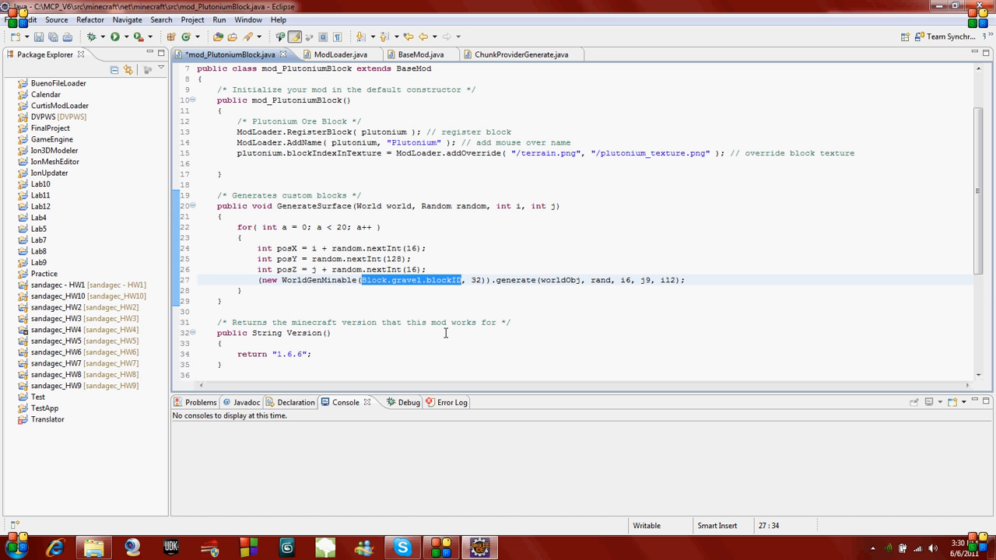
type("plutonium")
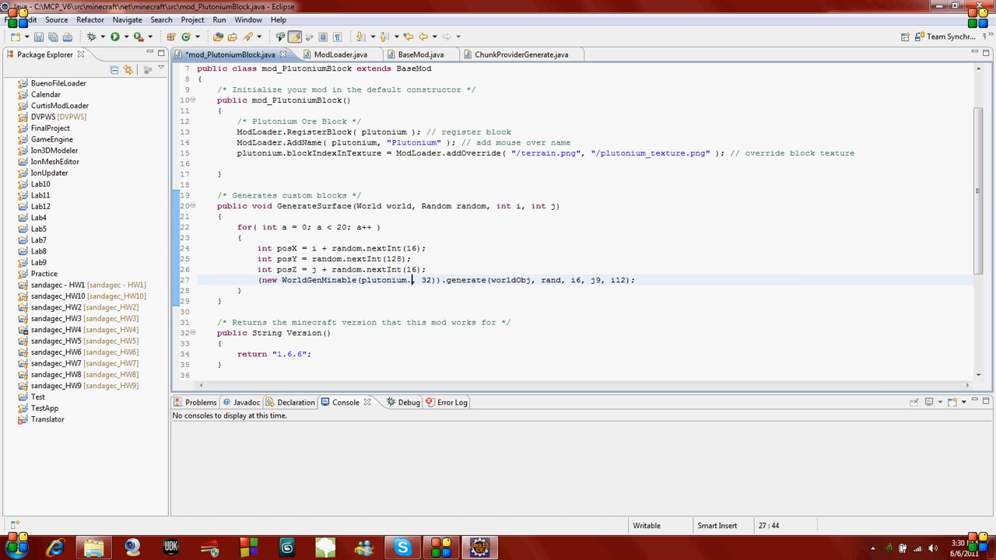
type("blockID")
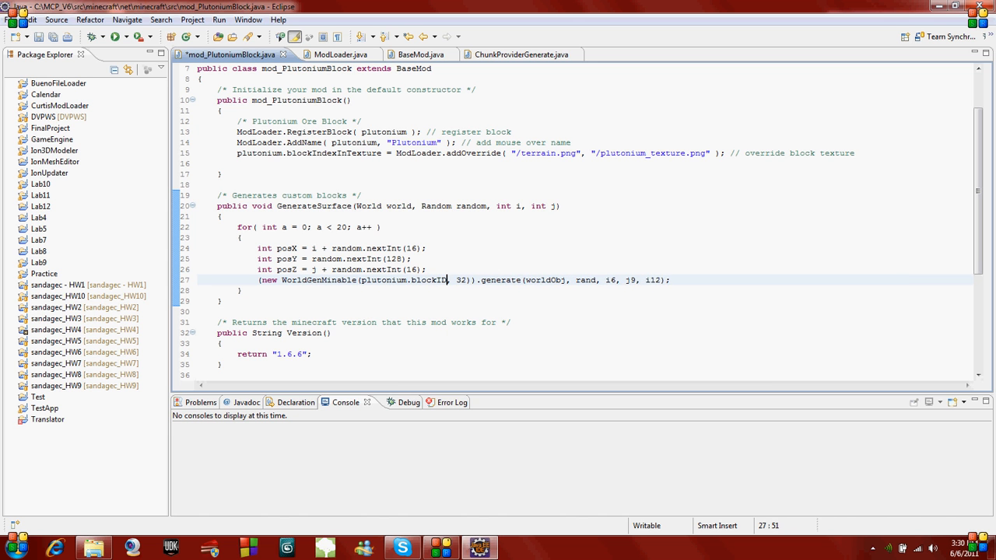
scroll("down", 3)
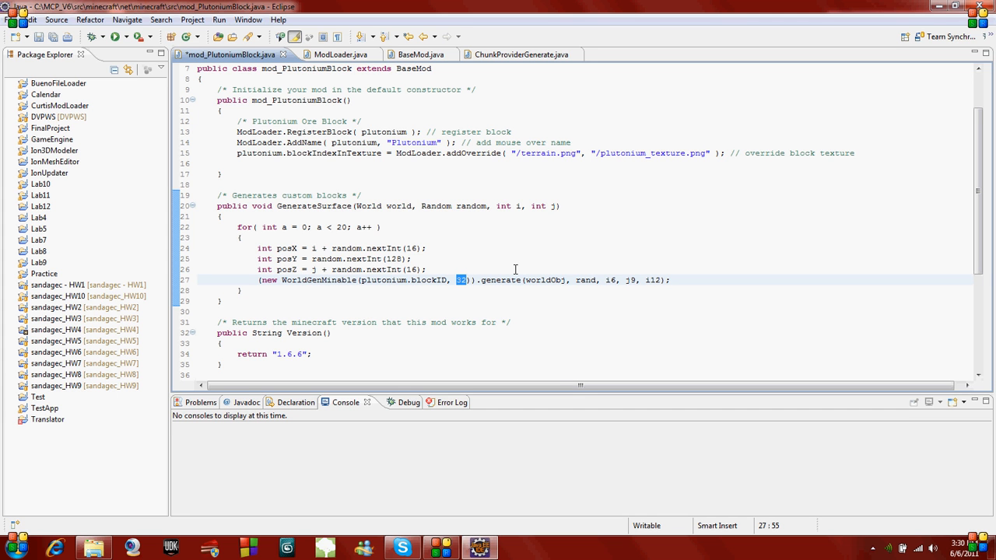
type("5")
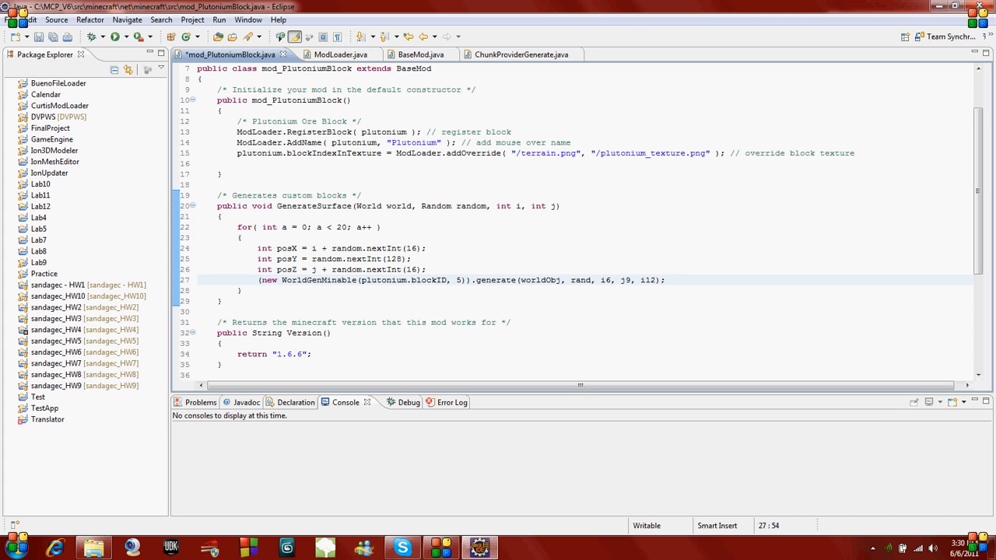
key("BackSpace")
type("16")
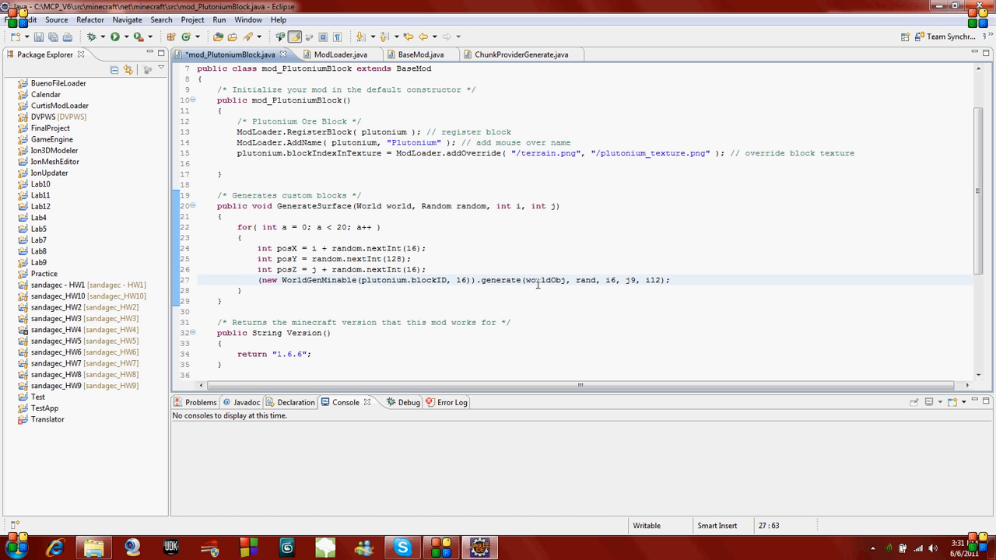
double_click(545, 280)
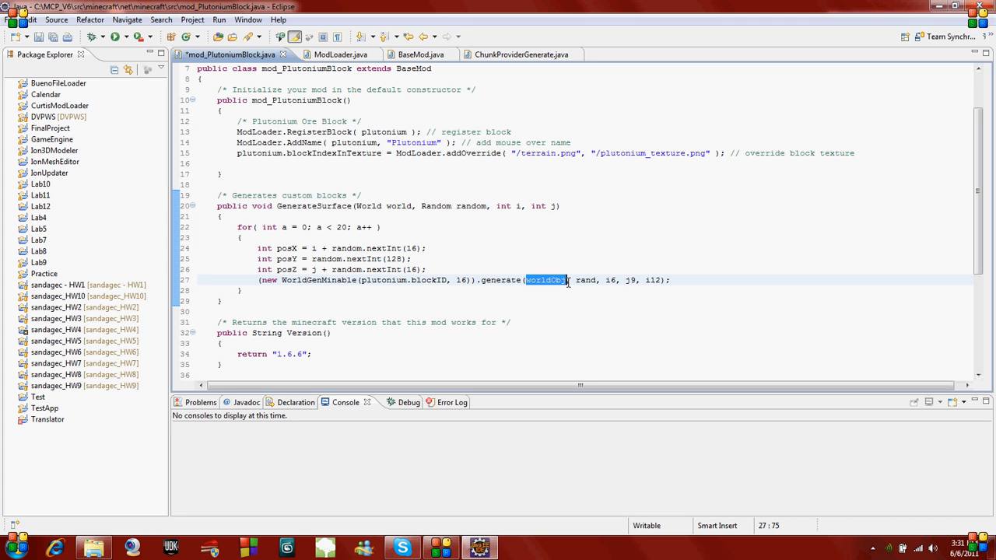
mouse_move(306, 194)
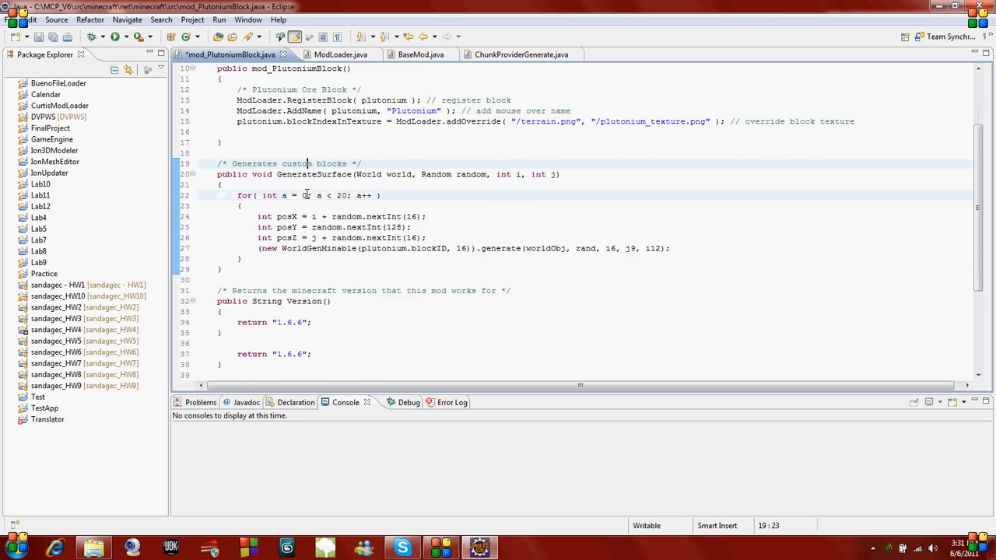
- Declare a World world field under Other objects, then bring up ModLoader.java
scroll("down", 3)
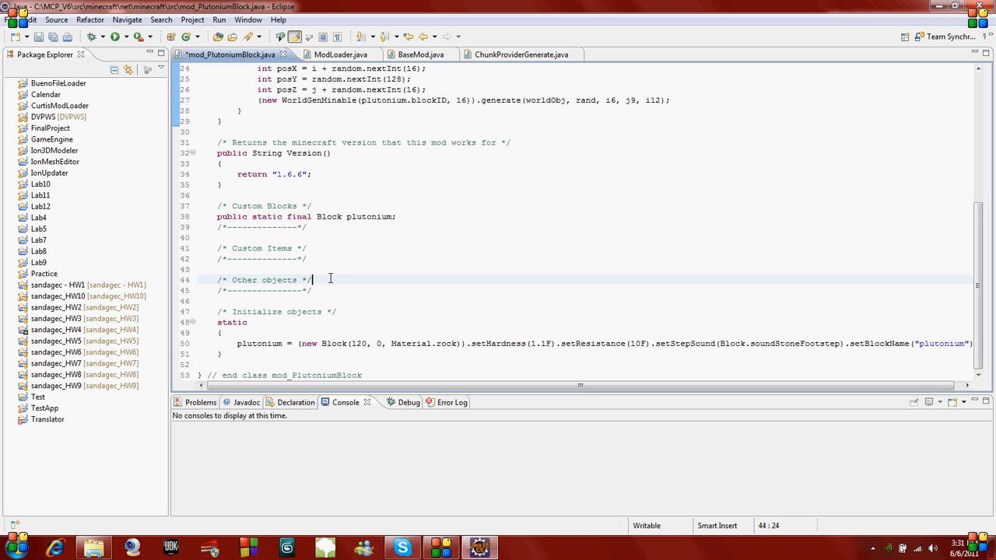
type("World world;")
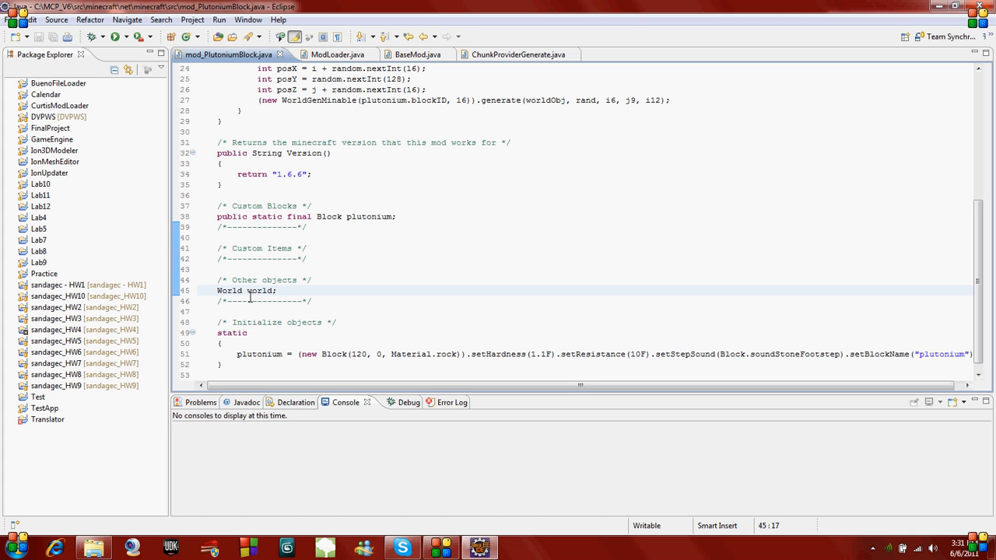
double_click(260, 290)
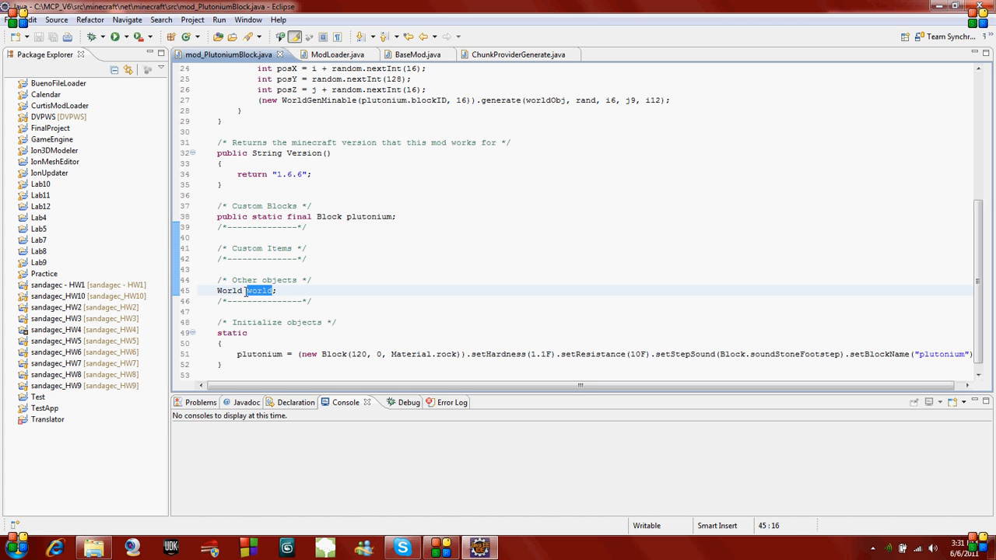
double_click(230, 290)
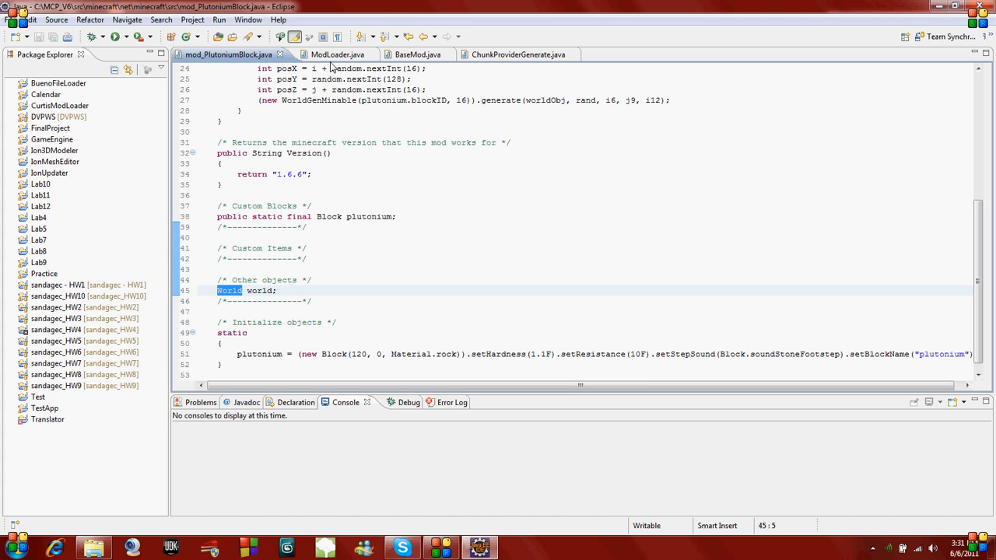
left_click(337, 54)
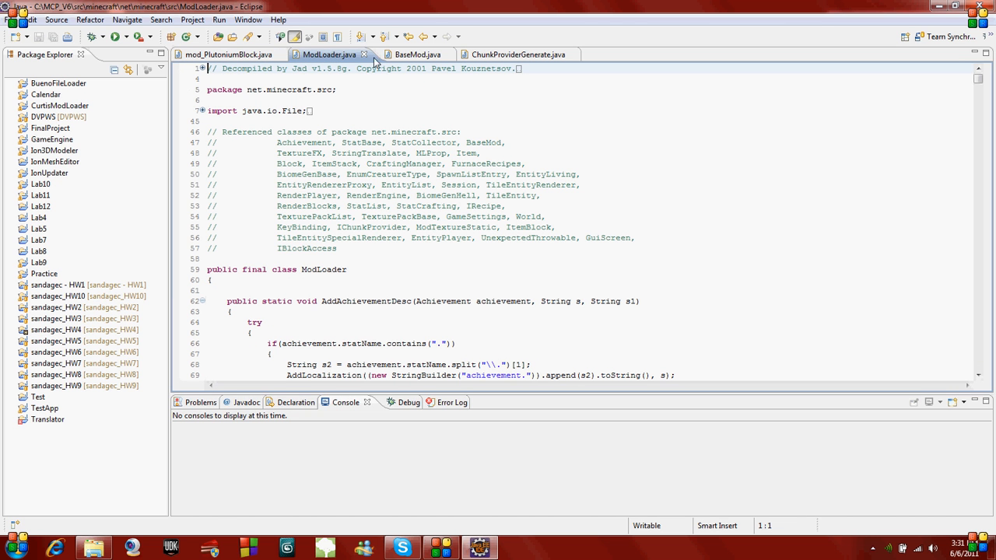
mouse_move(335, 170)
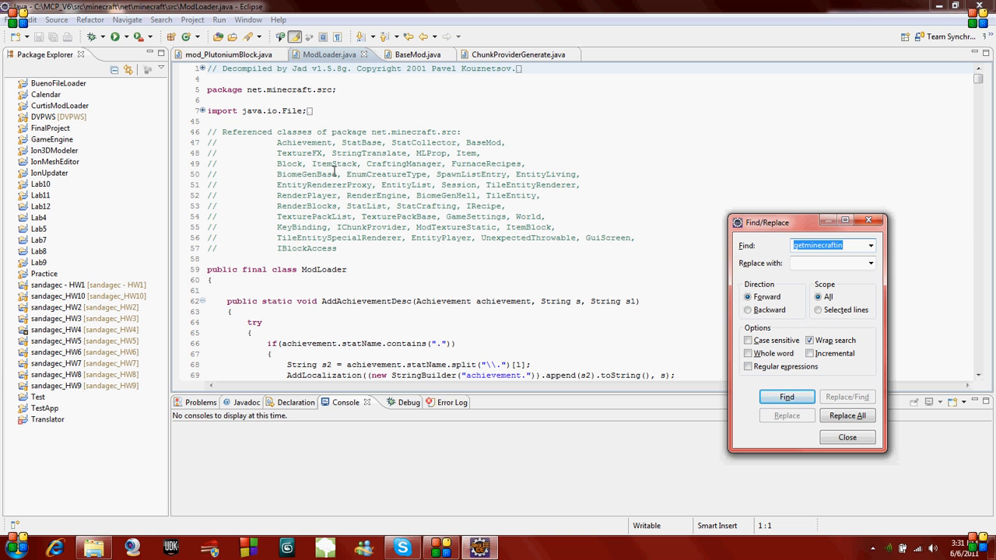
- Find getMinecraftInstance in ModLoader.java, note its Minecraft return type, and return to the mod
type("ge")
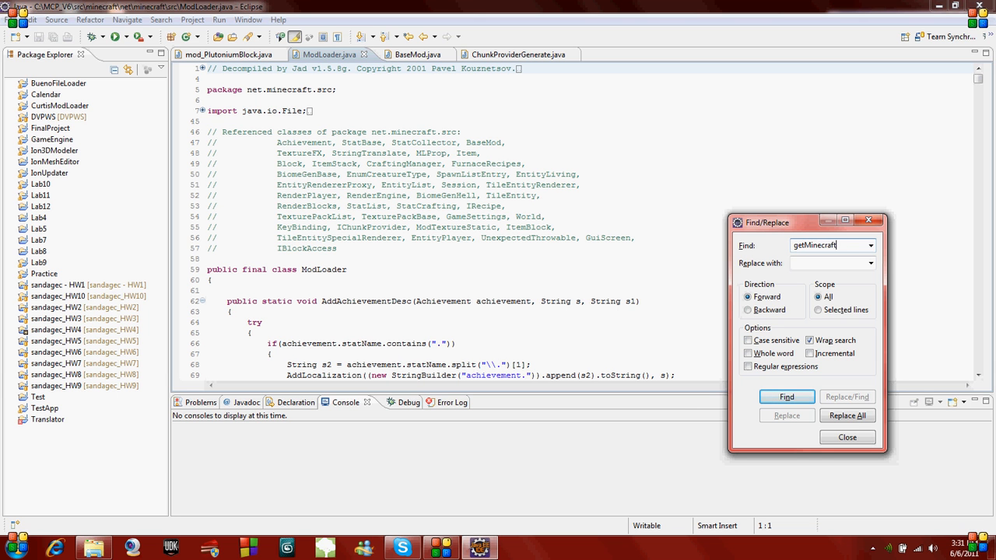
left_click(786, 397)
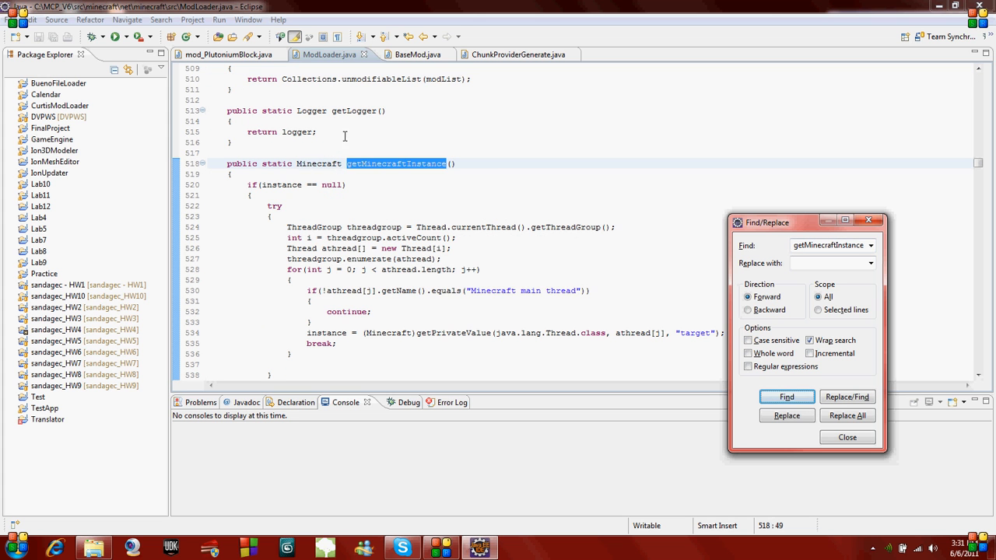
double_click(319, 164)
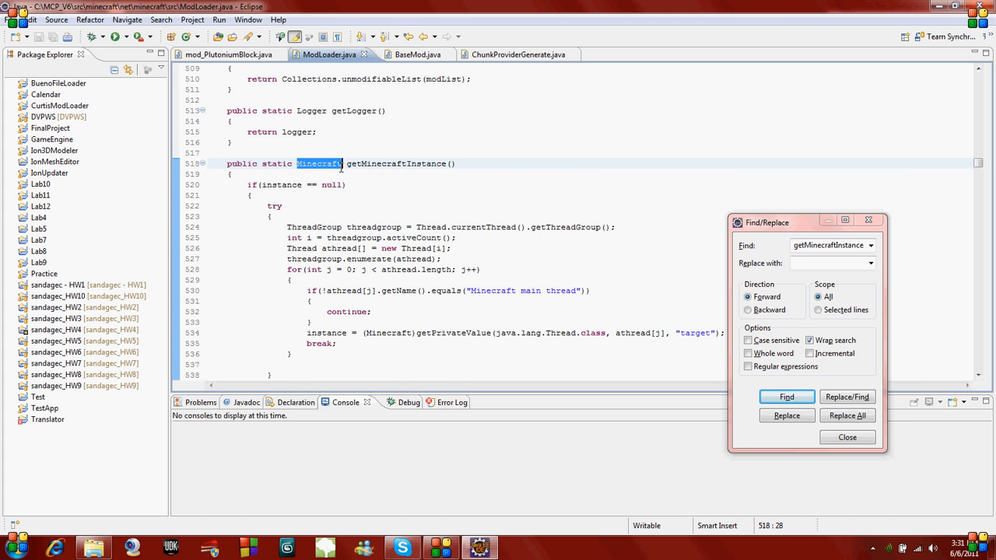
left_click(228, 55)
type("world")
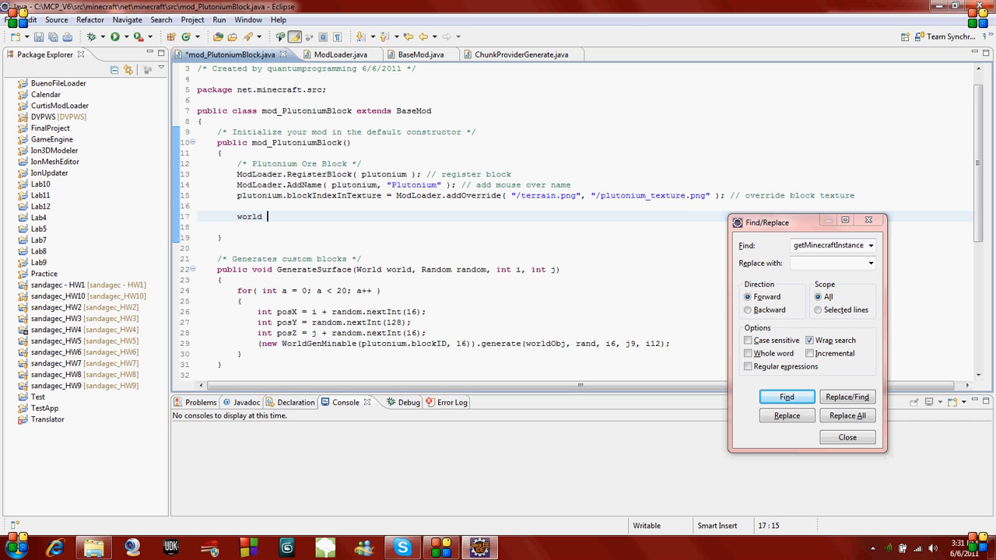
- Complete line 17 as world = ModLoader.getMinecraftInstance().theWorld; and select theWorld
type("= ModLoader.getMinecraftIns")
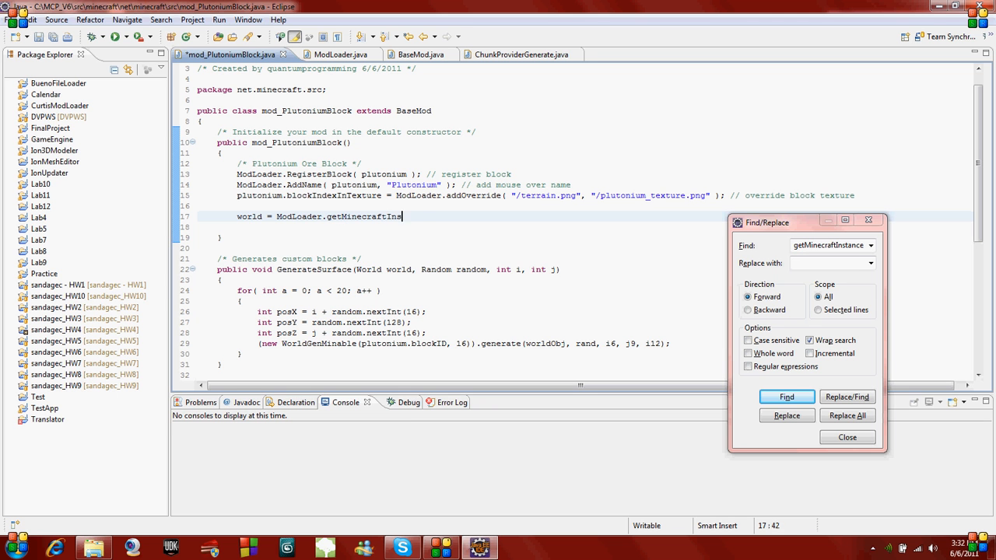
type("tance().")
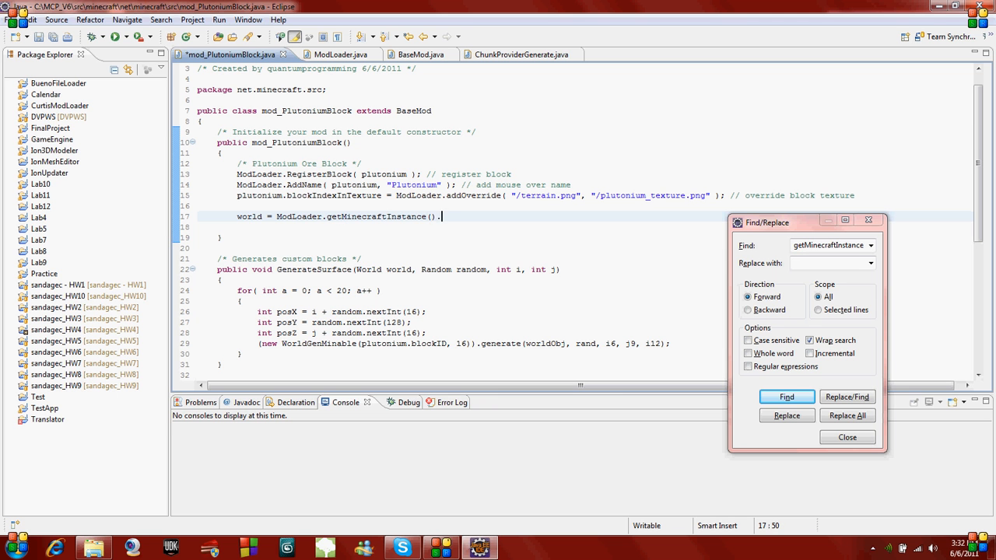
type("theWorld;")
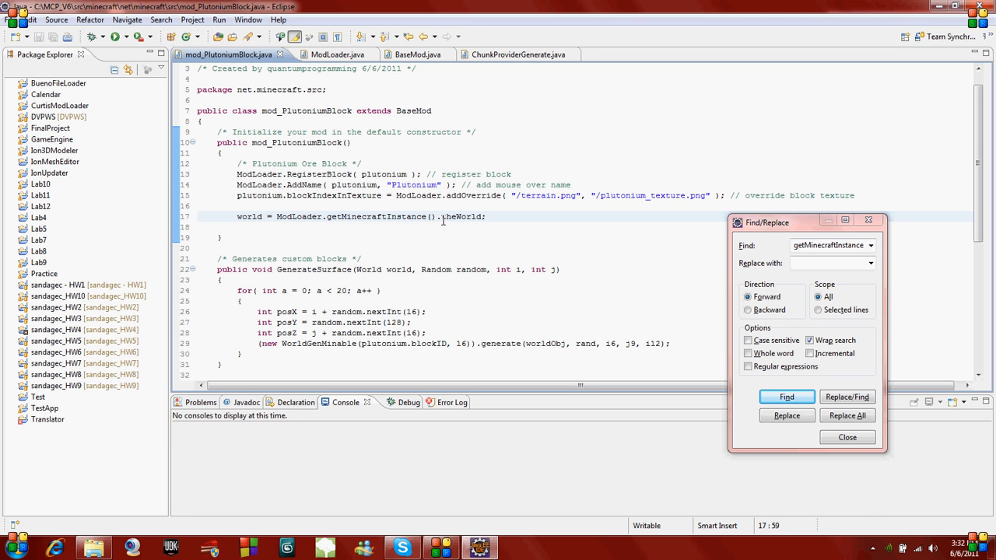
double_click(462, 216)
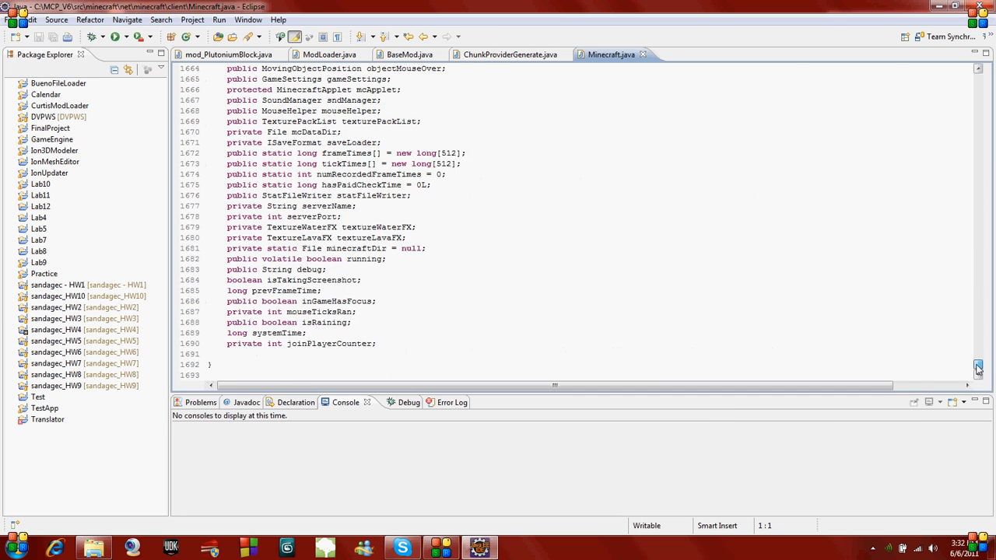
- Confirm theWorld is a public World field in Minecraft.java, then return to mod_PlutoniumBlock
scroll("up", 3)
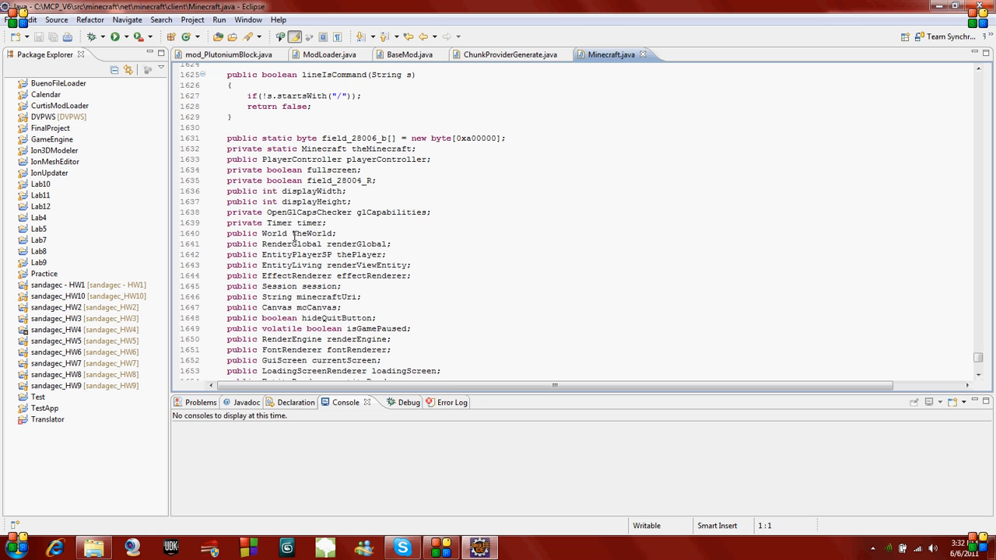
left_click(228, 55)
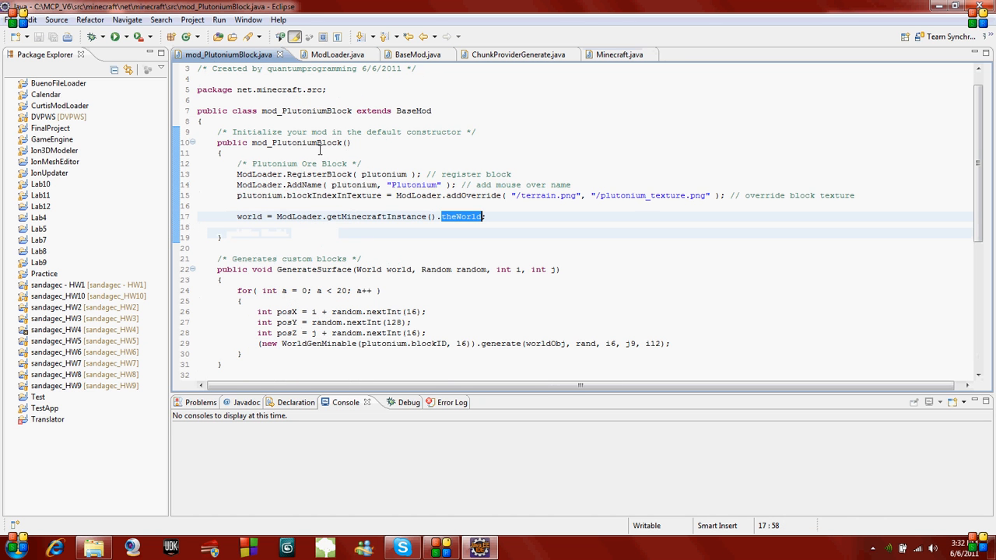
- Change the generate call's arguments to world, random, posX, posY, posZ
scroll("down", 3)
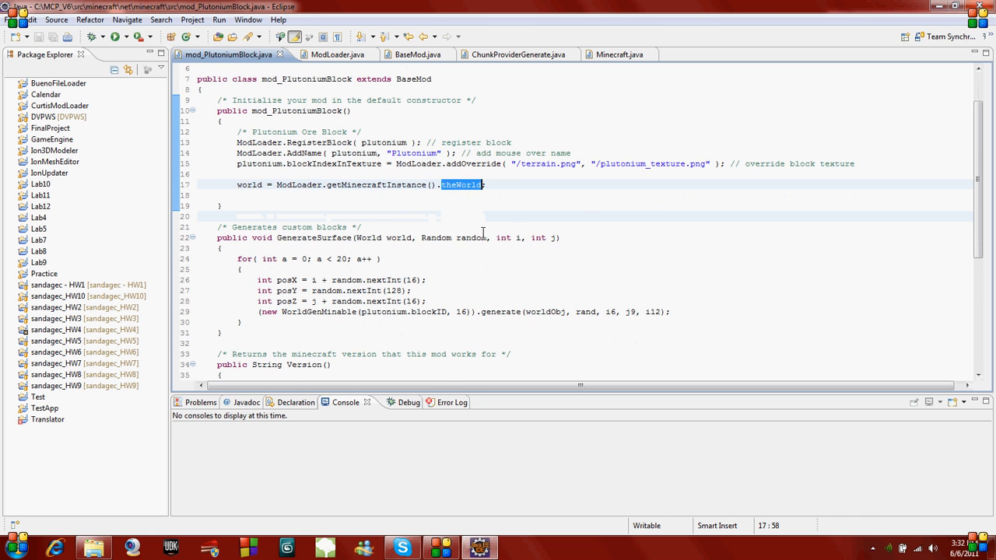
scroll("down", 3)
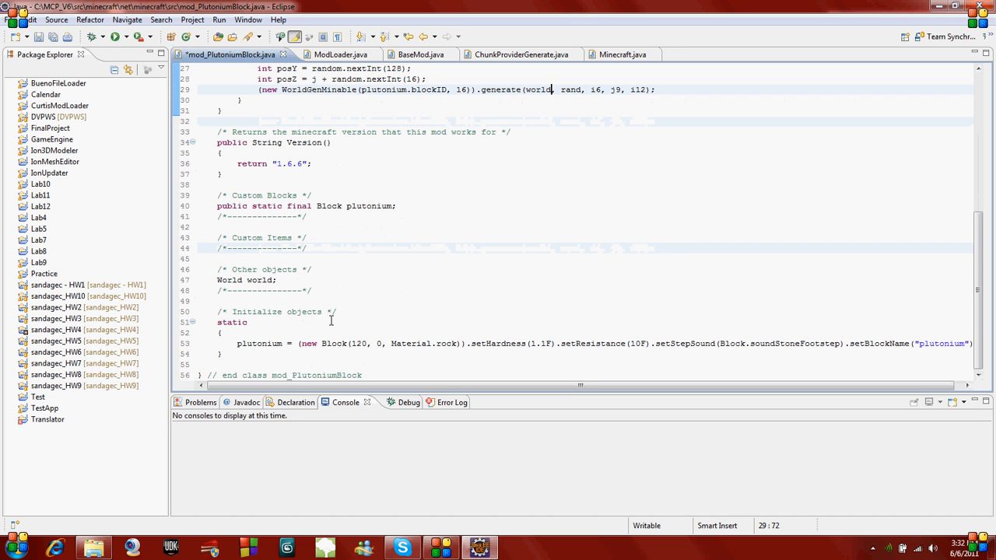
type("2")
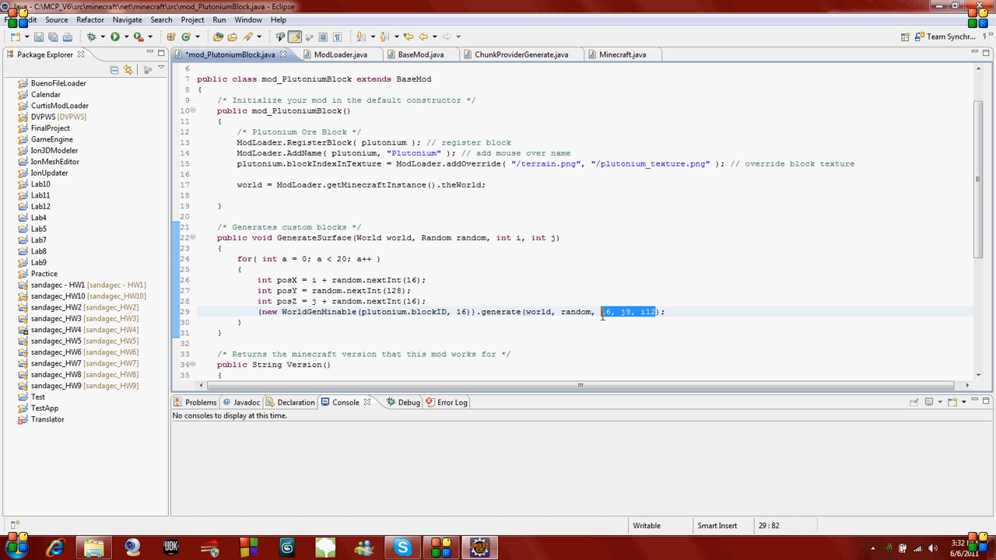
type("posX, p")
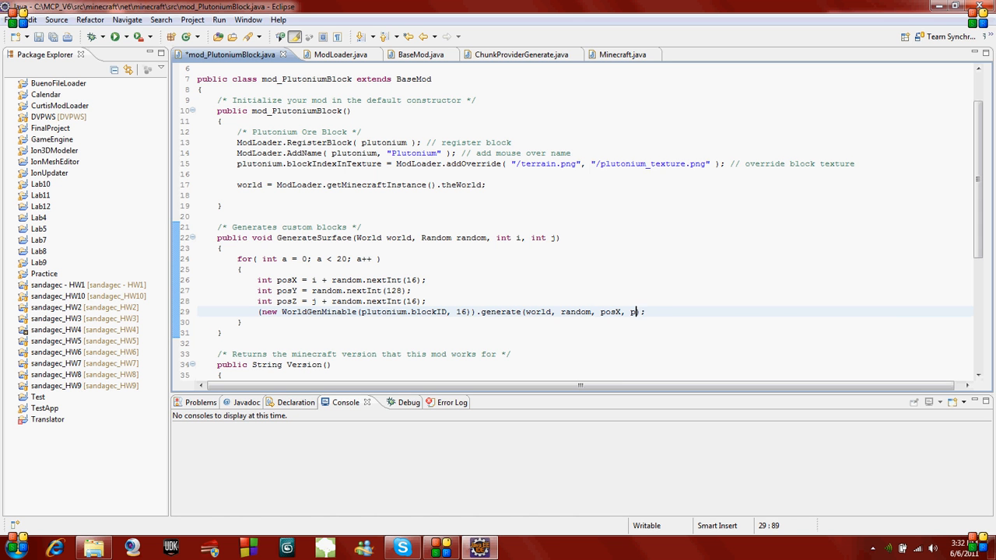
type("osY, posZ")
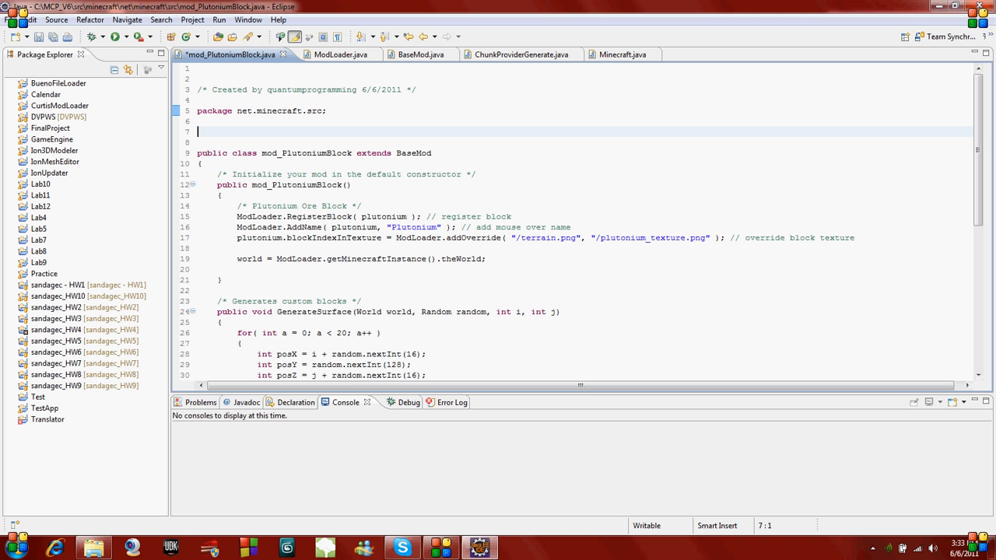
- Add import java.util.Random; below the package declaration and save
type("import j")
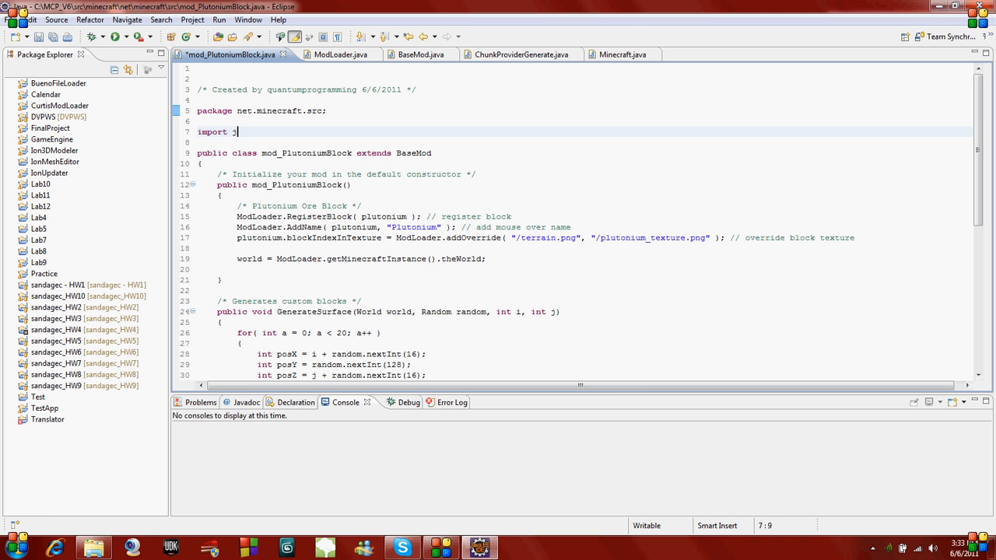
type("ava.util.Ran")
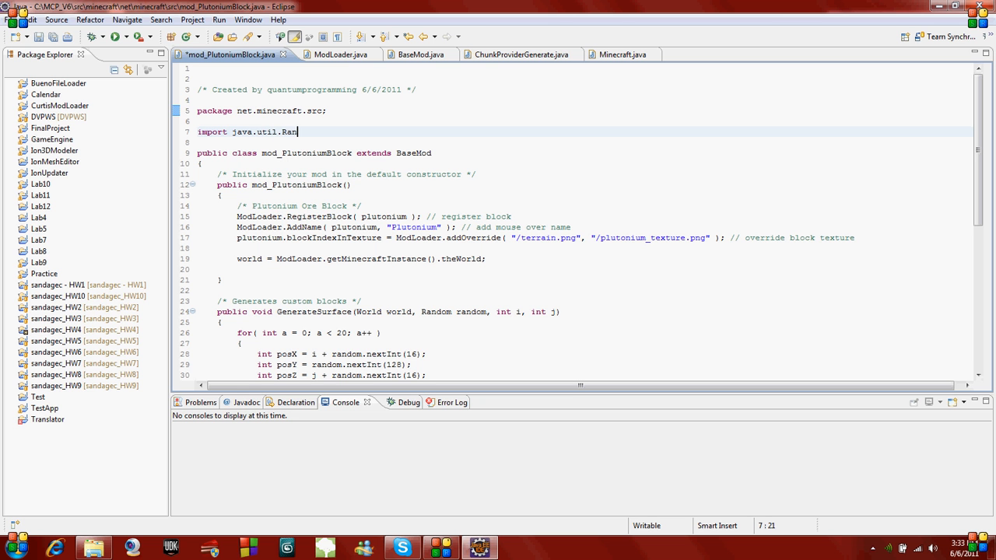
type("dom;")
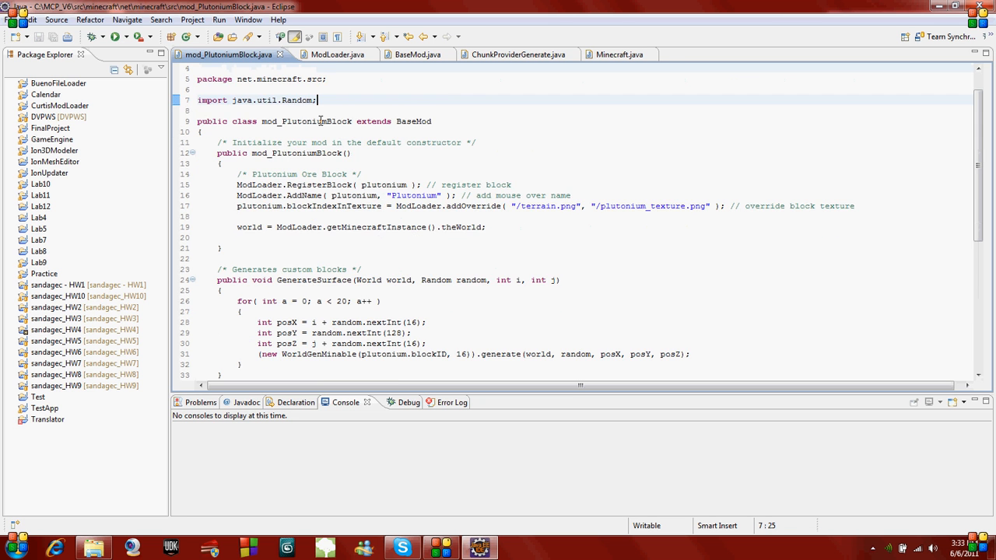
scroll("down", 3)
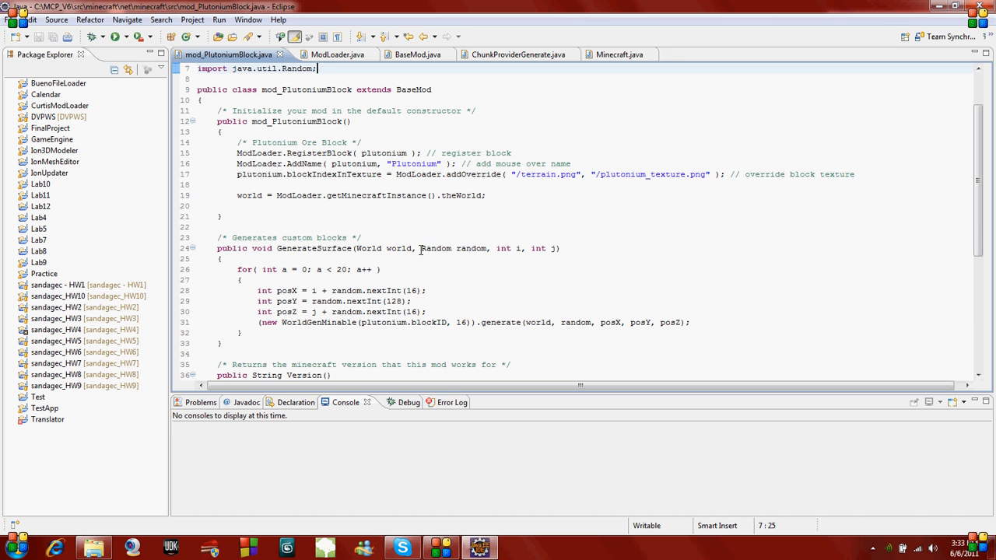
mouse_move(457, 232)
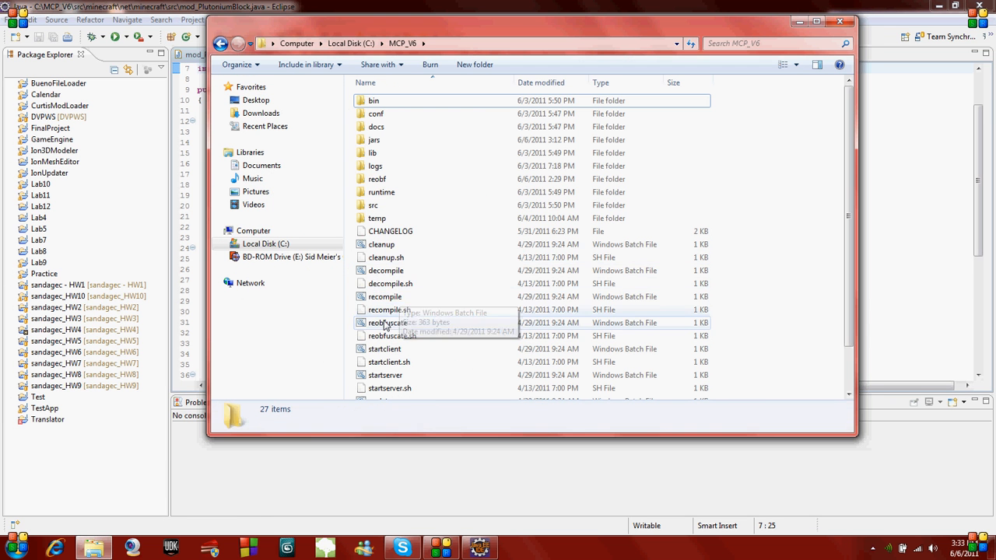
- Run recompile in C:\MCP_V6, then launch the Minecraft client via startclient
double_click(385, 296)
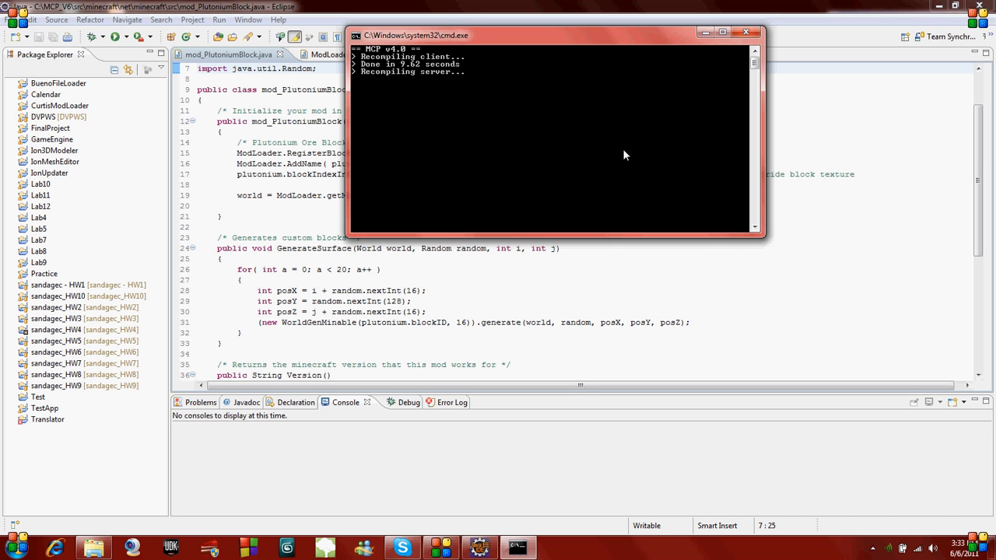
mouse_move(610, 163)
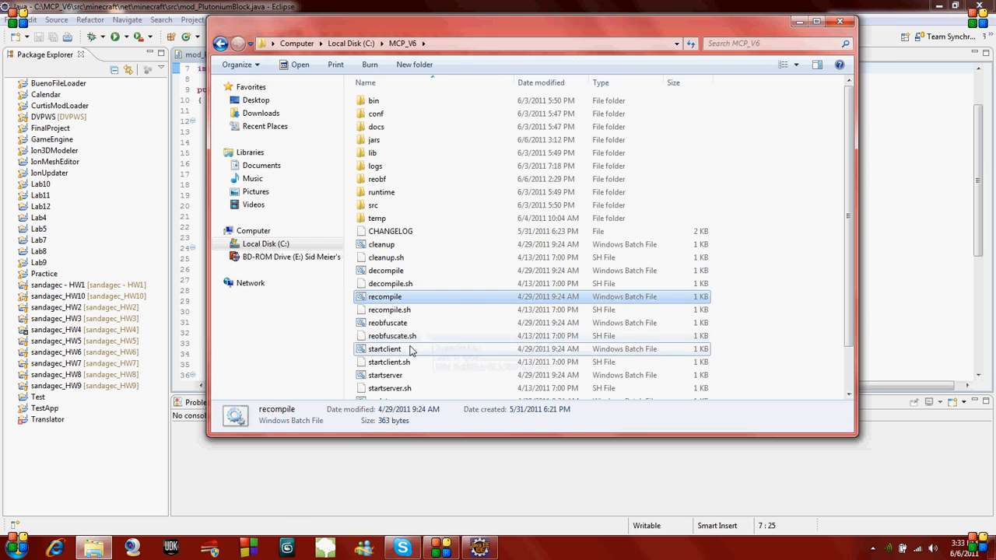
double_click(385, 349)
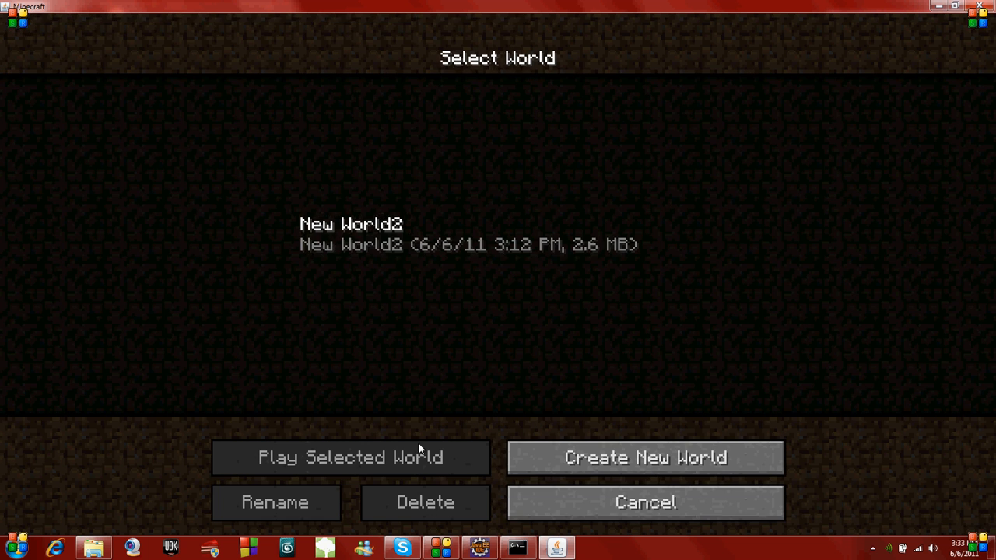
- Create and load a new Minecraft world with default settings
left_click(645, 457)
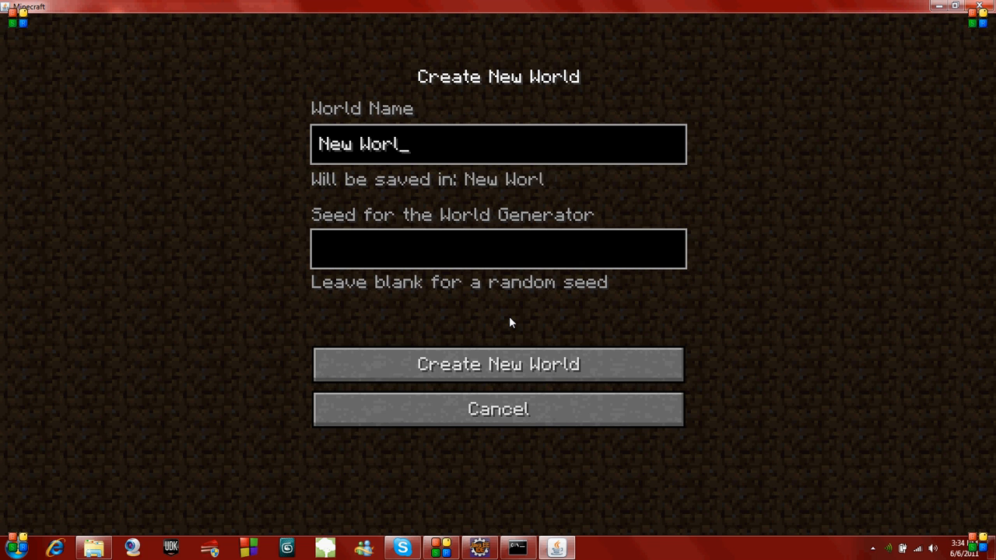
left_click(498, 365)
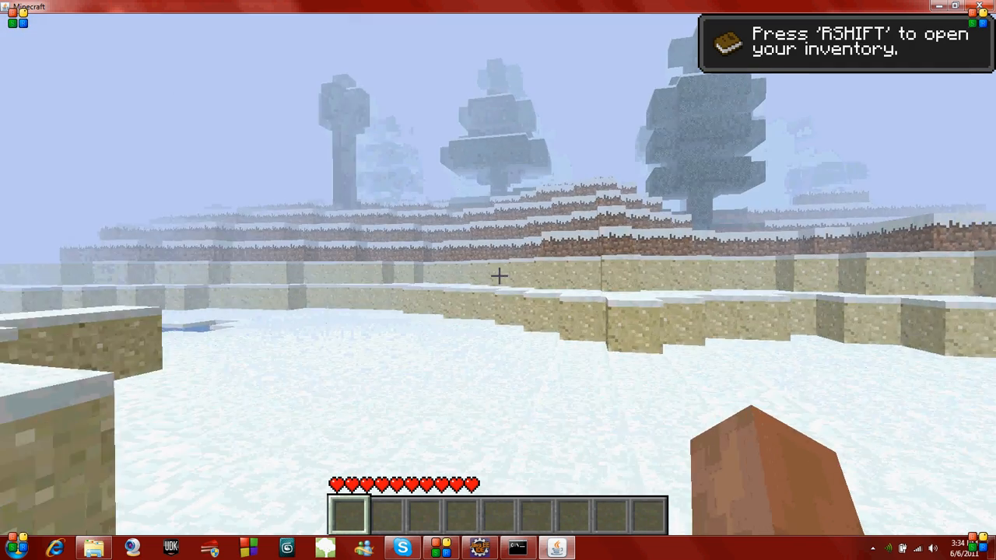
mouse_move(498, 276)
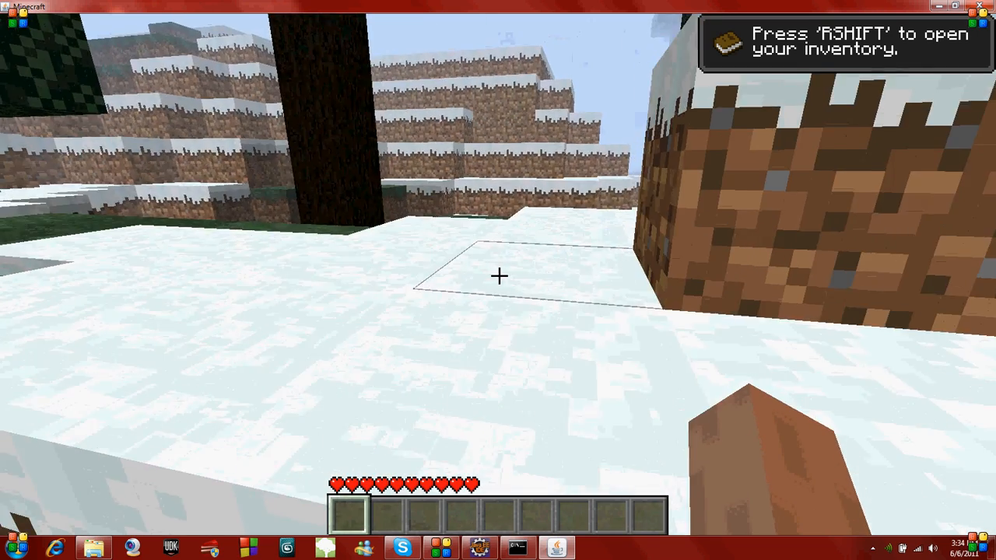
- Pause the game and select a game menu option before digging underground for plutonium ore
key("Escape")
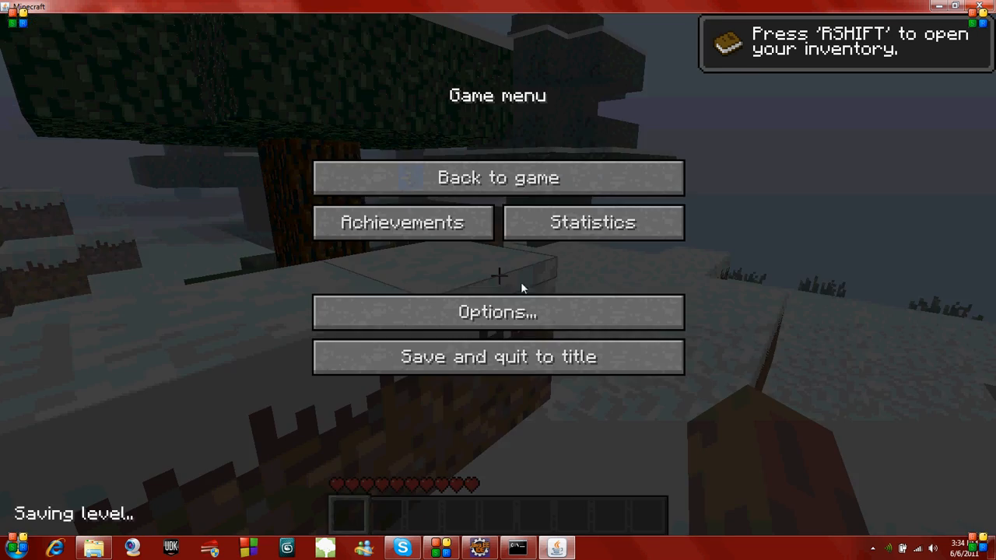
left_click(497, 356)
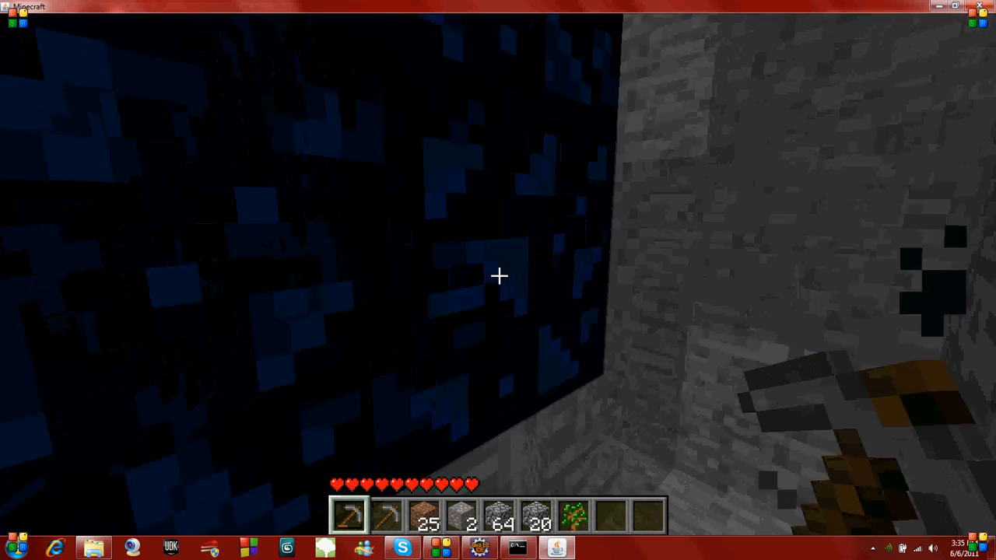
mouse_move(498, 275)
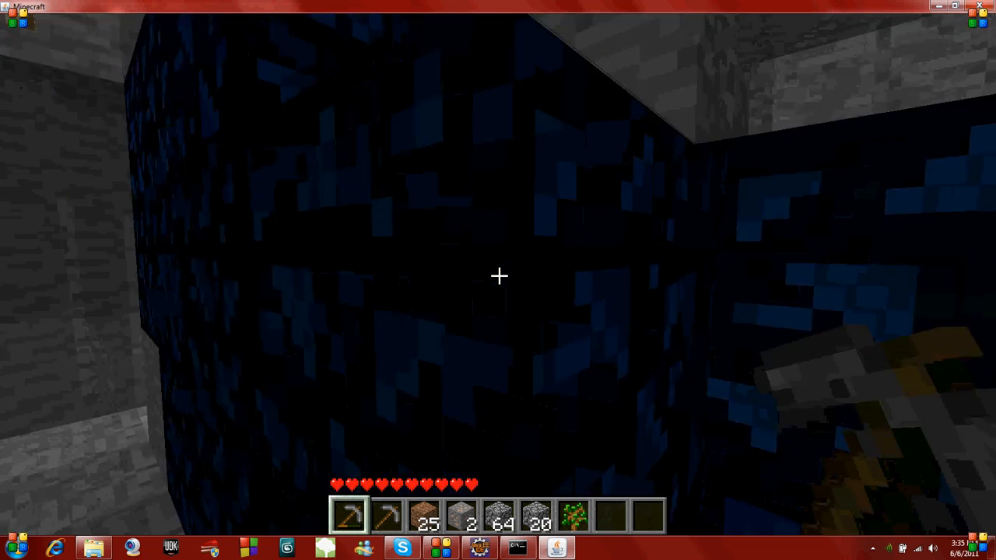